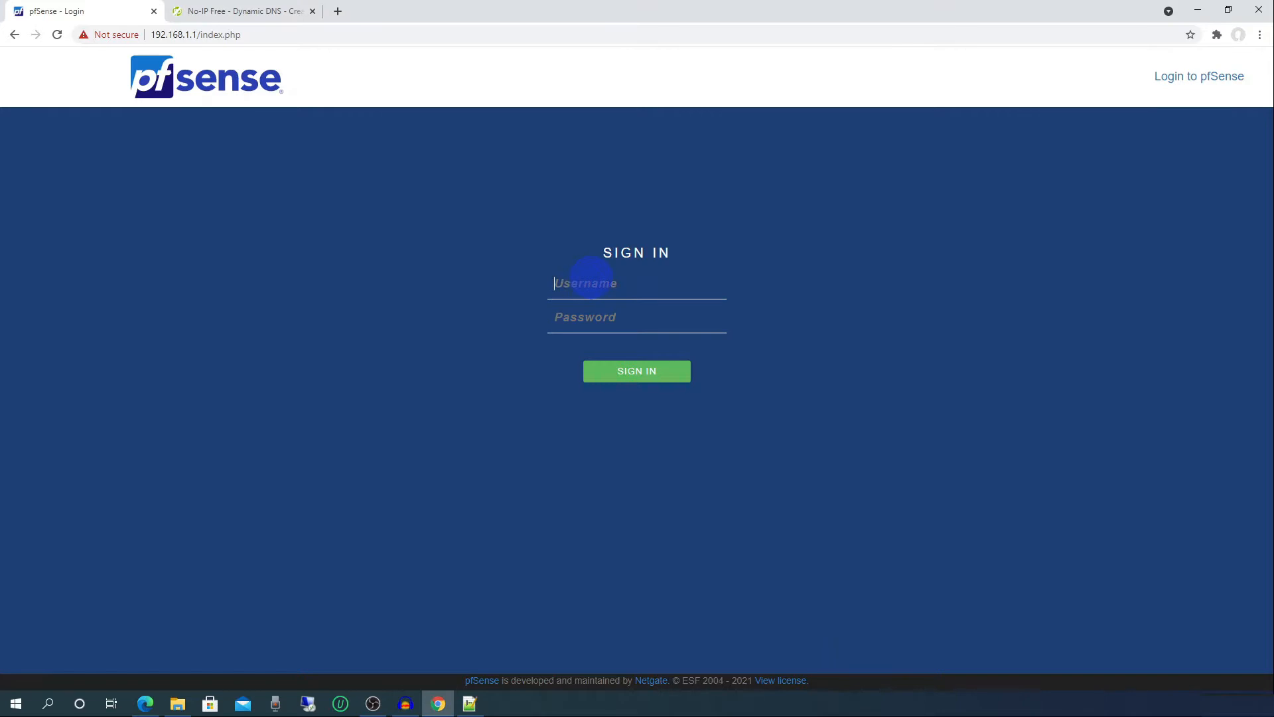
Sign in to the pfSense web interface as admin to reach the status dashboard.
type("admin")
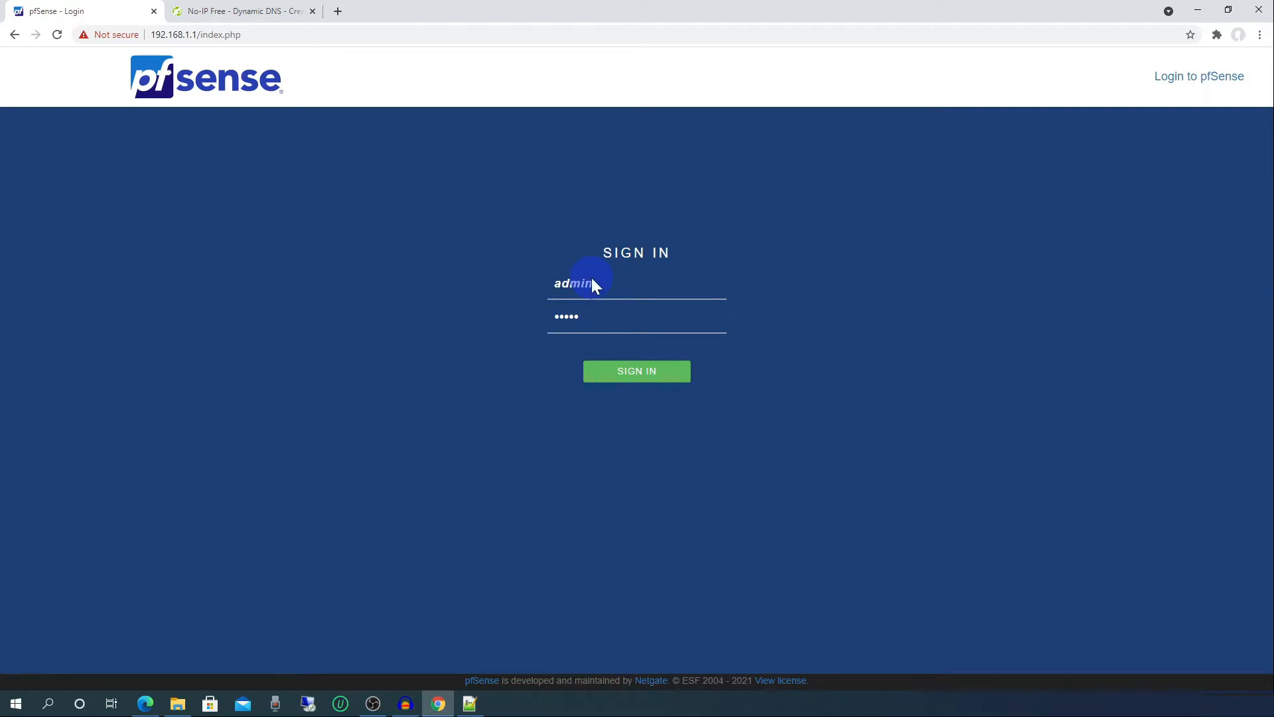
left_click(636, 371)
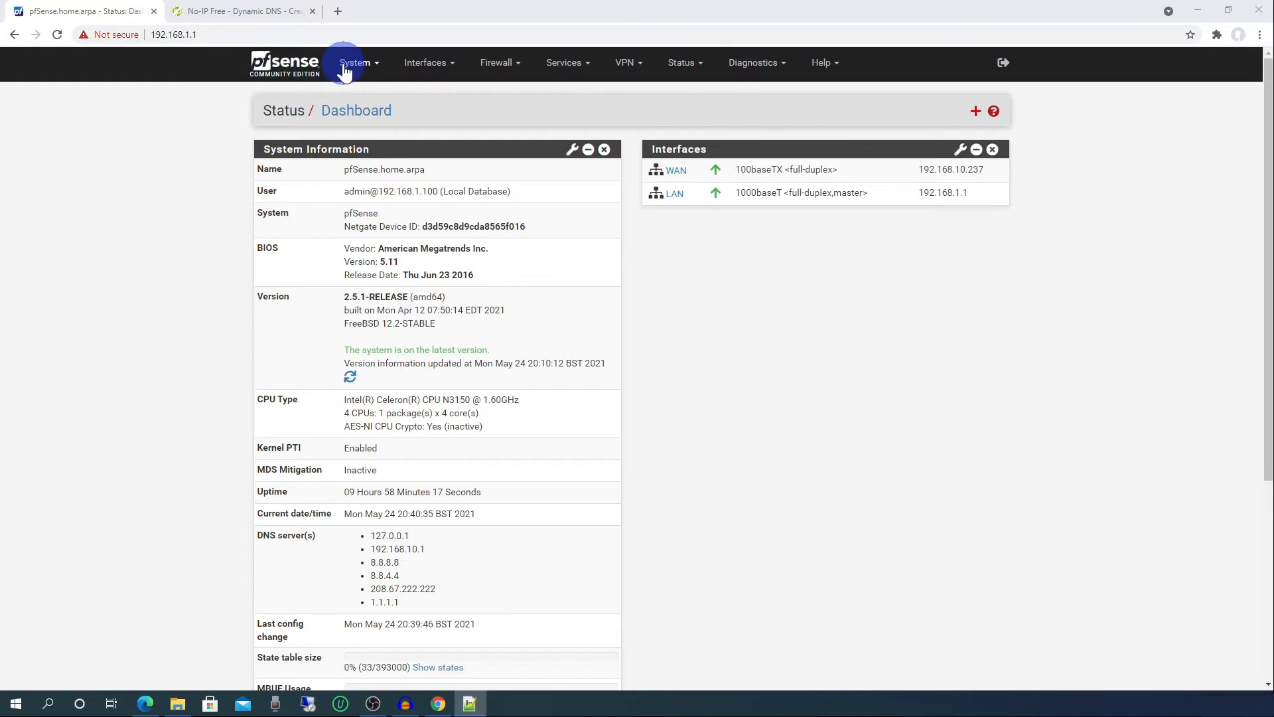
Start a new internal CA named PfSense with common name pfsense-ca.
left_click(353, 63)
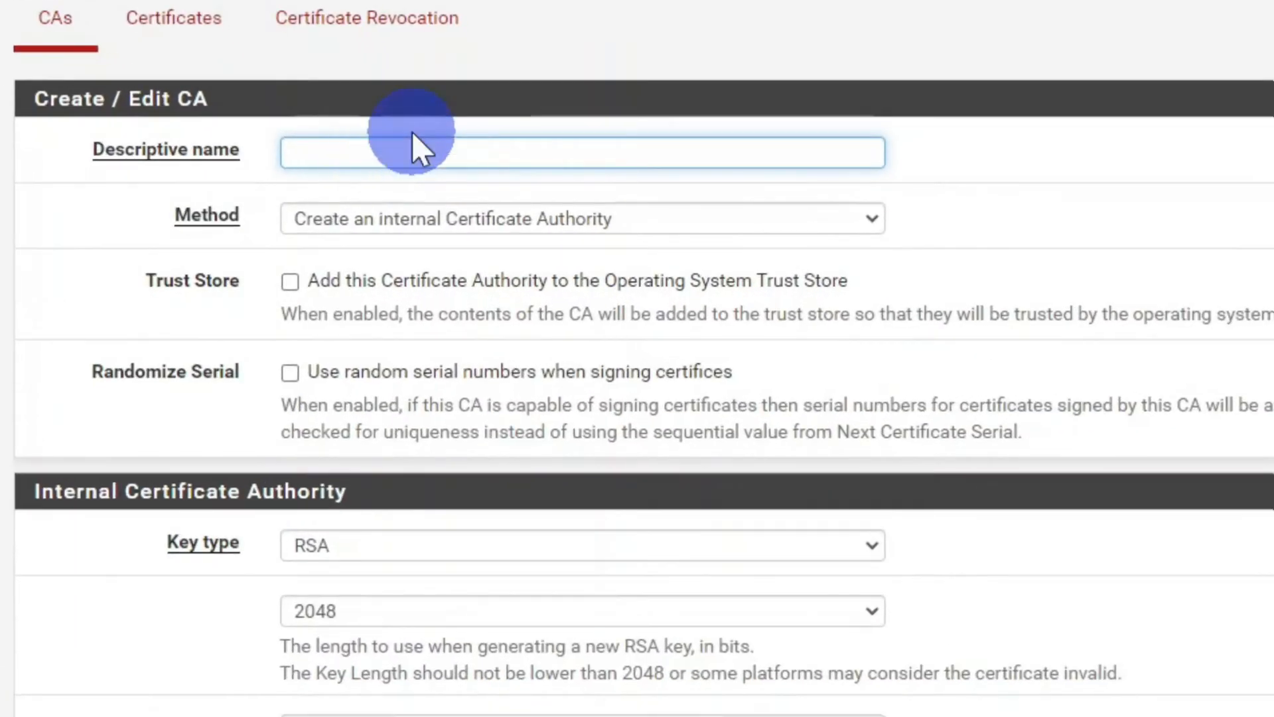
type("Pf")
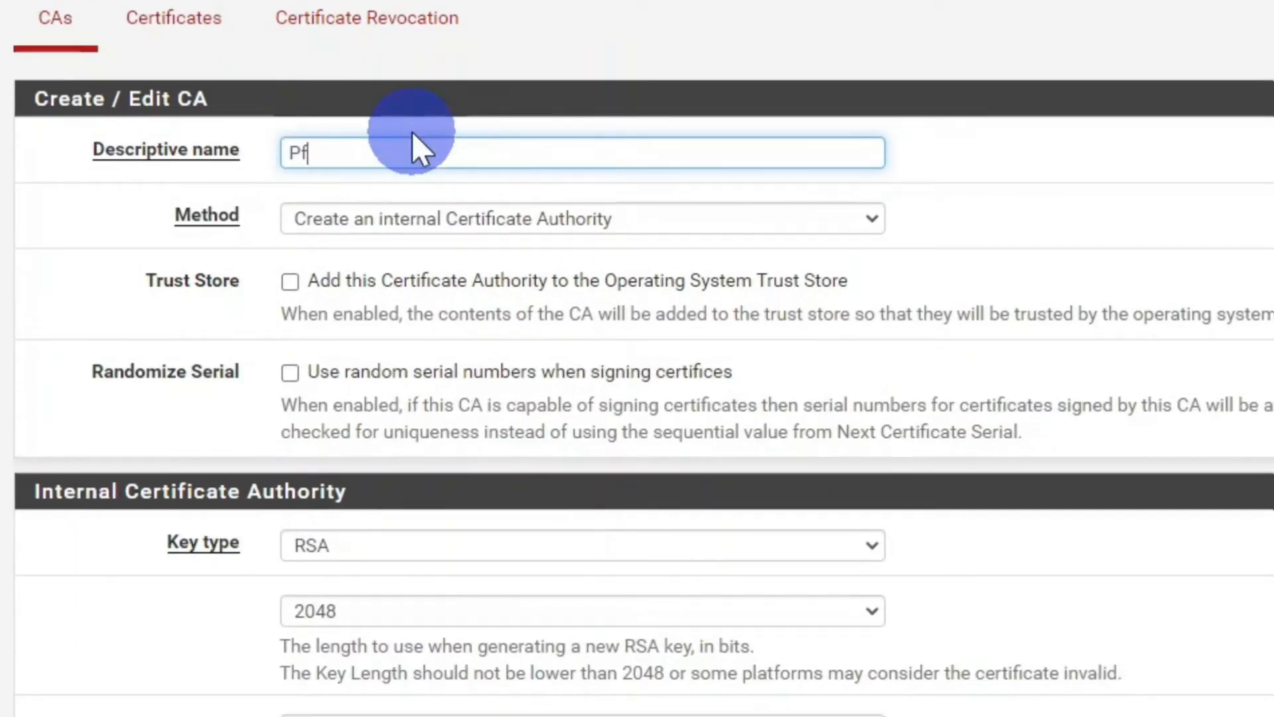
type("Sense")
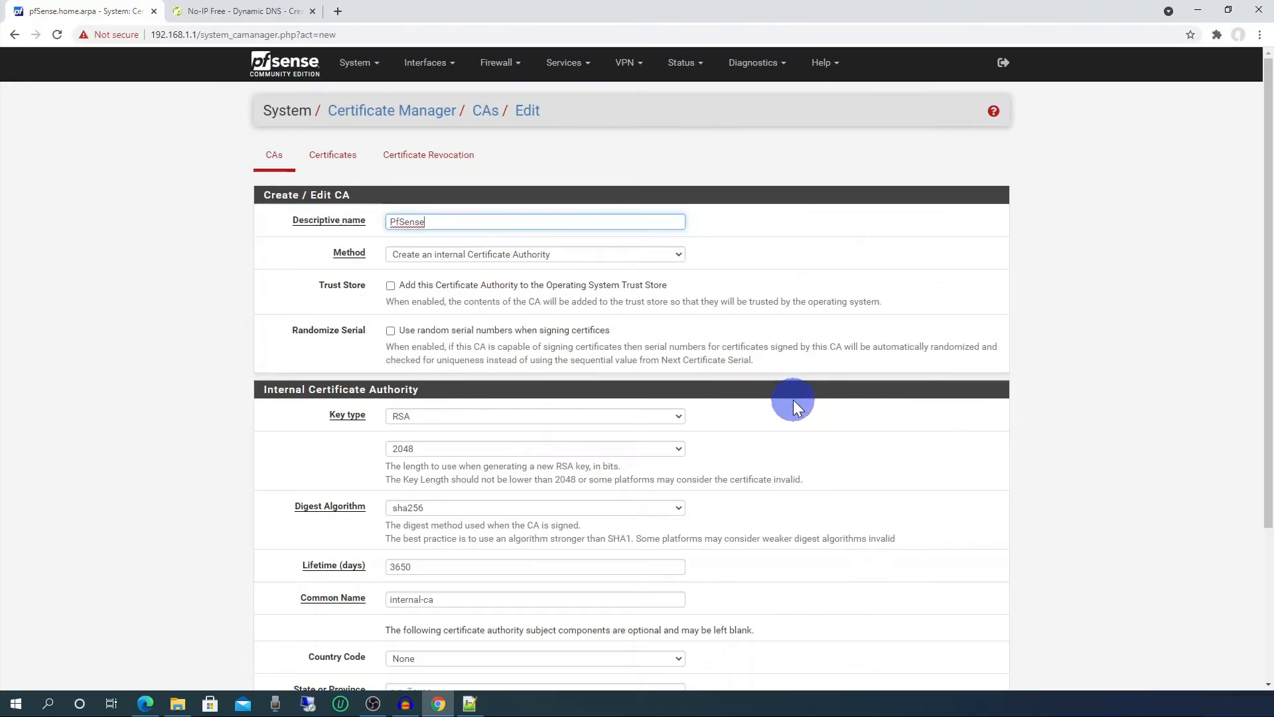
scroll("down", 3)
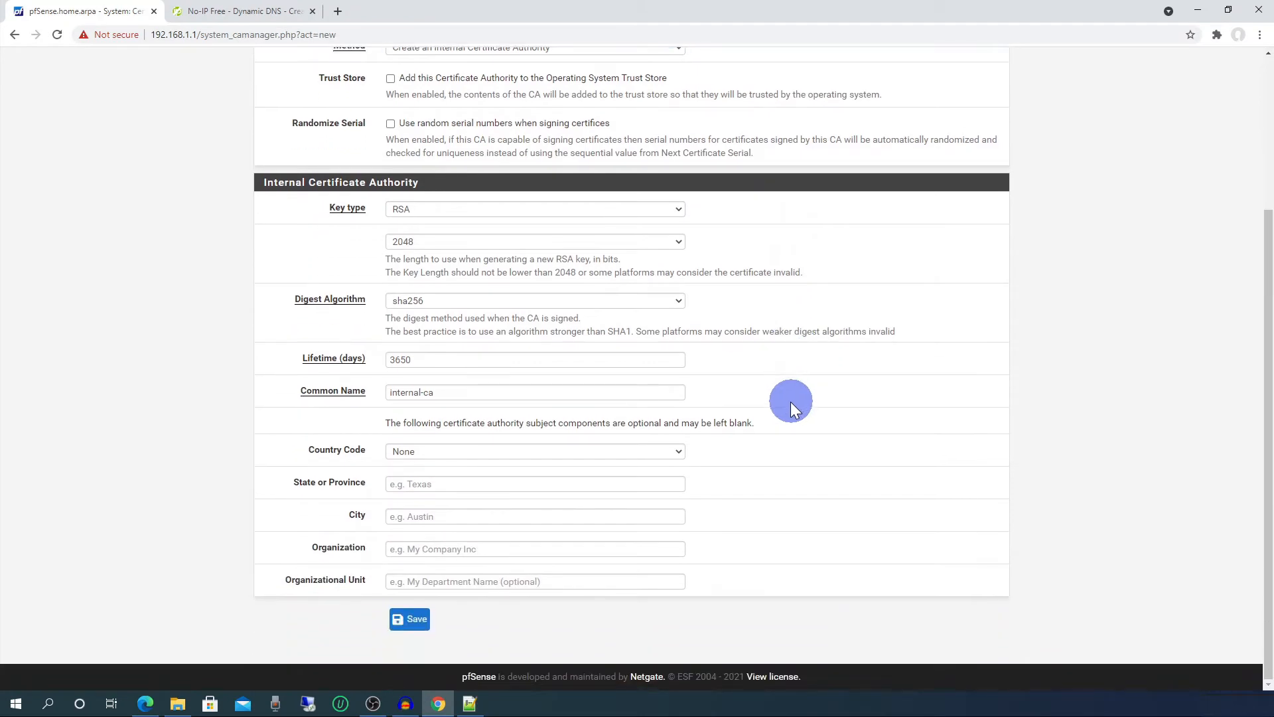
double_click(418, 391)
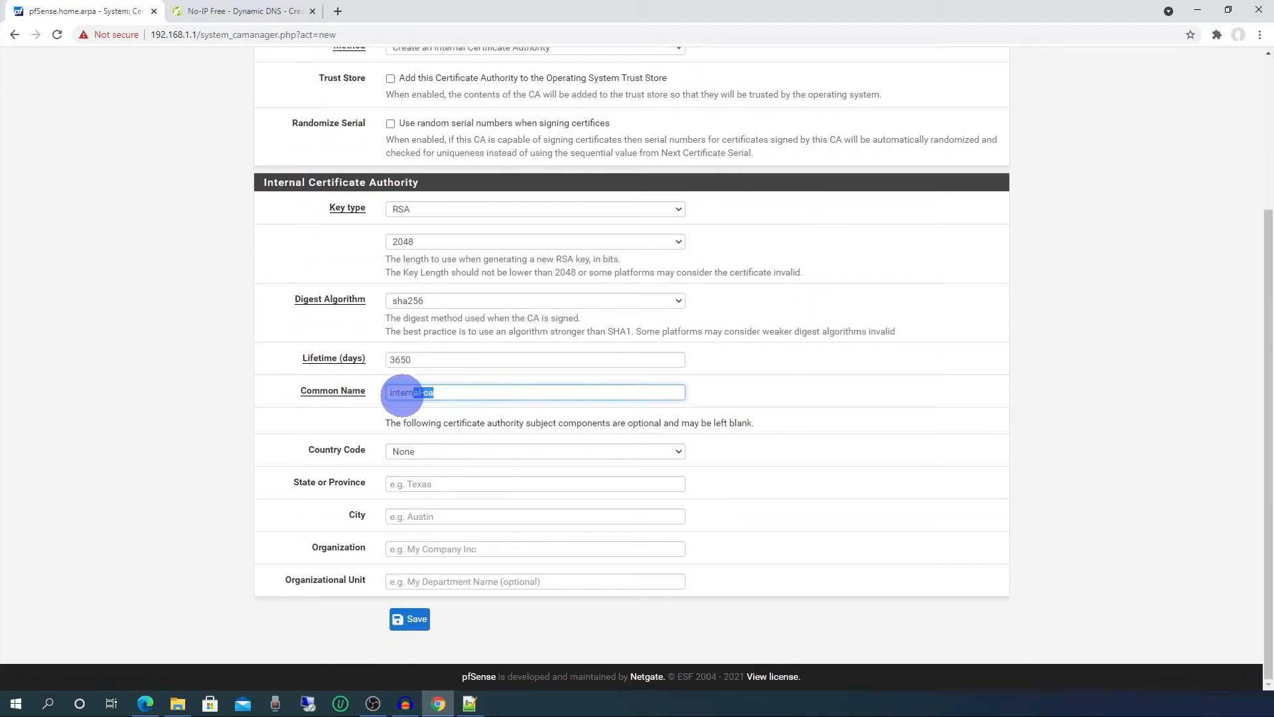
type("pfsense-c")
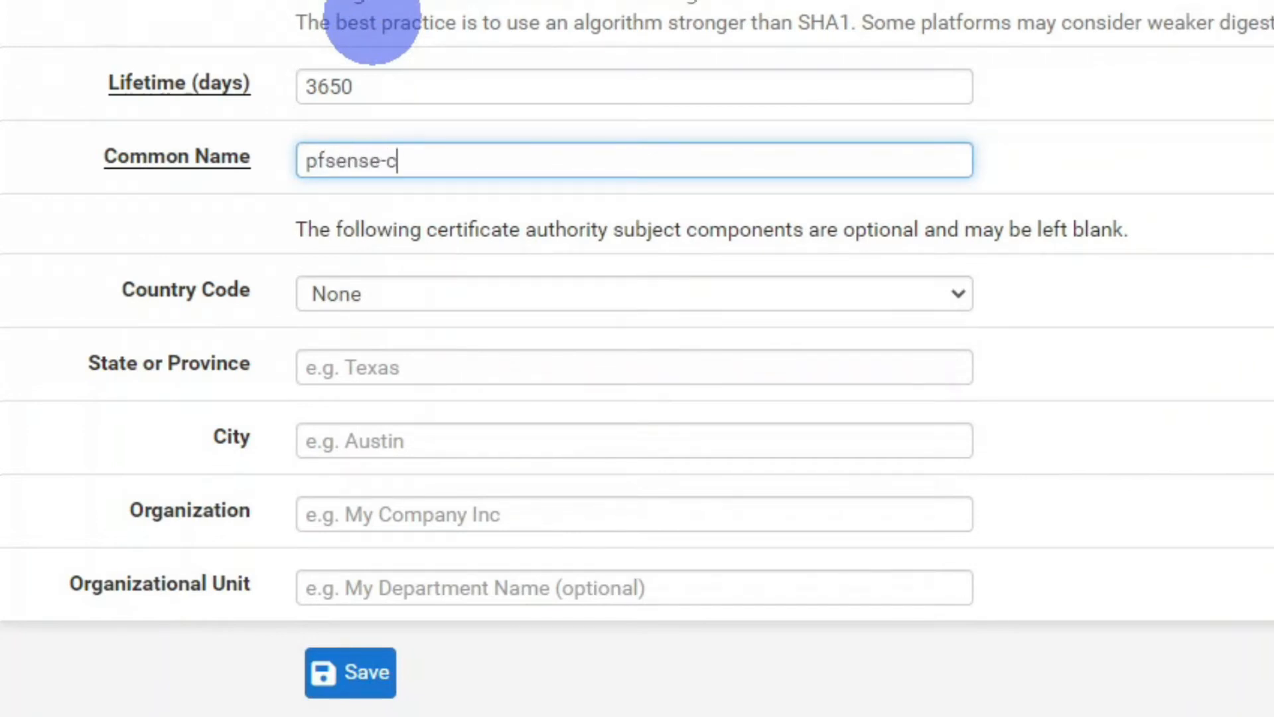
type("a")
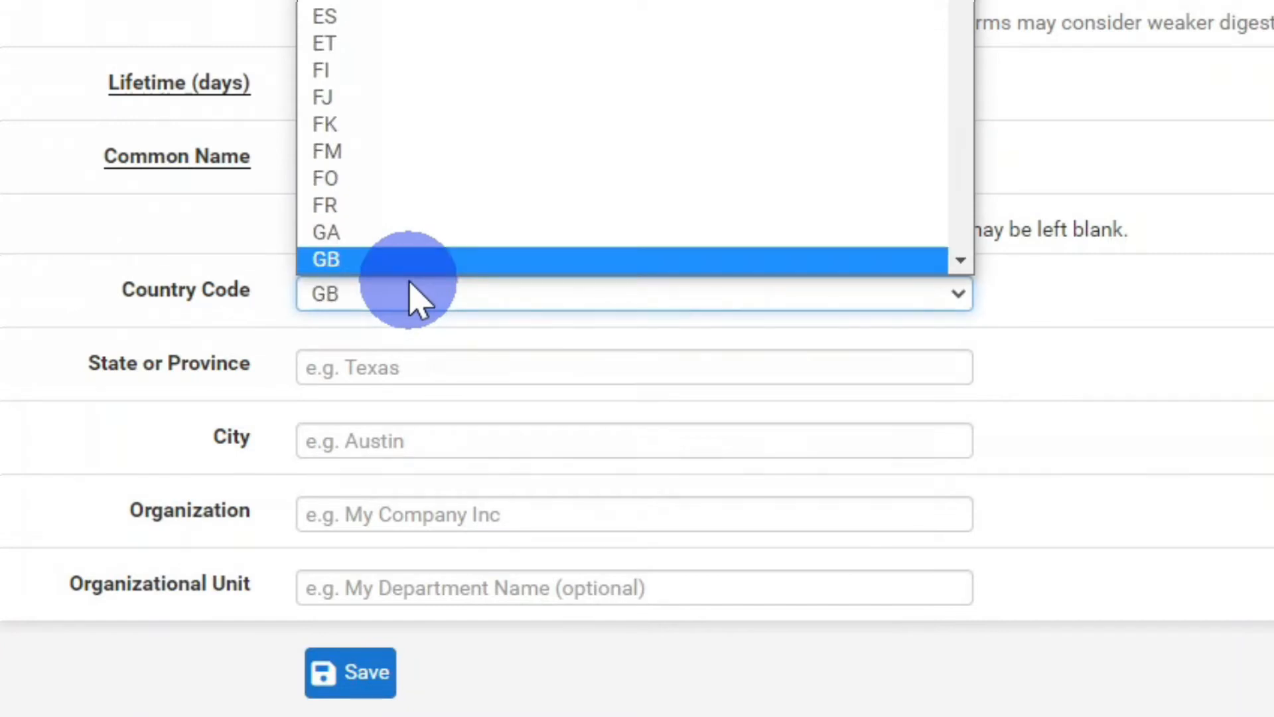
Fill in country GB, My State, My City, My Organisation and save the CA.
left_click(325, 259)
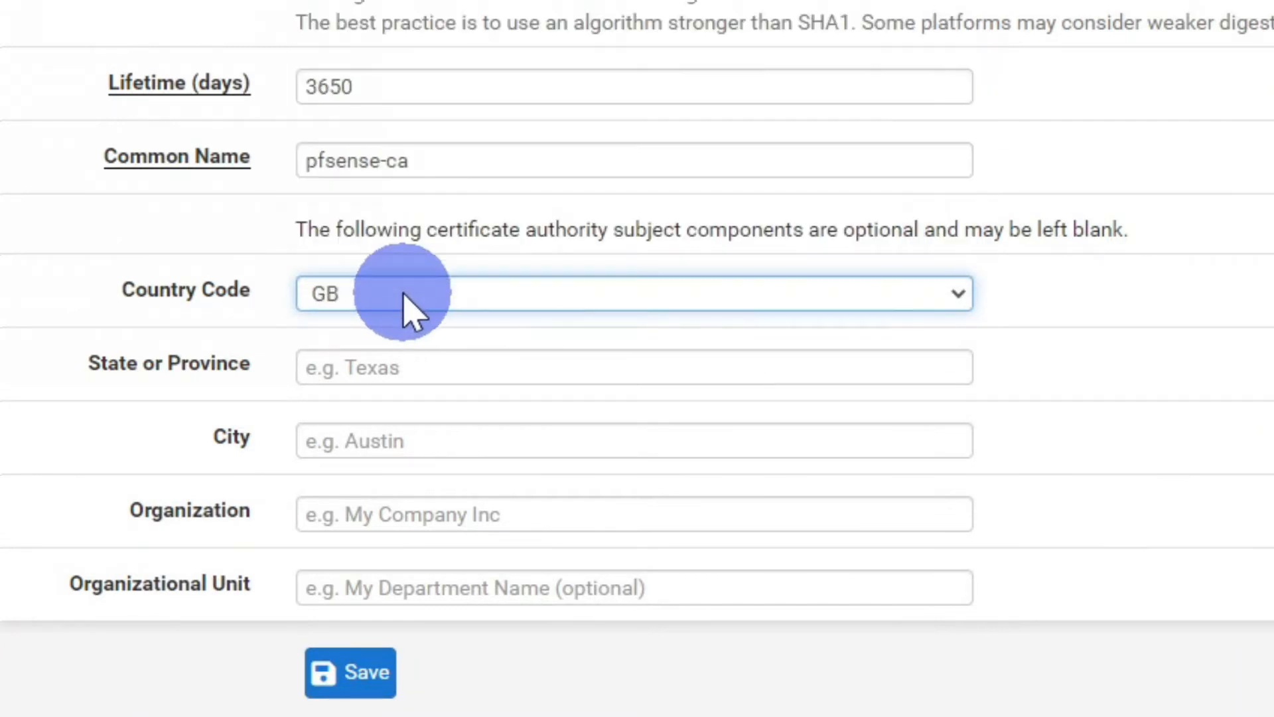
left_click(635, 367)
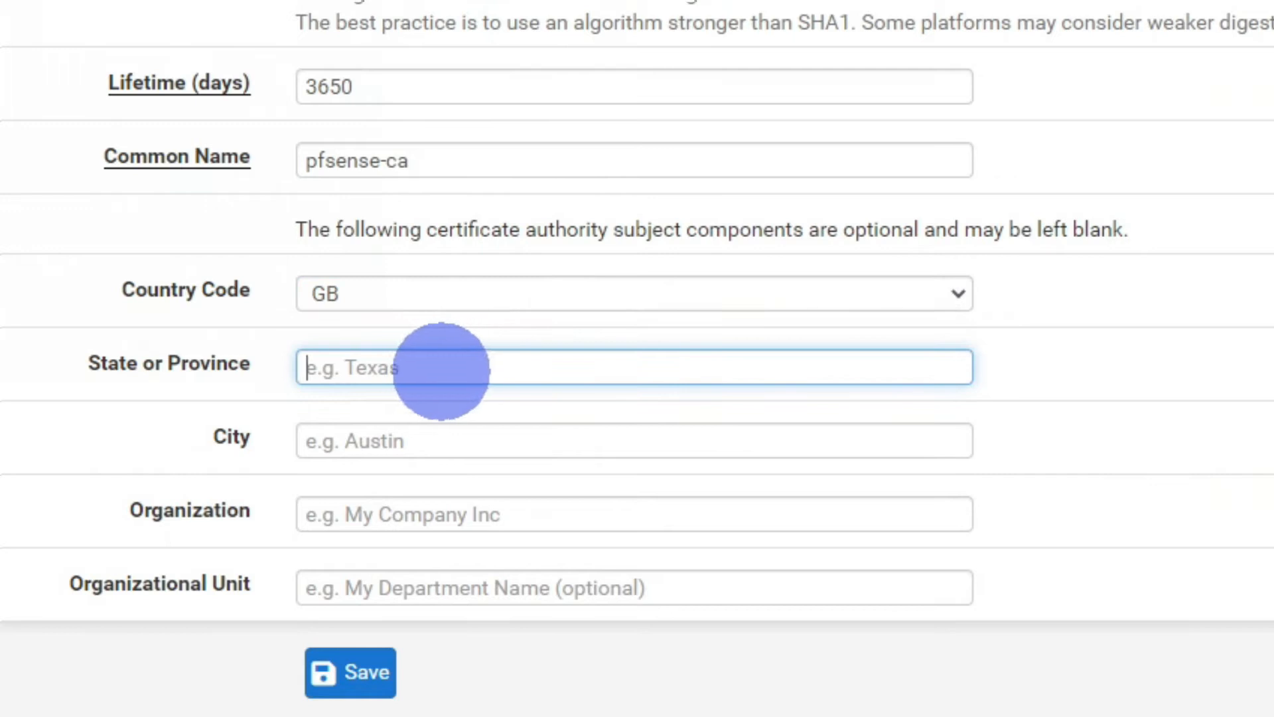
type("My")
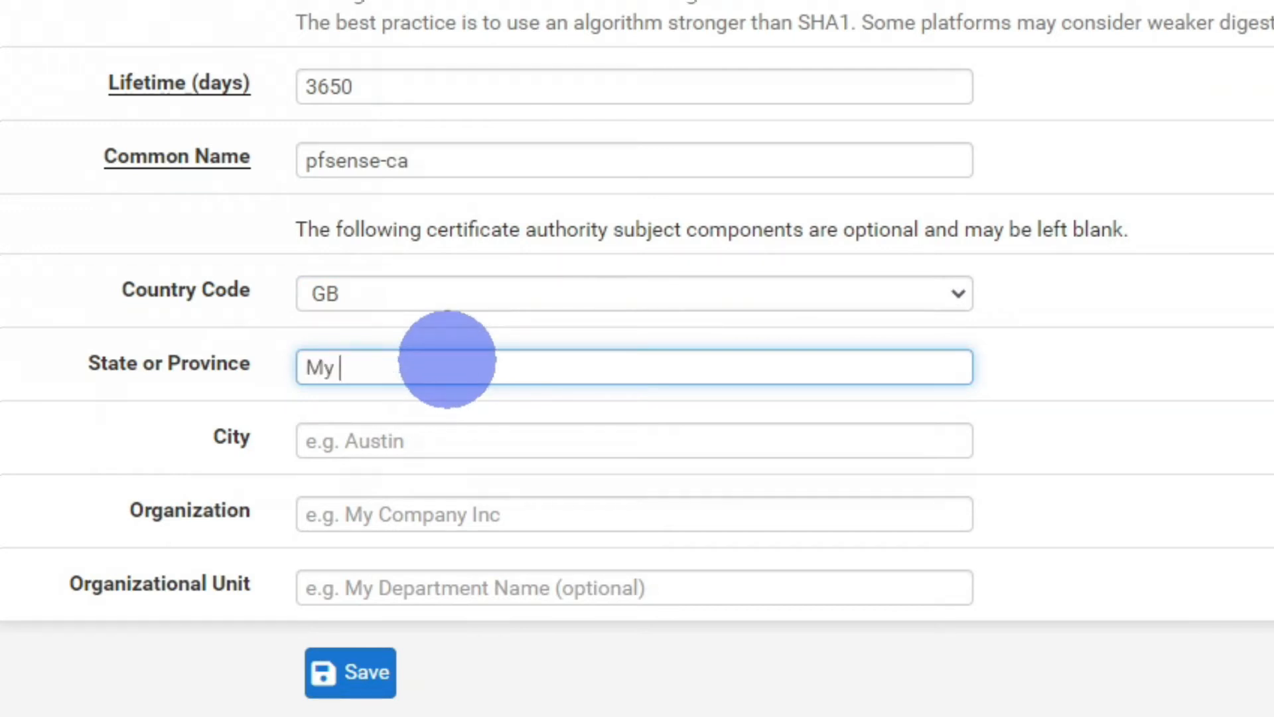
type("State")
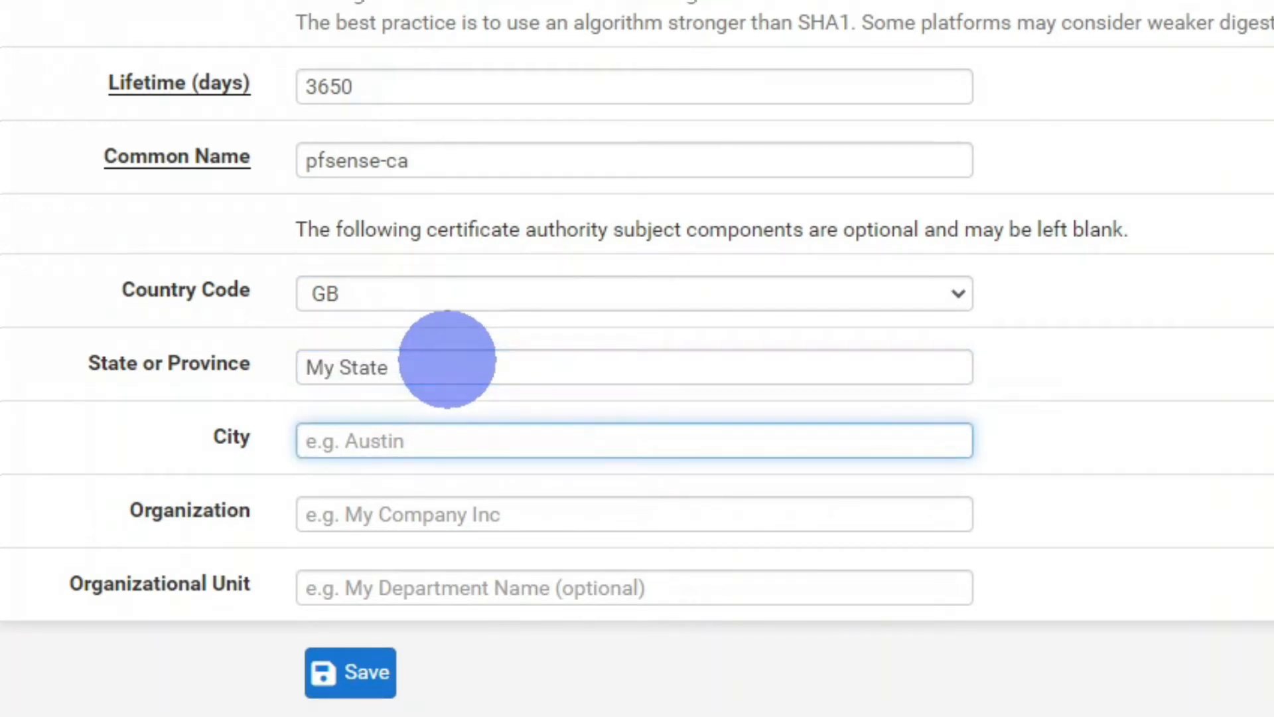
type("My C")
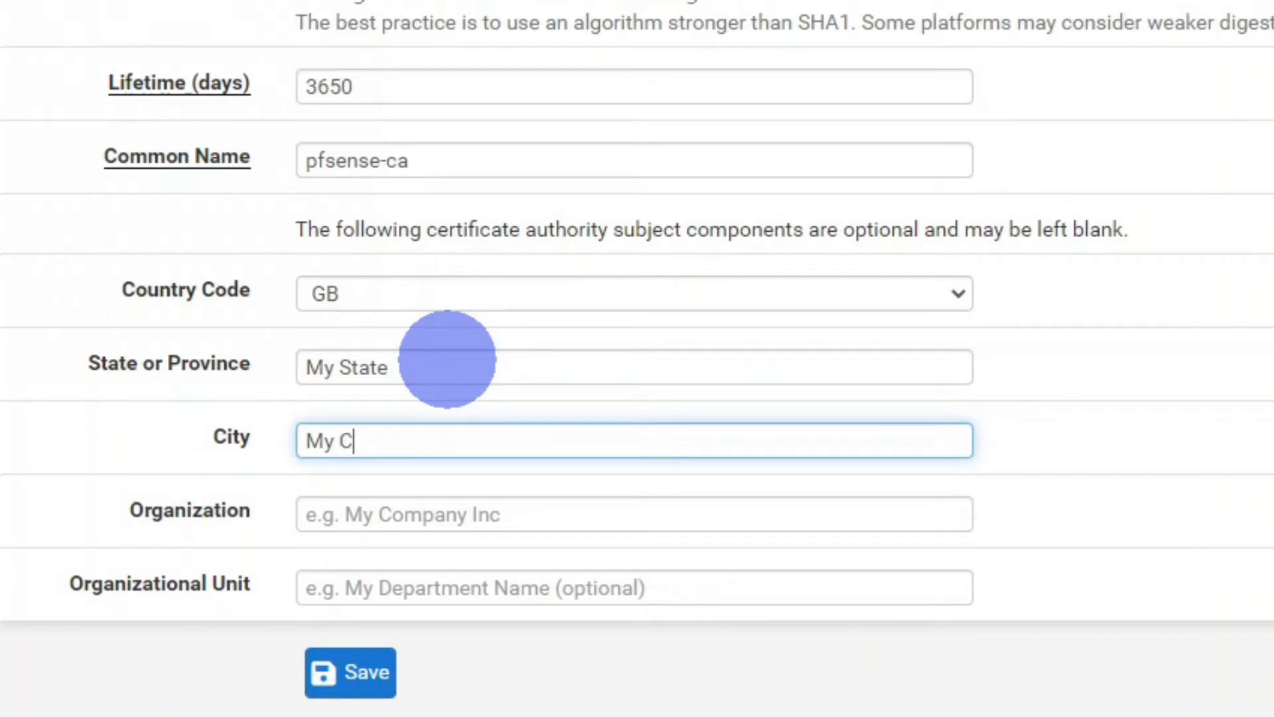
type("M")
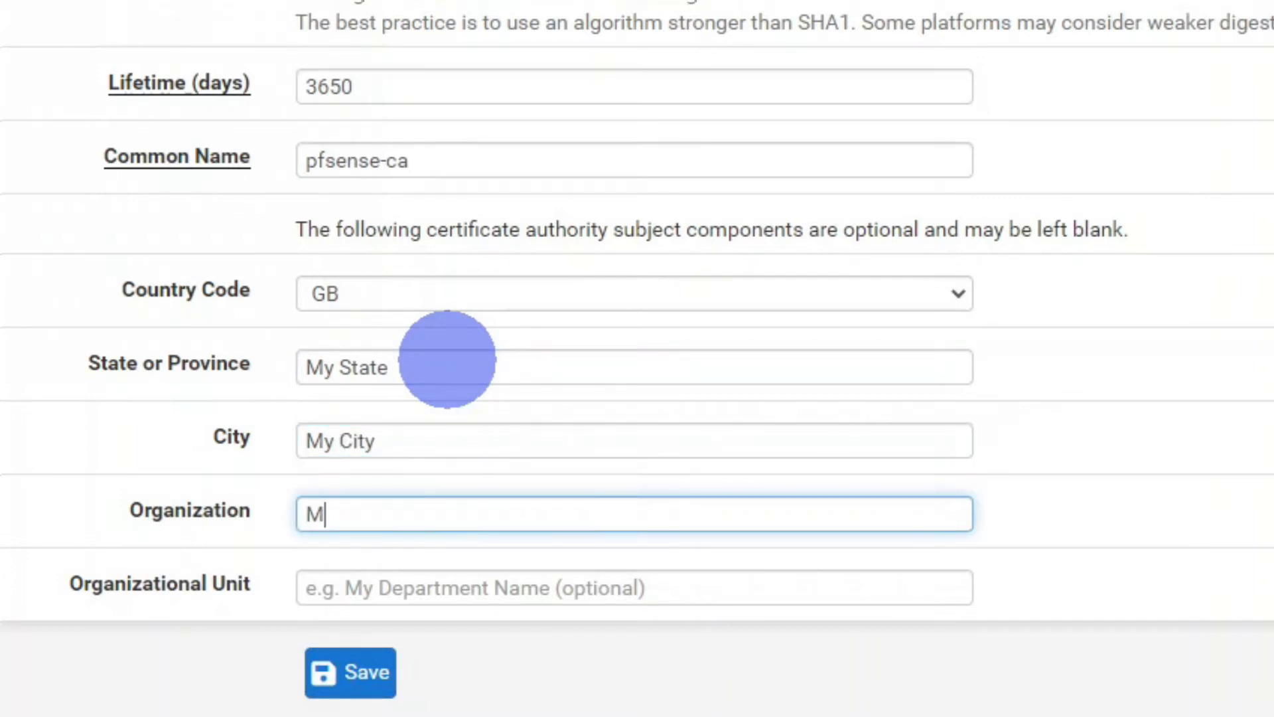
type("y Organ")
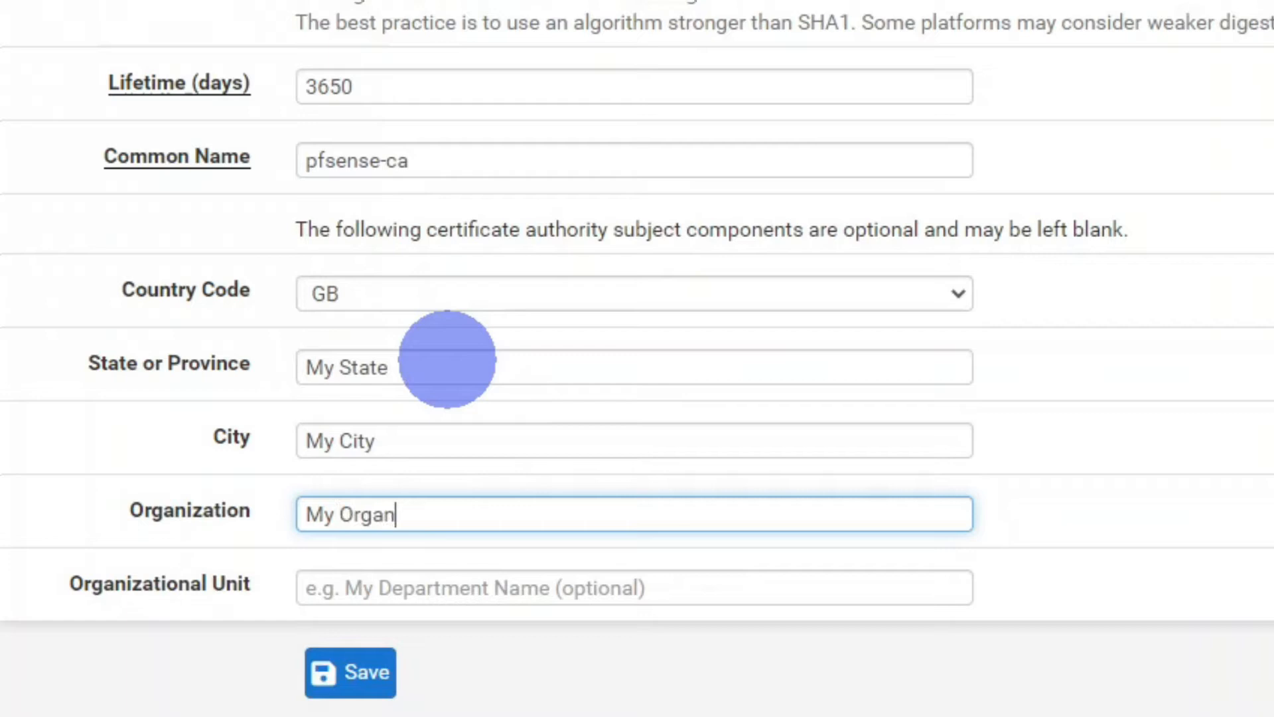
type("isation")
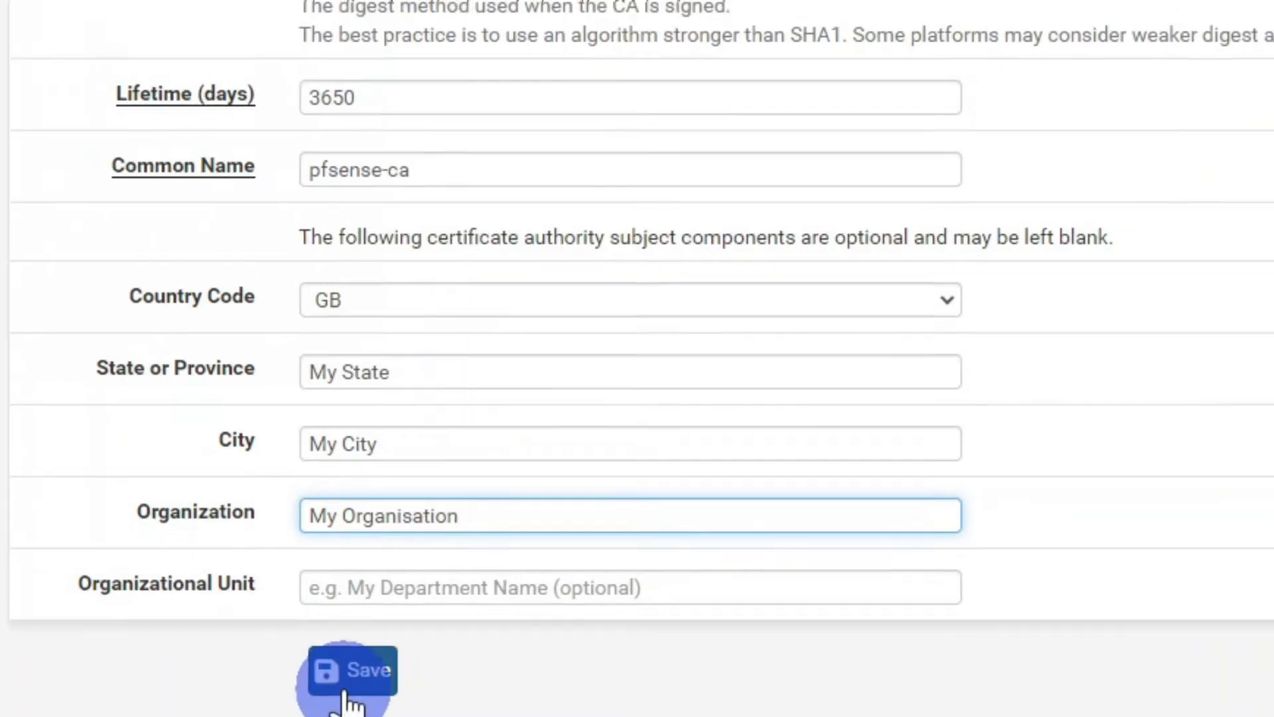
left_click(351, 670)
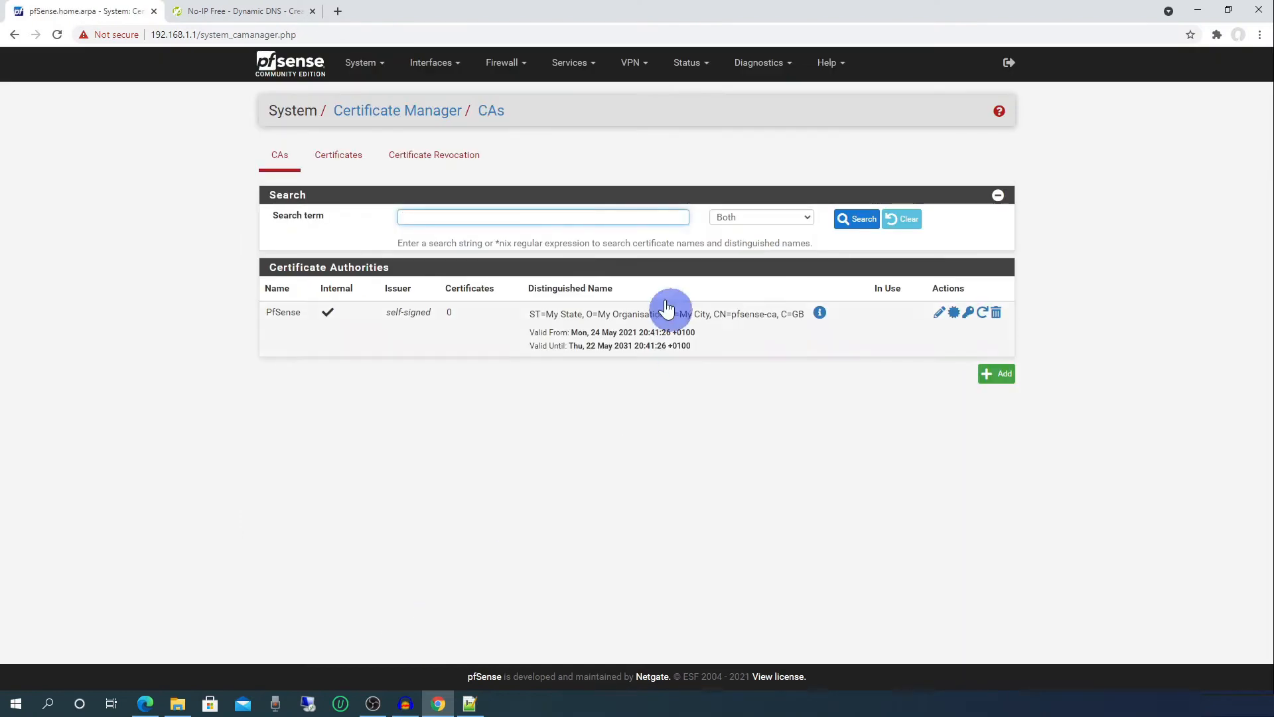
Add a new certificate with descriptive and common name OpenVPN-Server.
left_click(339, 154)
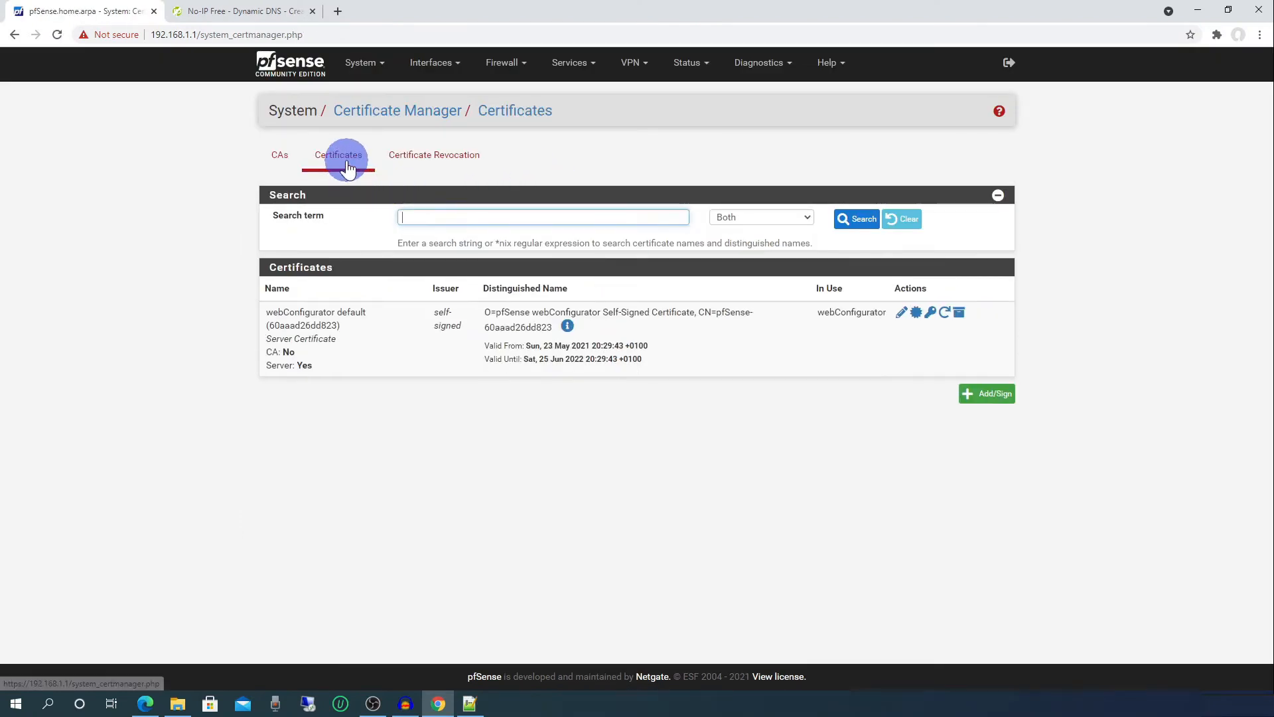
left_click(986, 393)
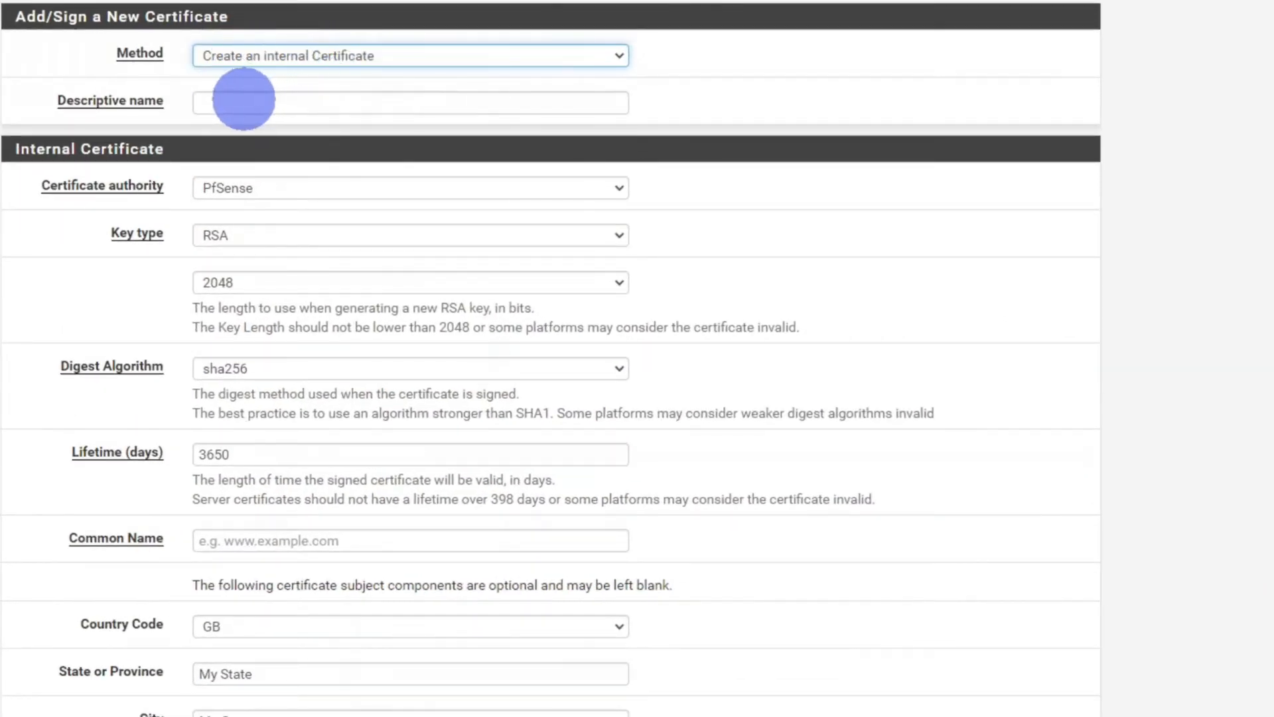
type("OpenVPN")
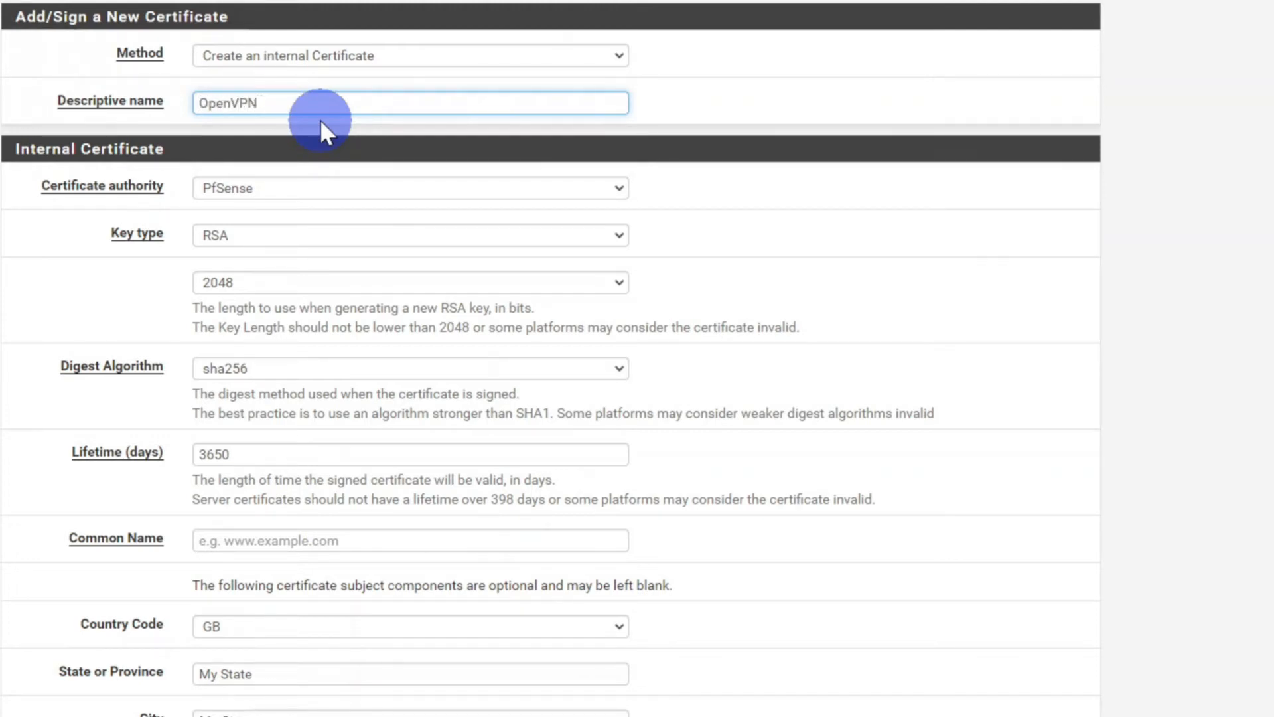
type("-Server")
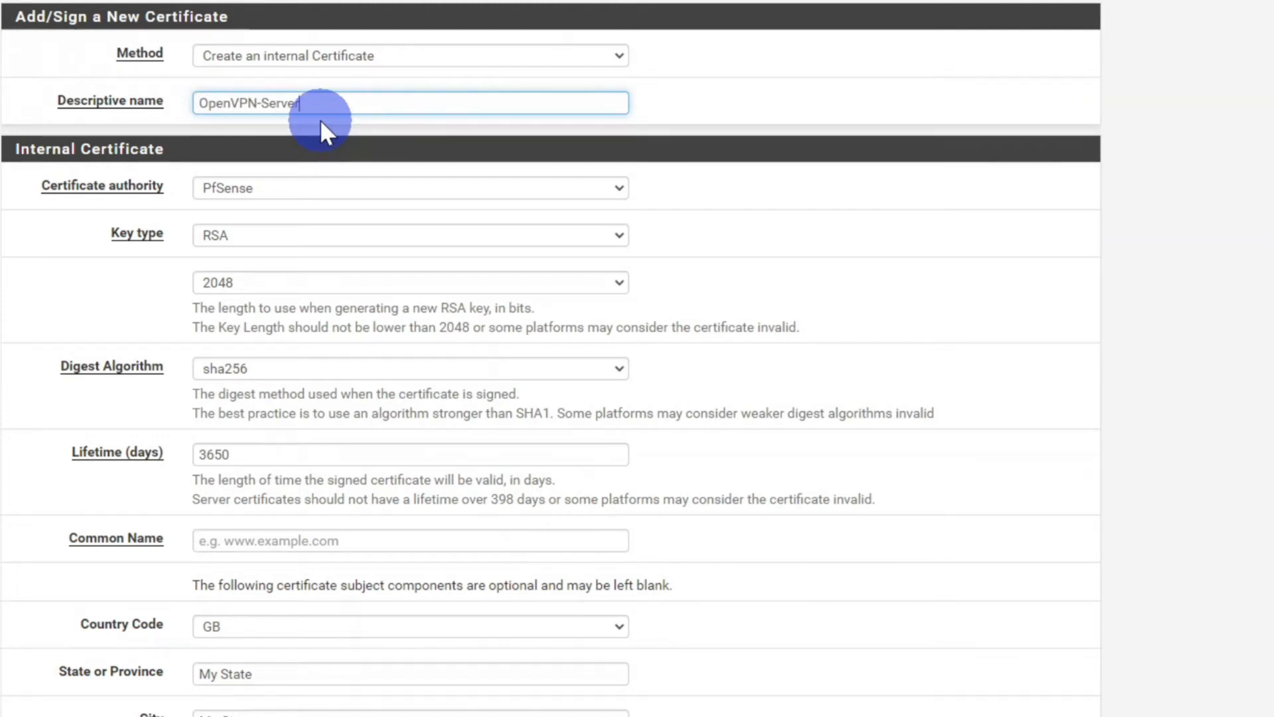
mouse_move(146, 199)
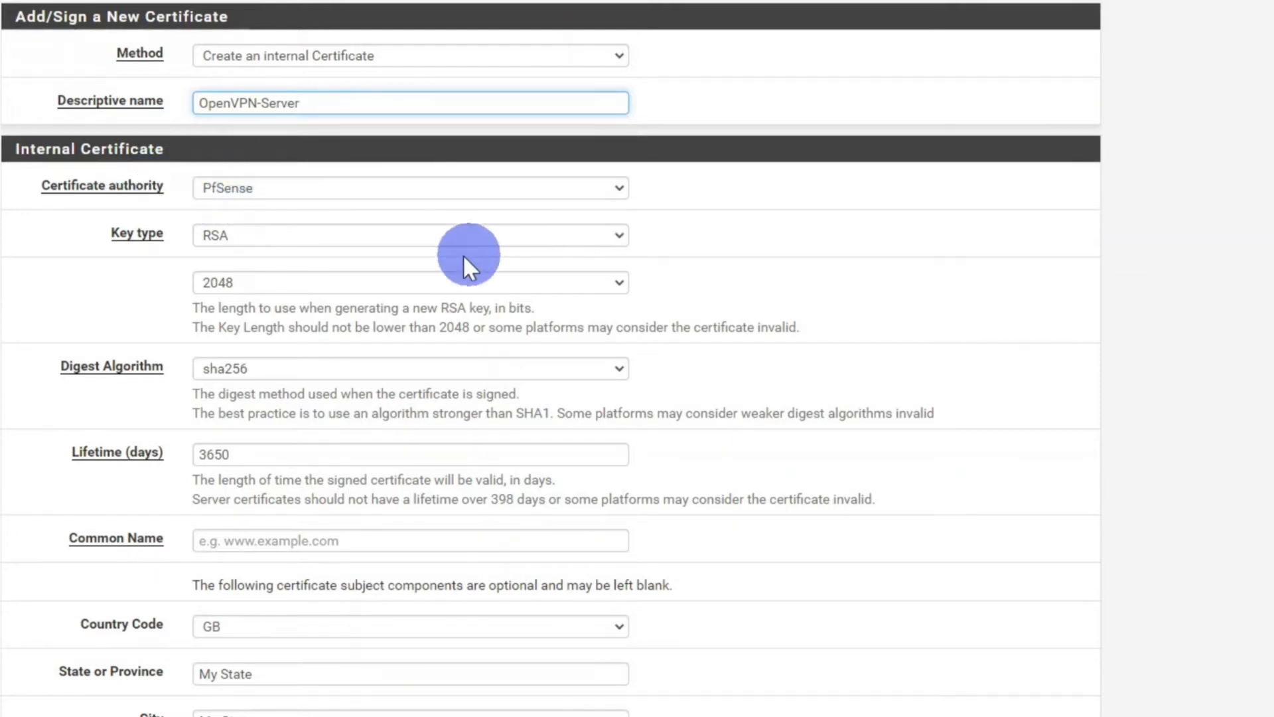
scroll("down", 3)
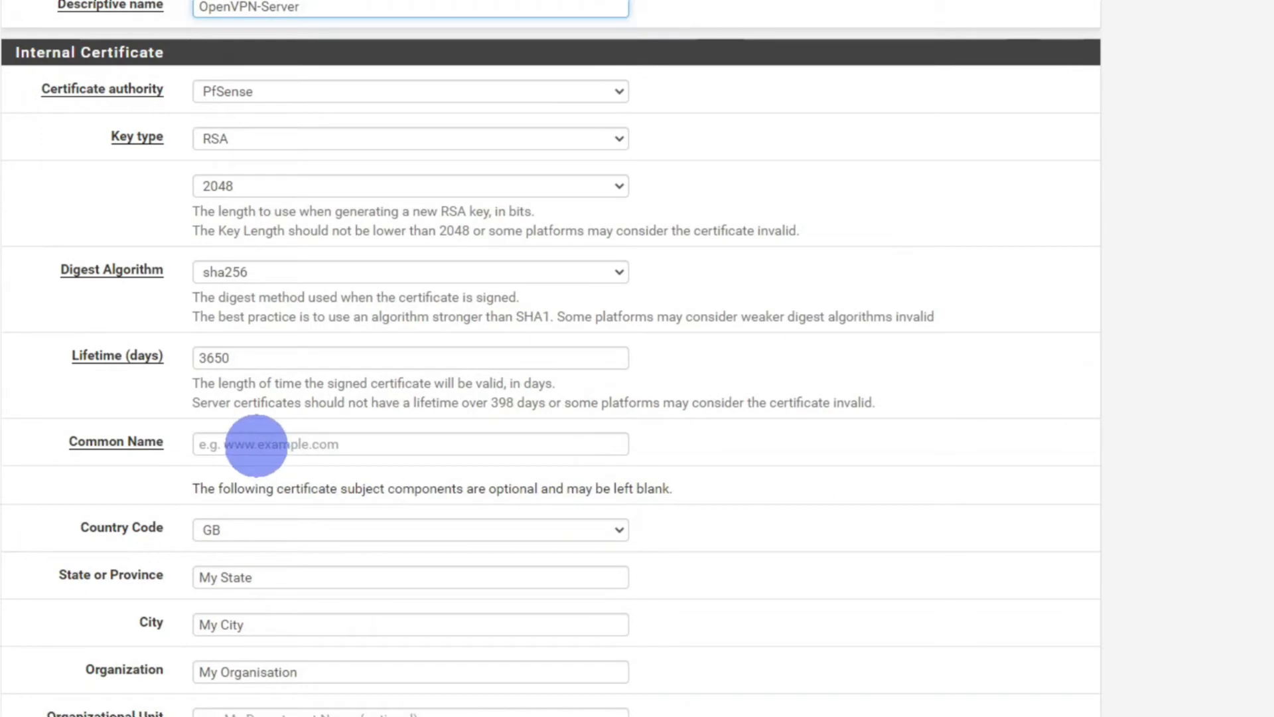
left_click(410, 443)
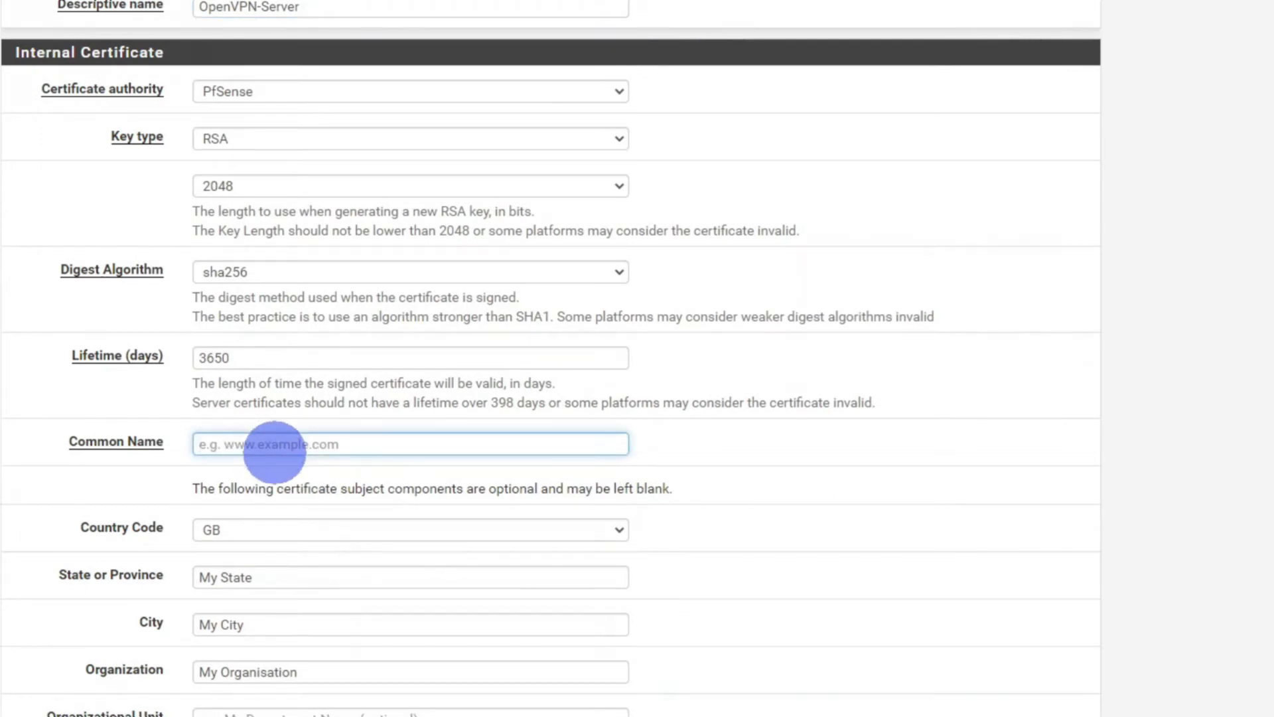
type("OpenV")
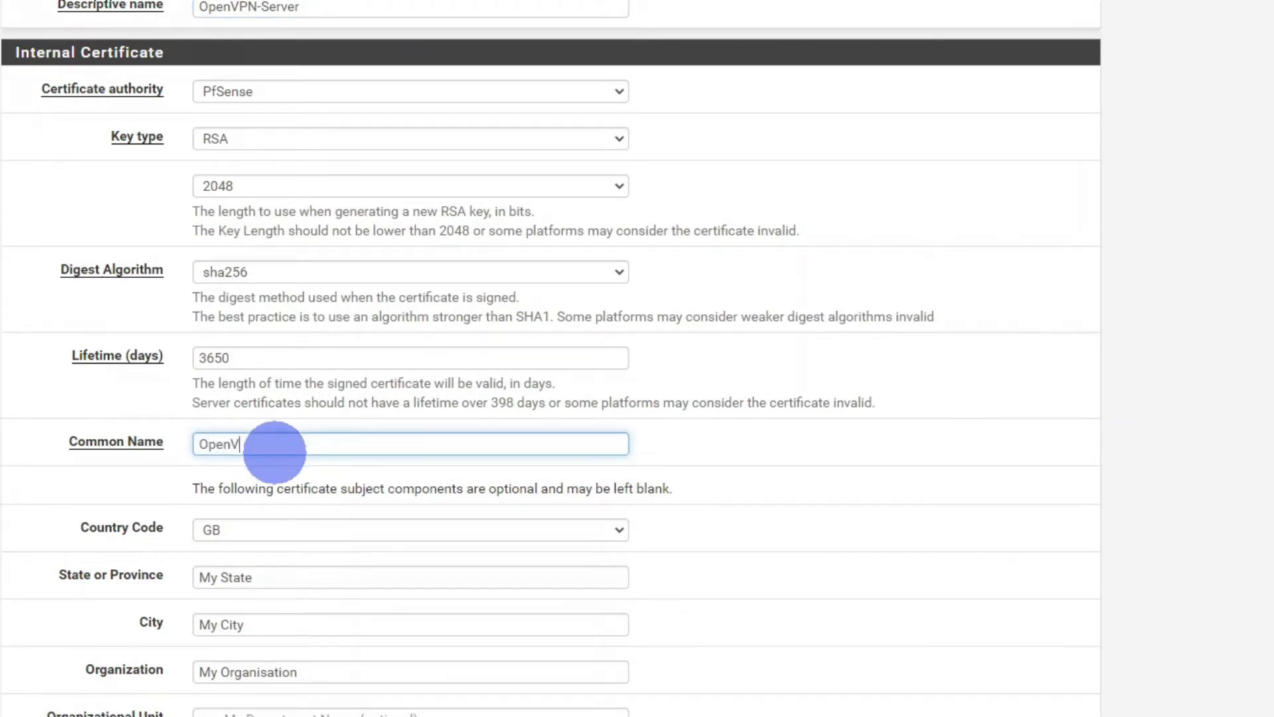
type("PN-Server")
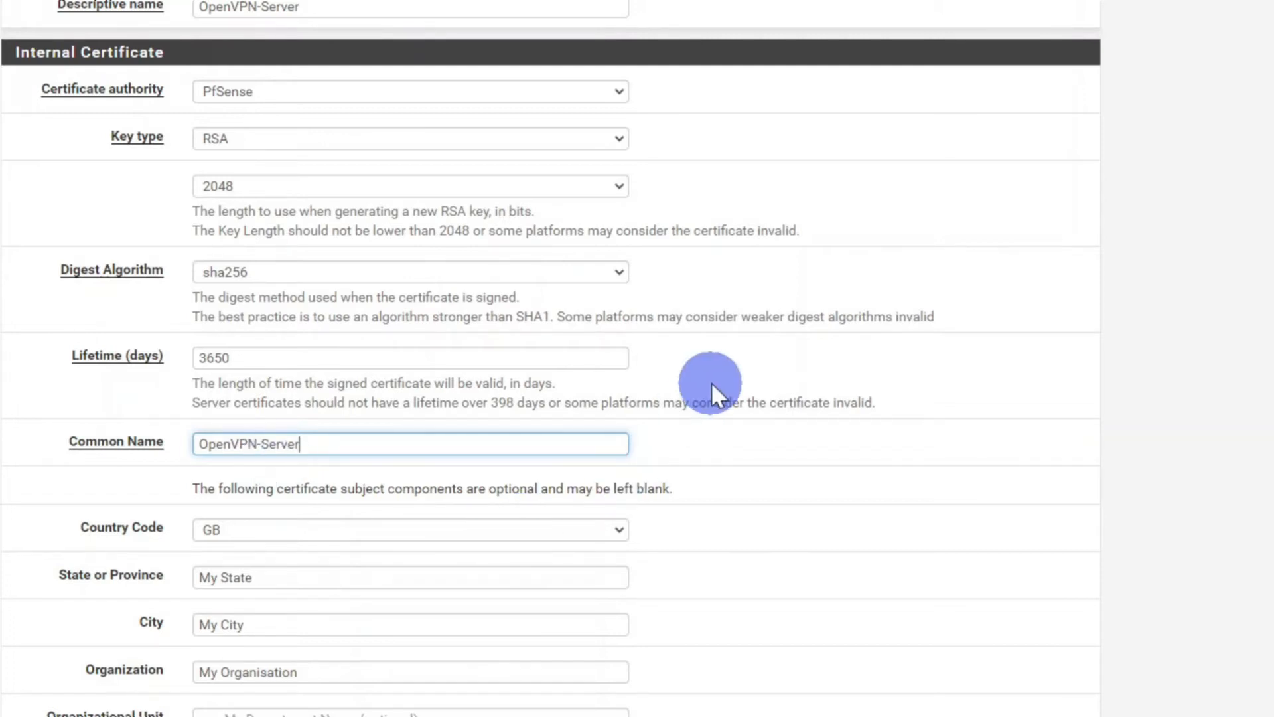
Set the certificate type to Server Certificate and save it.
scroll("down", 3)
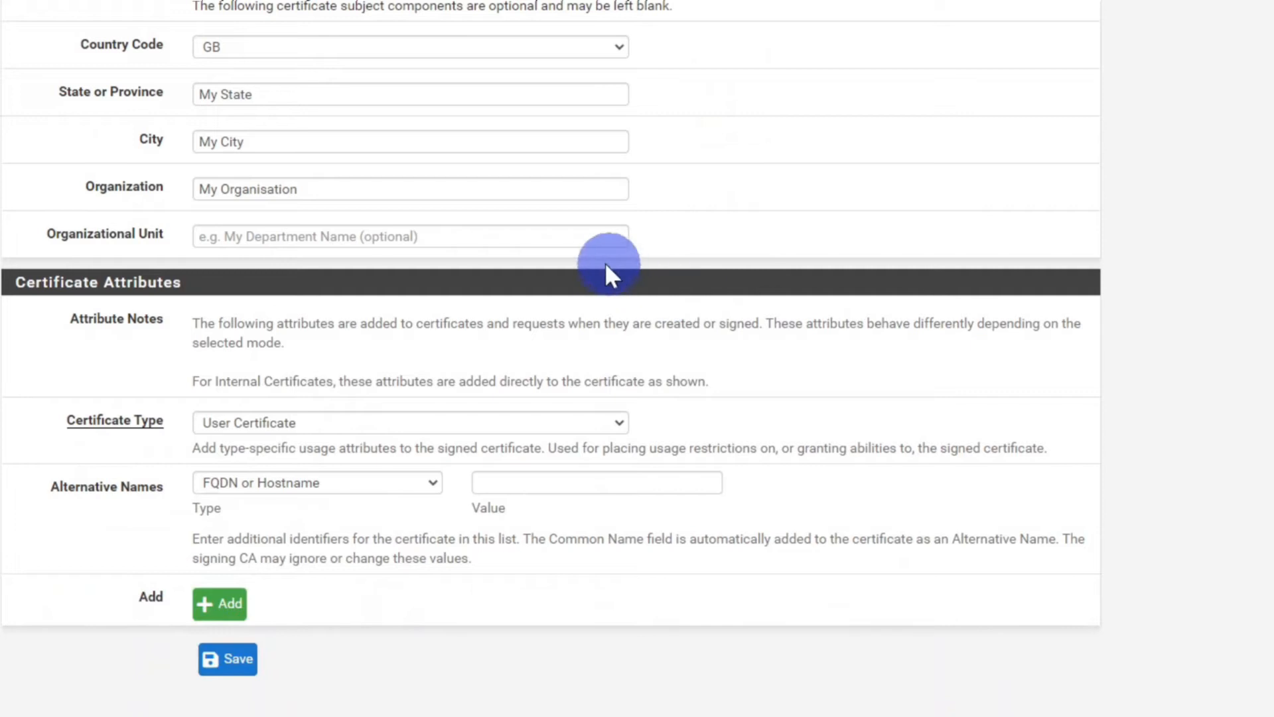
mouse_move(190, 478)
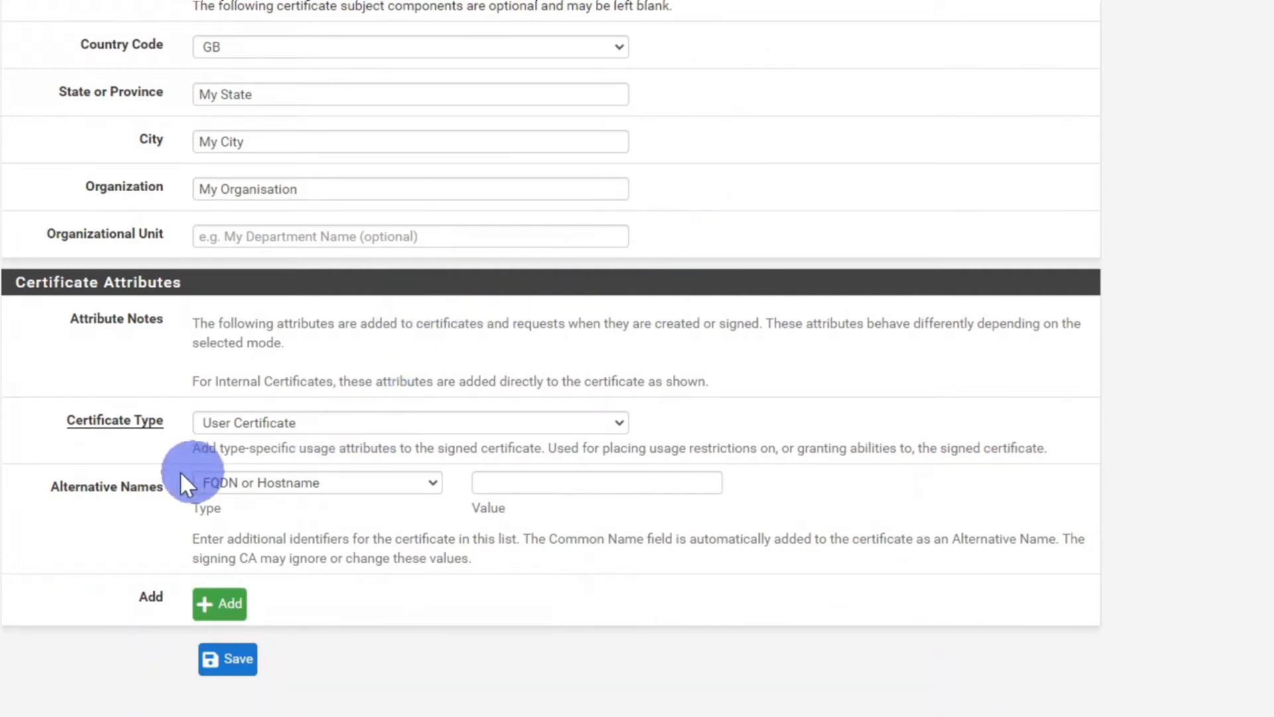
mouse_move(96, 421)
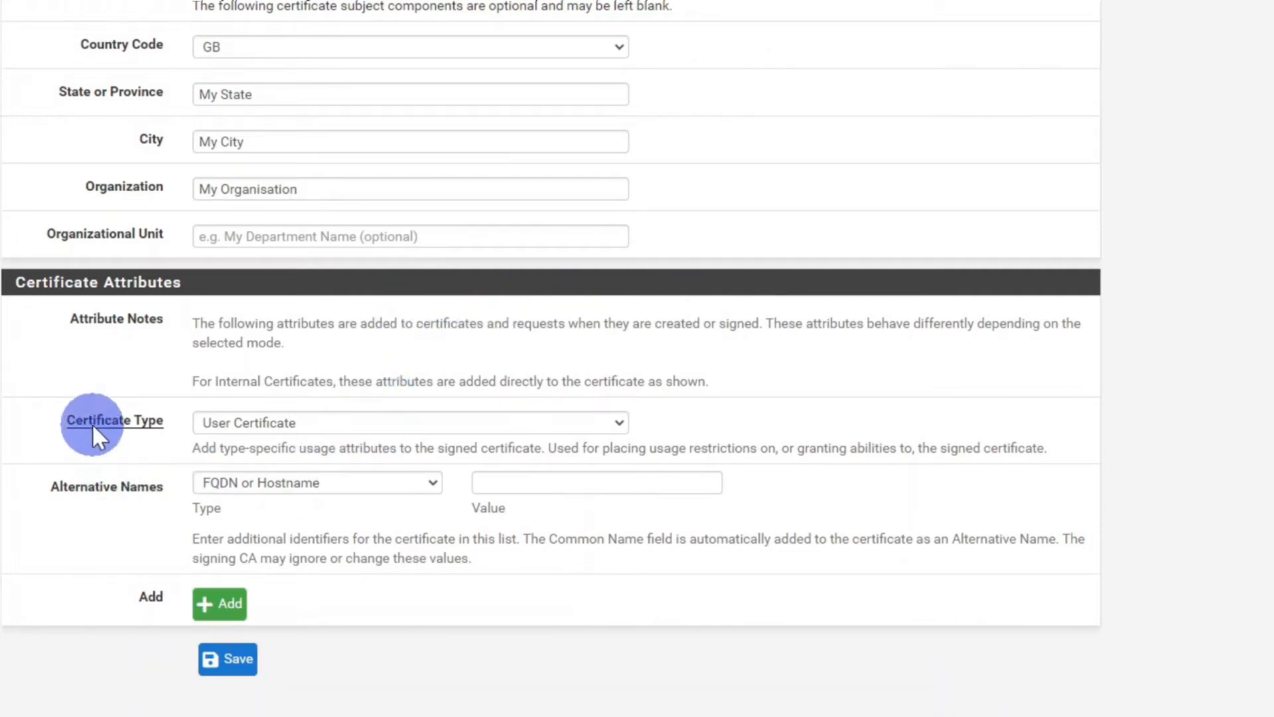
mouse_move(357, 422)
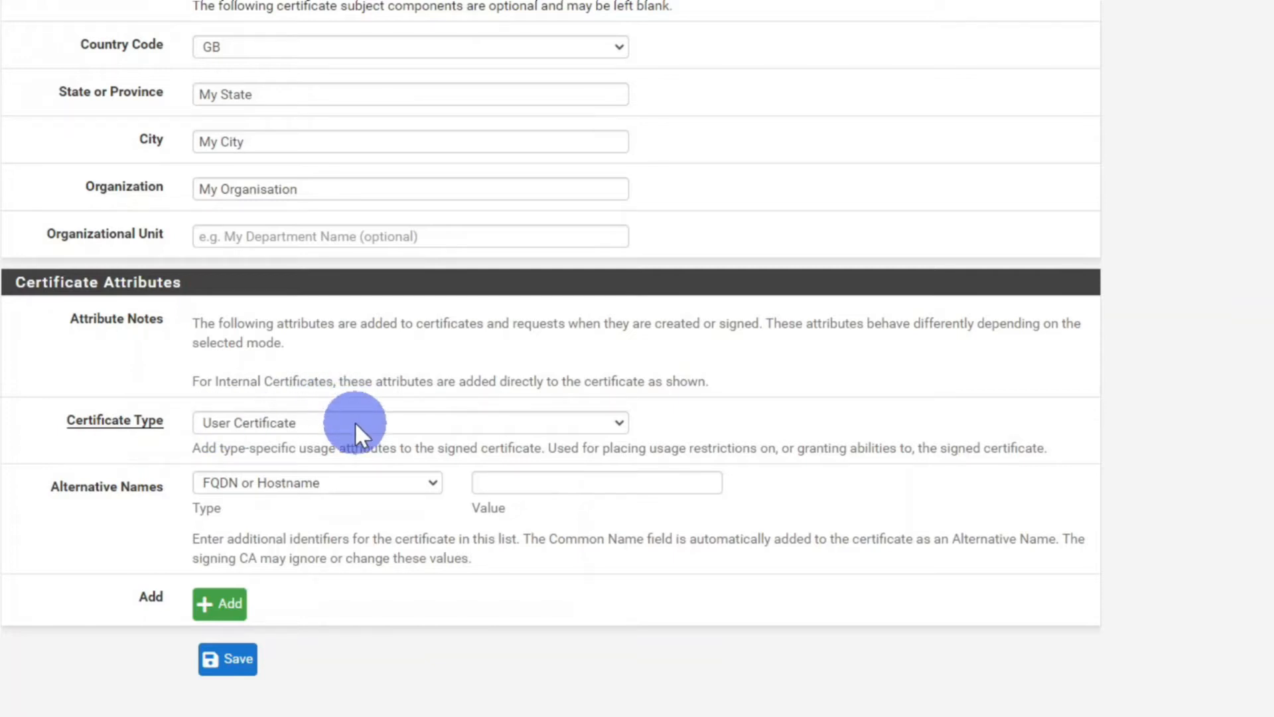
left_click(410, 422)
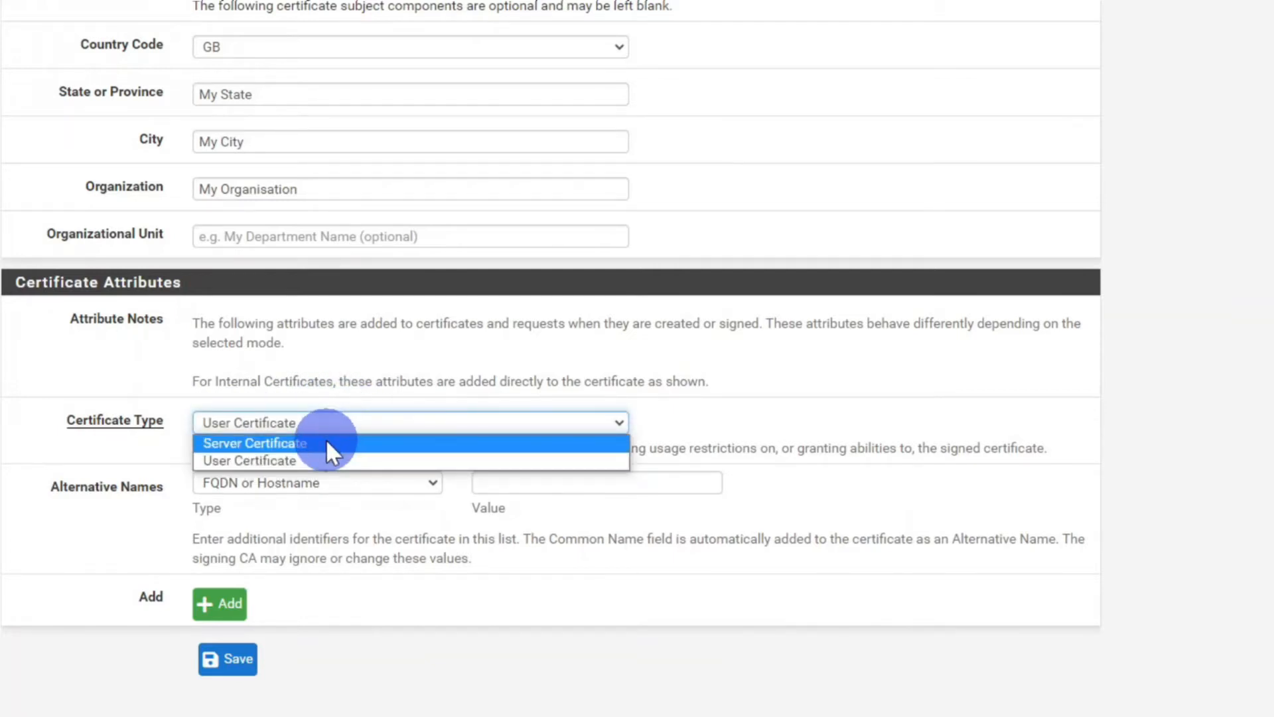
left_click(253, 443)
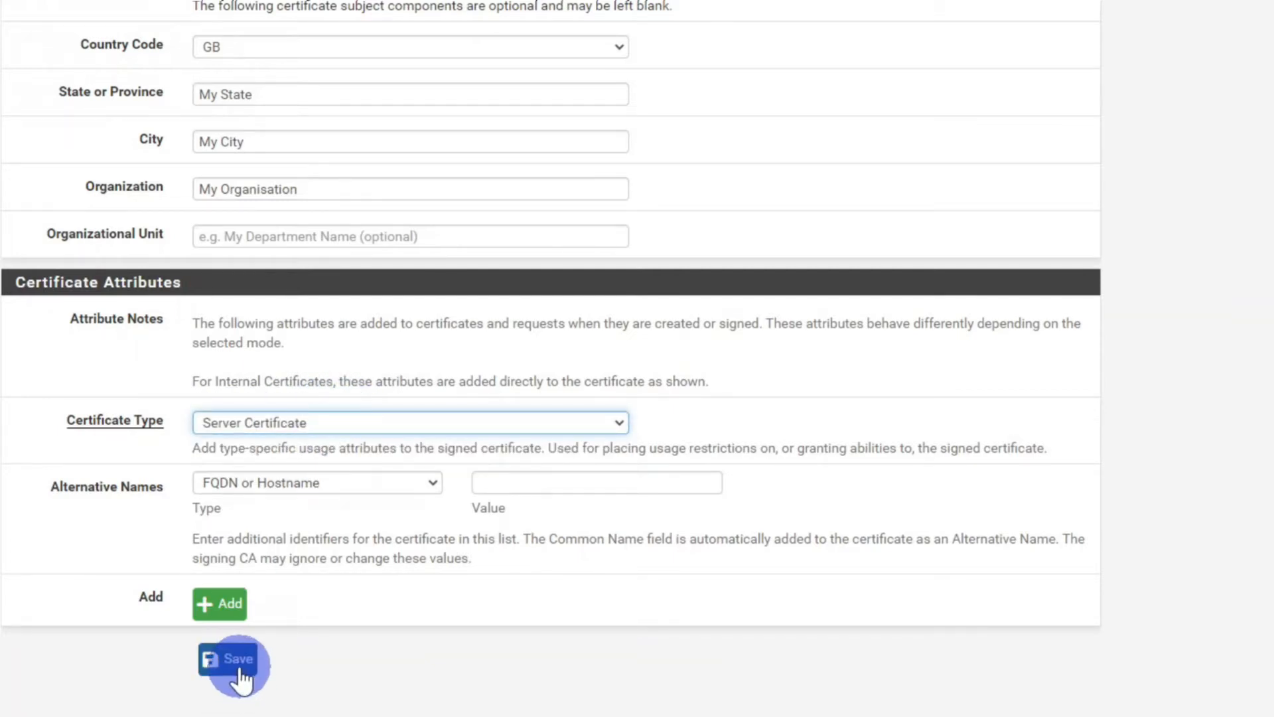
left_click(234, 658)
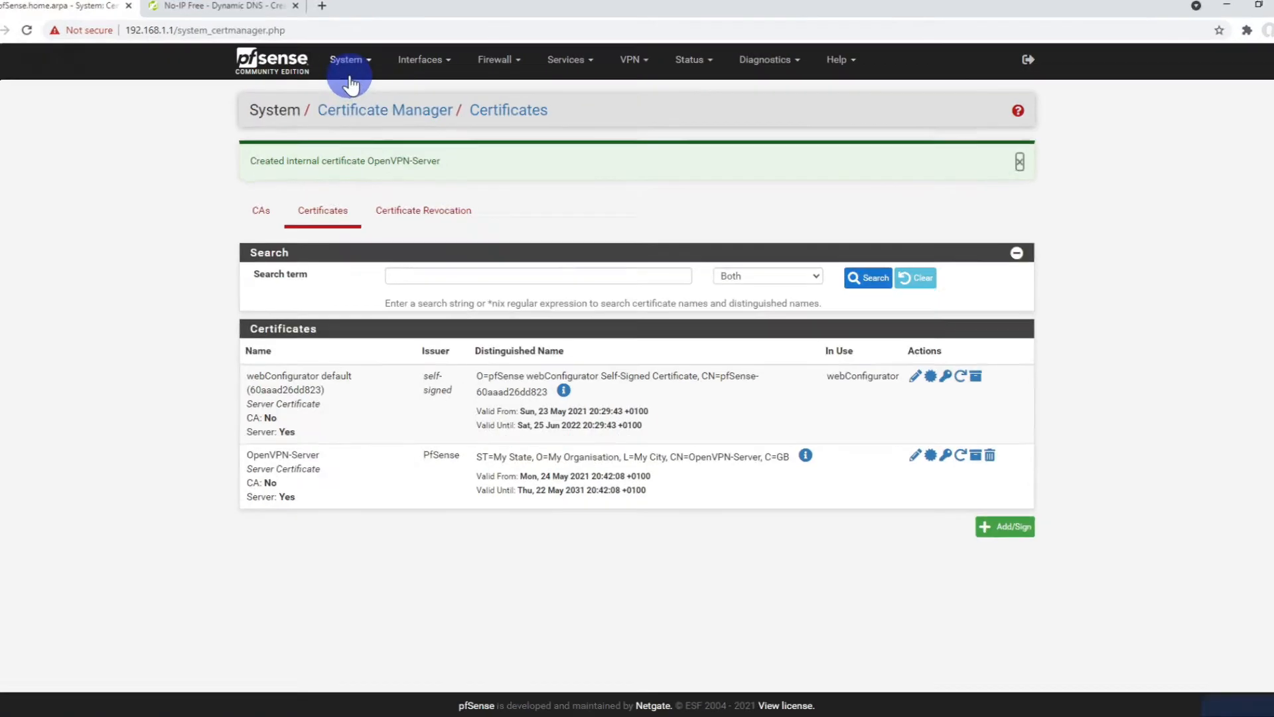
Add a user JoeBlogs in User Manager with a confirmed password and full name Joe Blogs.
left_click(345, 59)
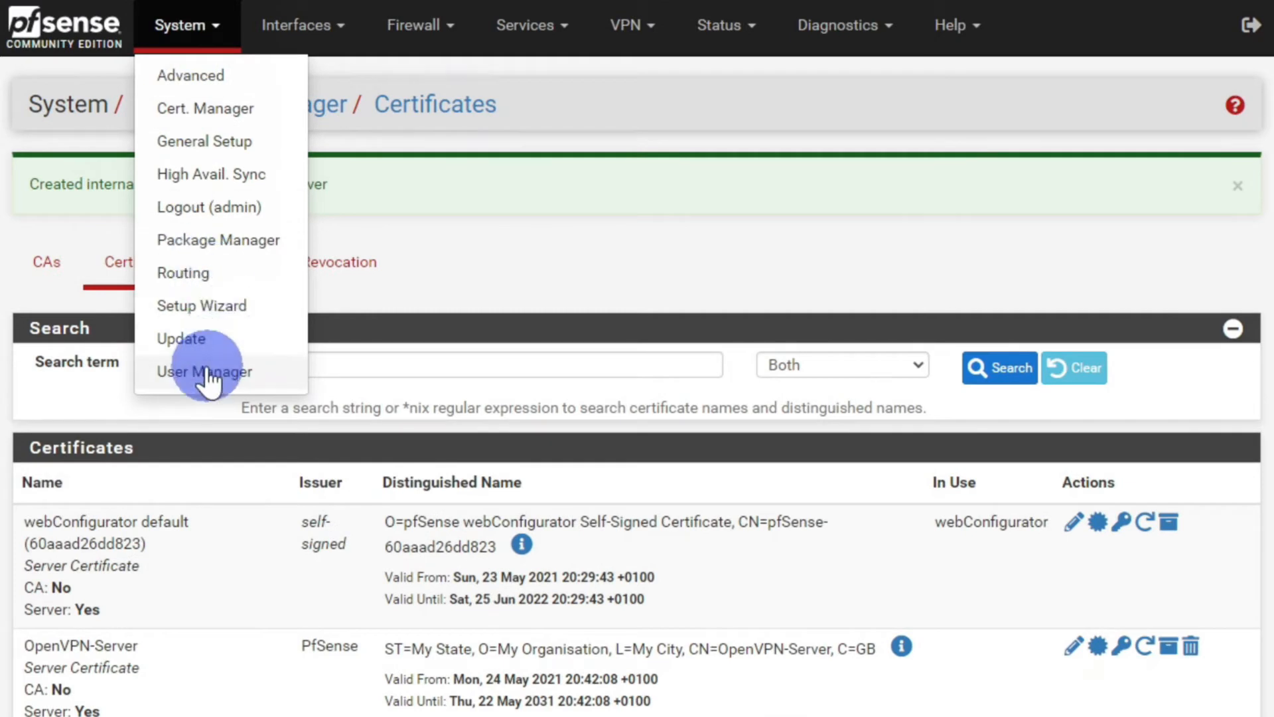
left_click(204, 372)
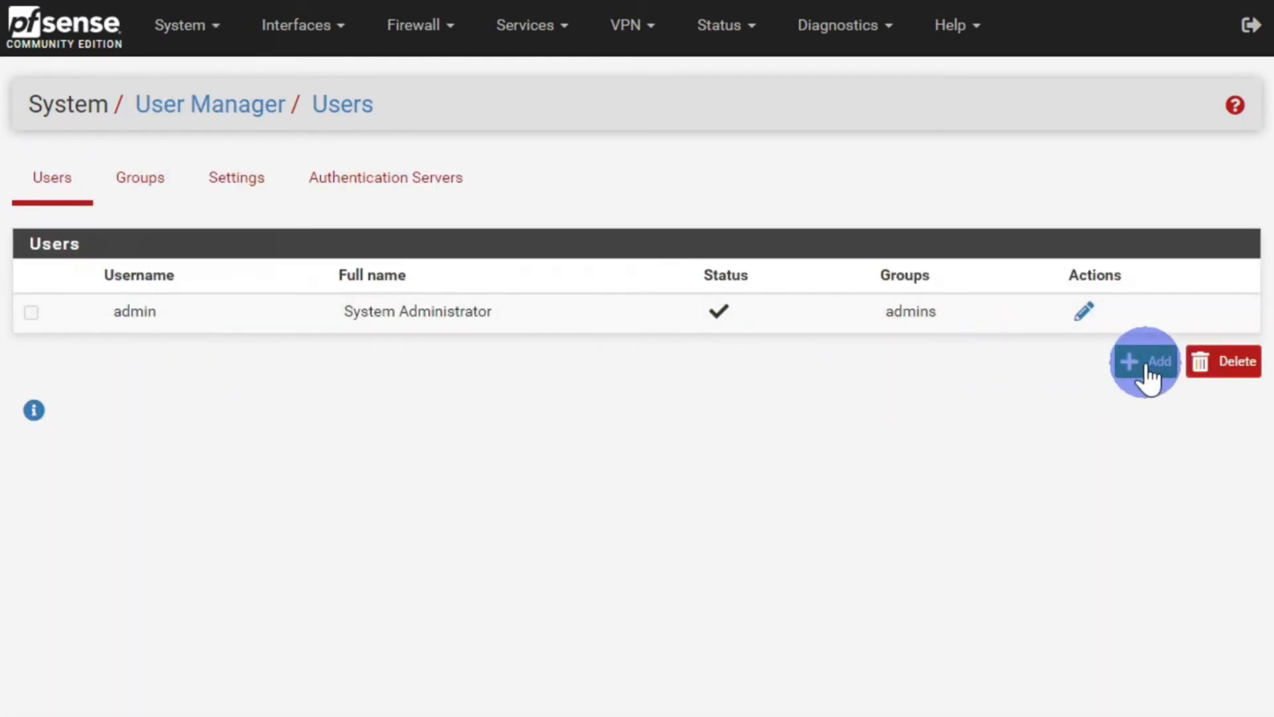
left_click(1143, 361)
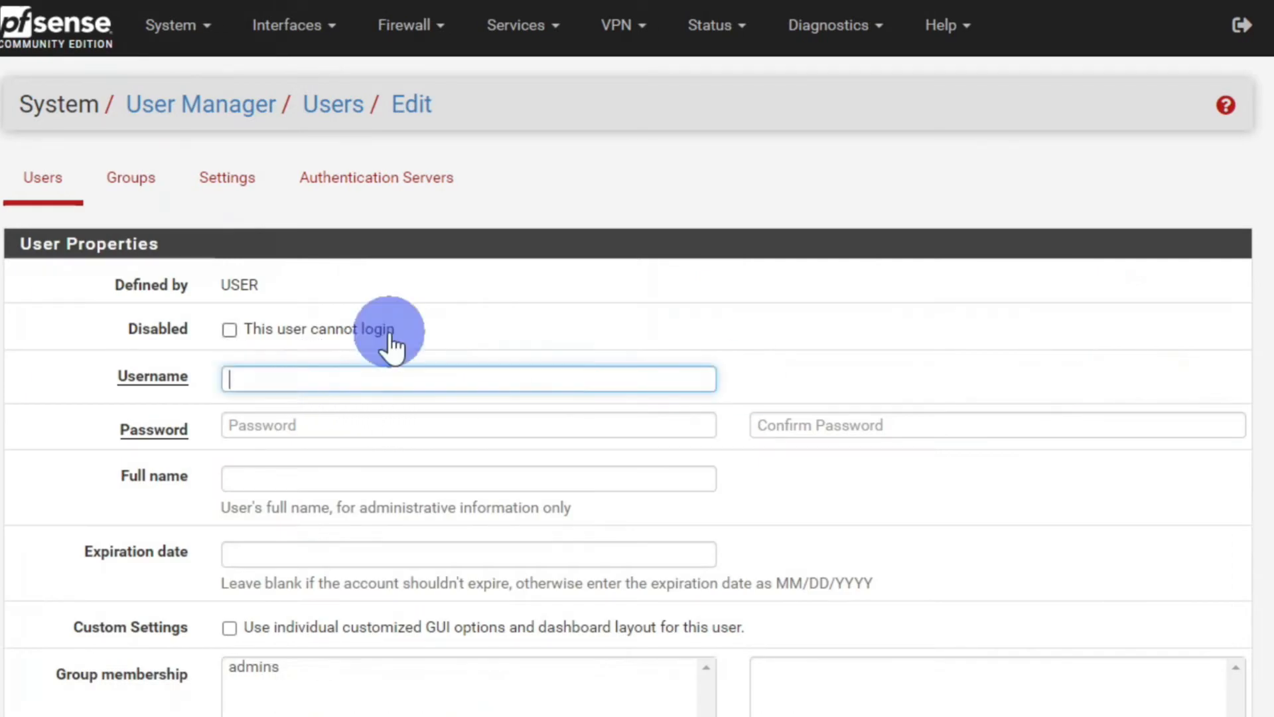
type("JoeBlogs")
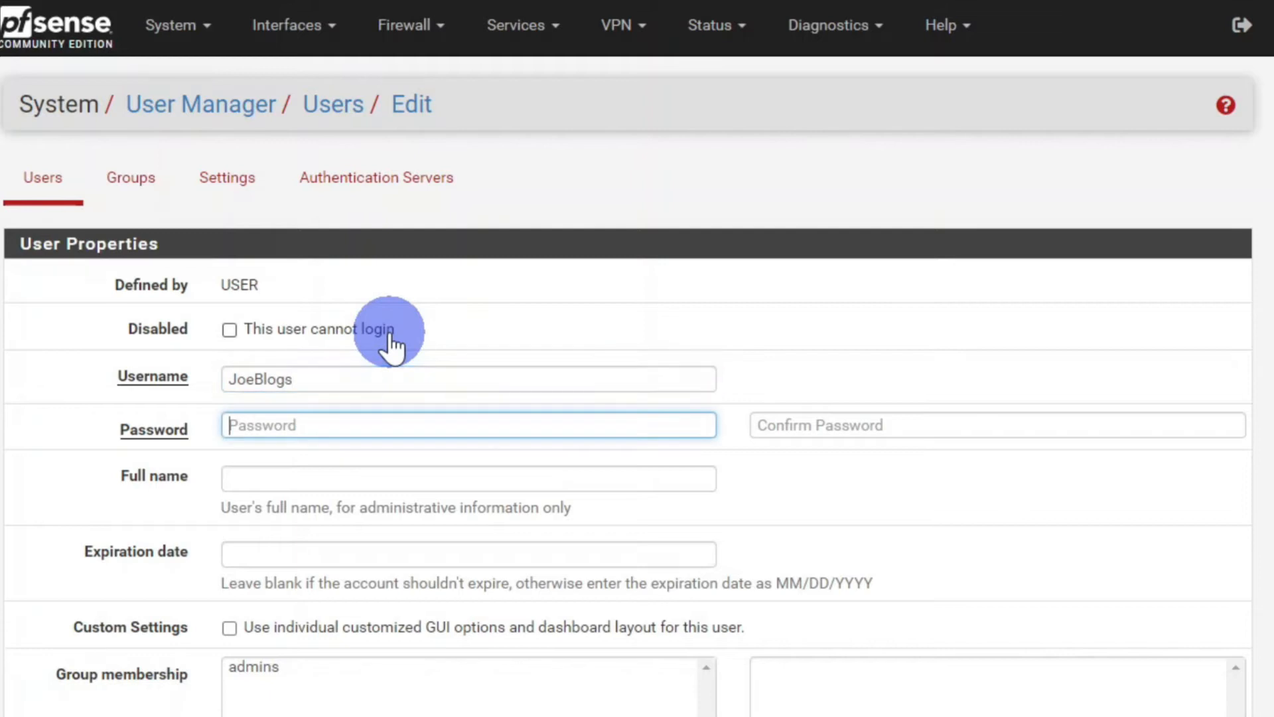
type("••")
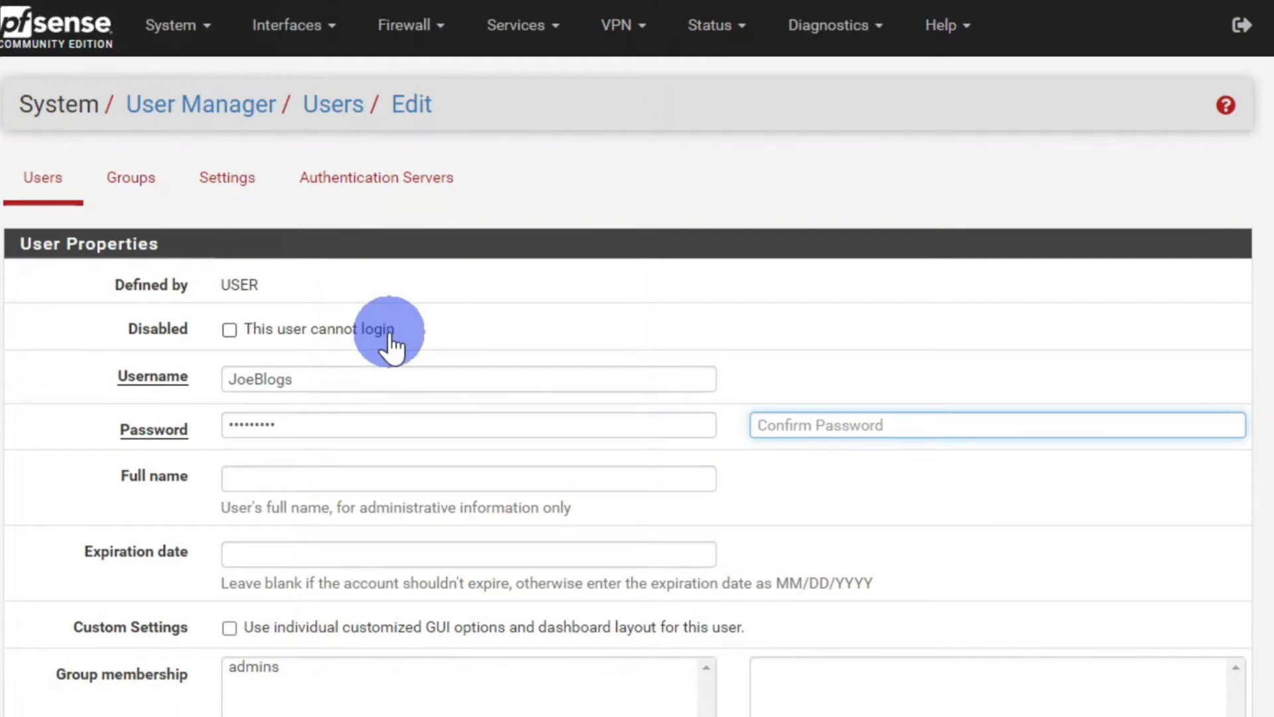
type("••••")
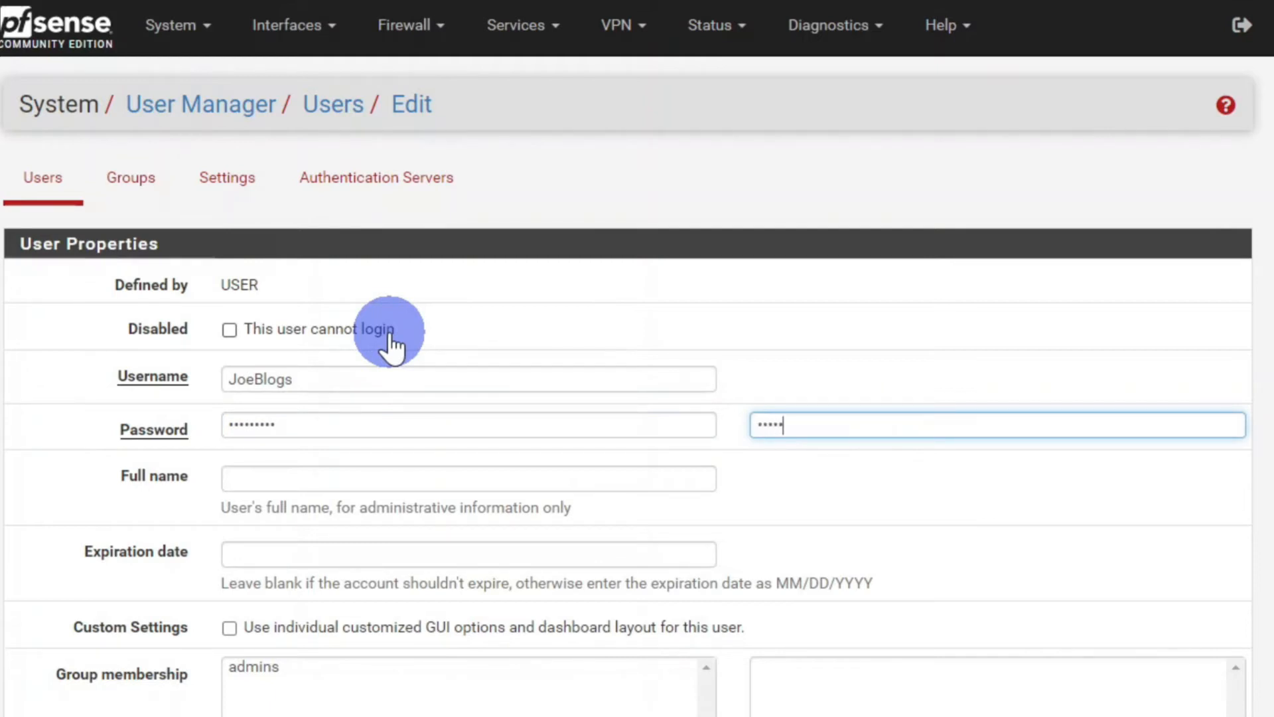
left_click(468, 478)
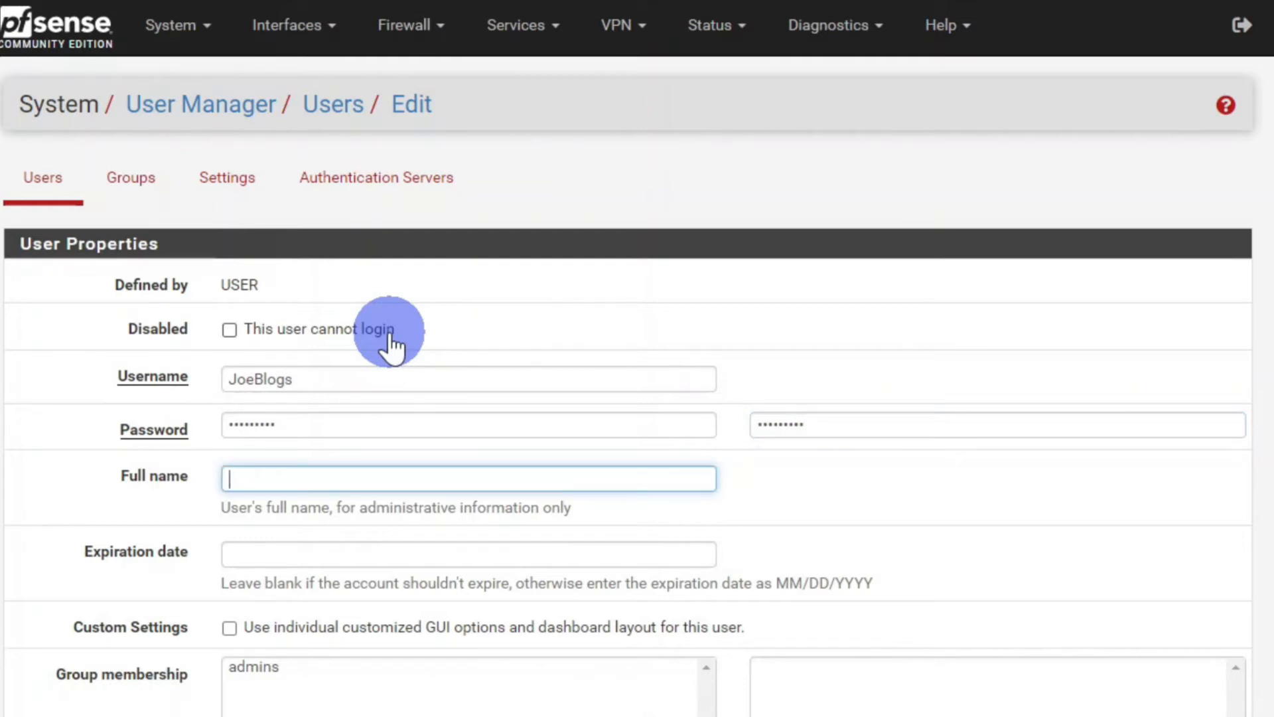
type("Joe Blogs")
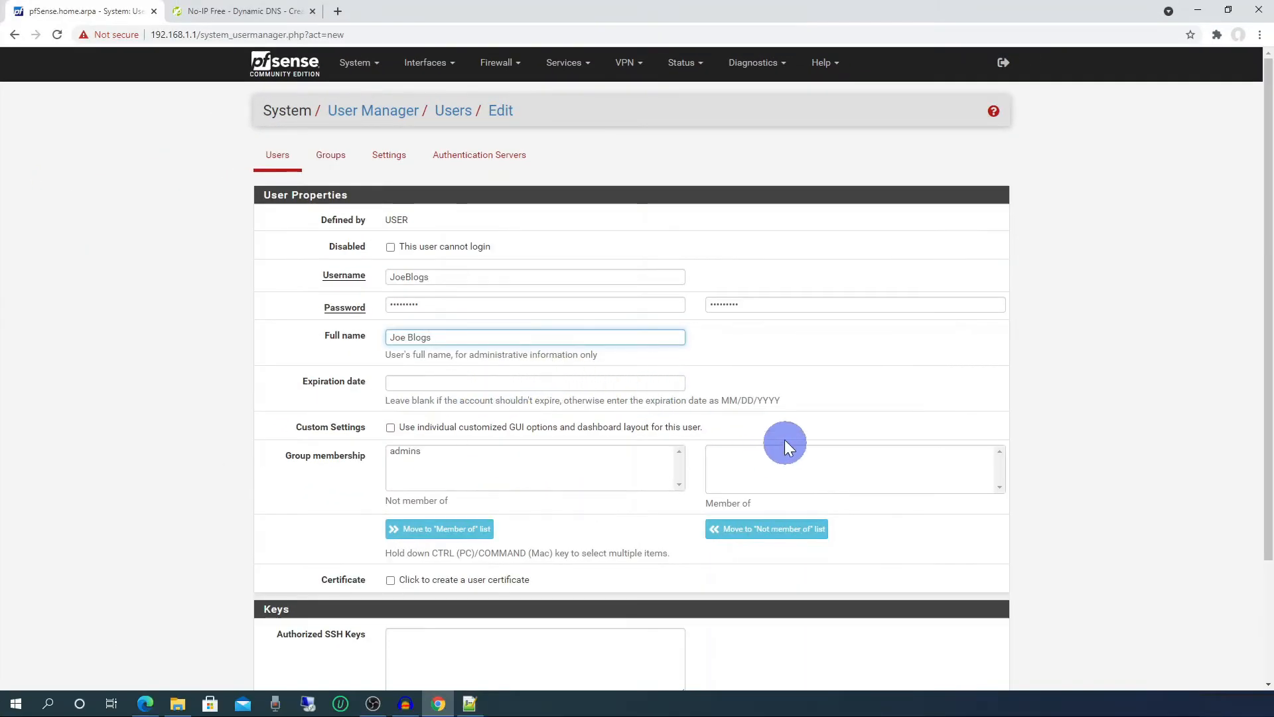
mouse_move(341, 585)
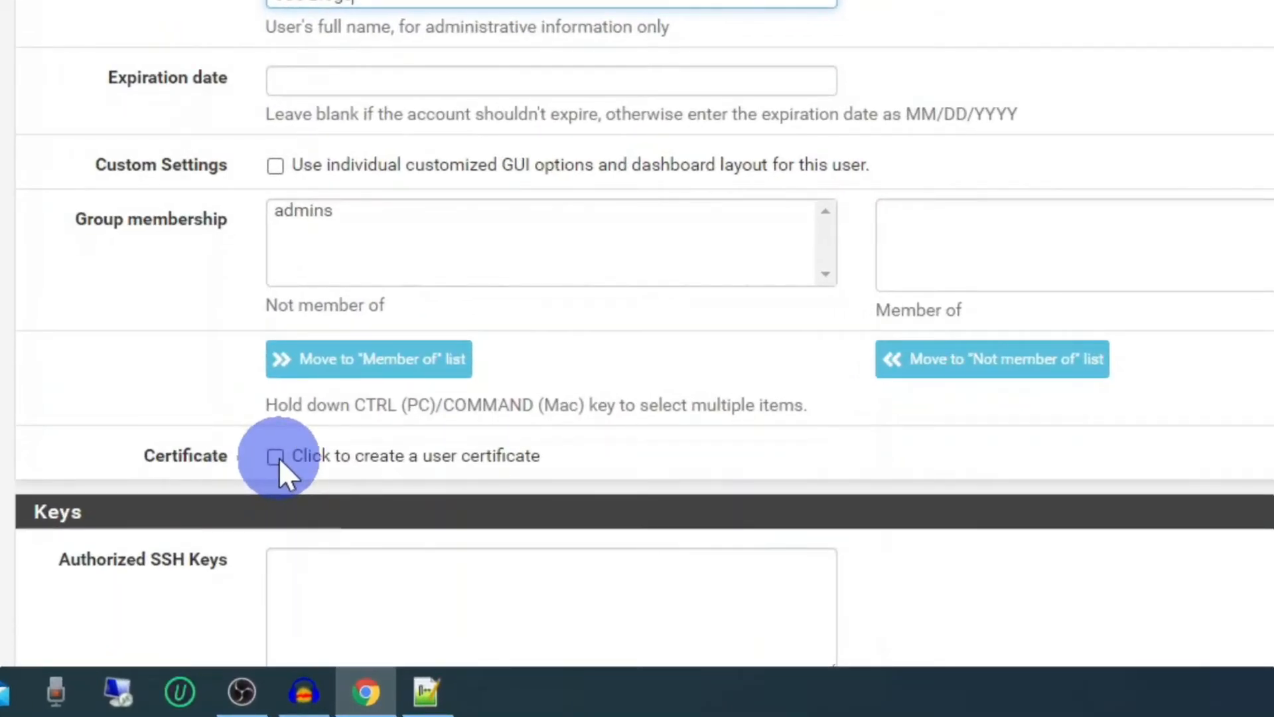
Create a user certificate named JoeBlogs and save the new user.
left_click(276, 455)
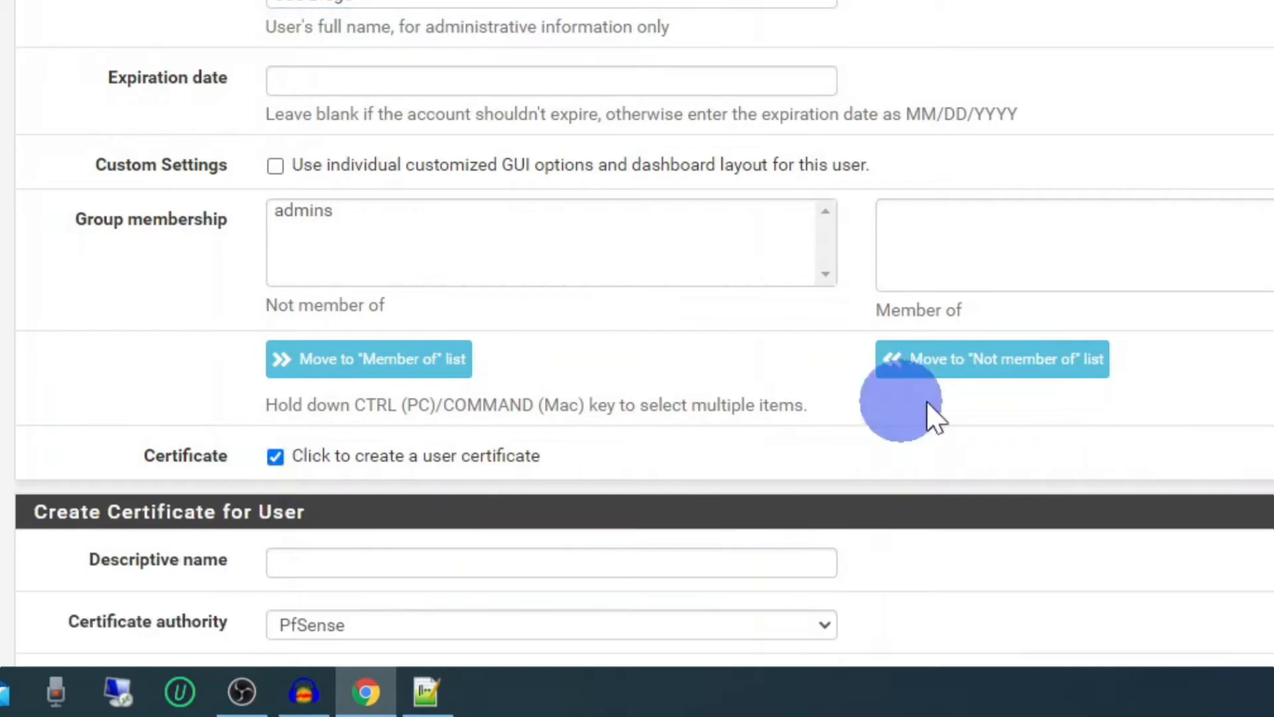
scroll("down", 3)
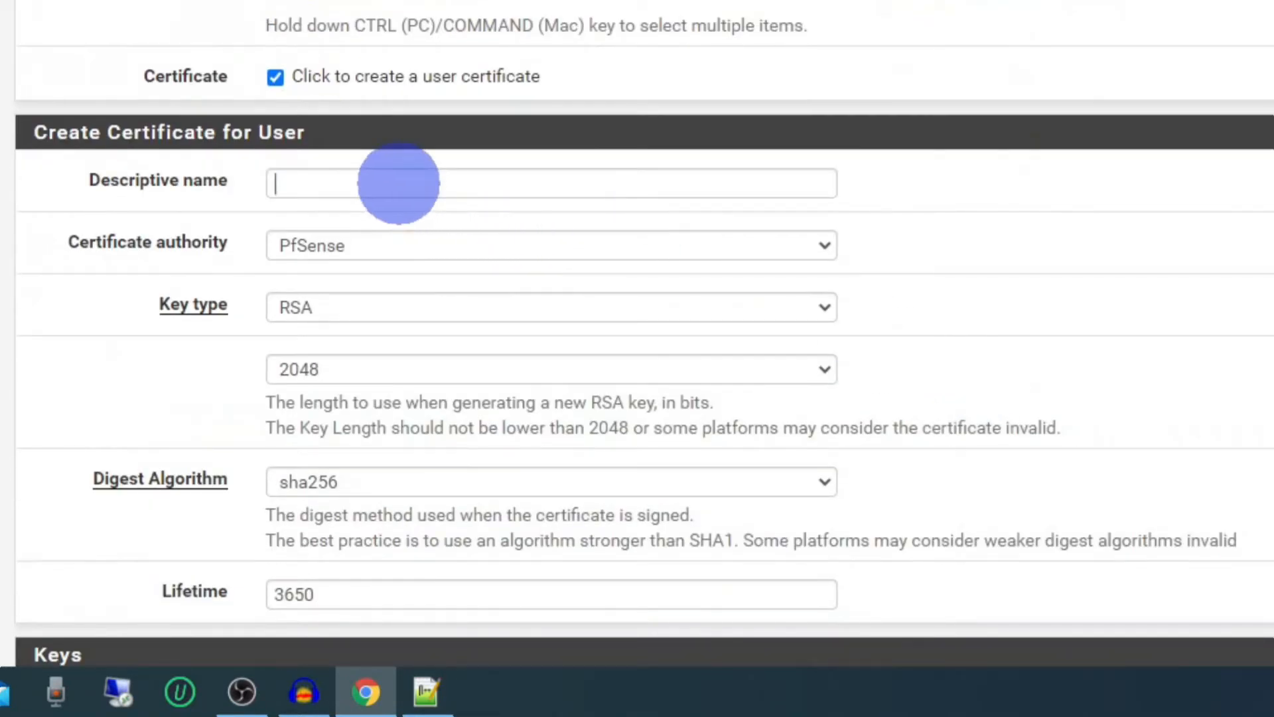
type("Joe")
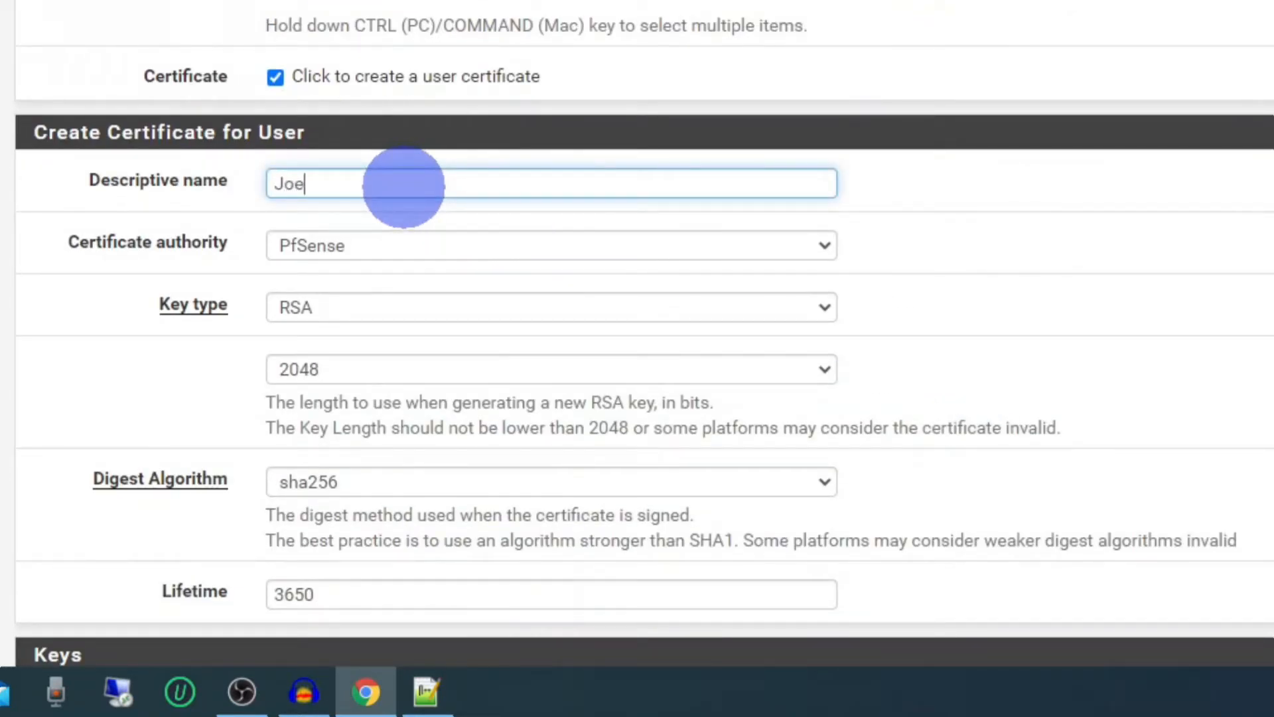
type("Blogs")
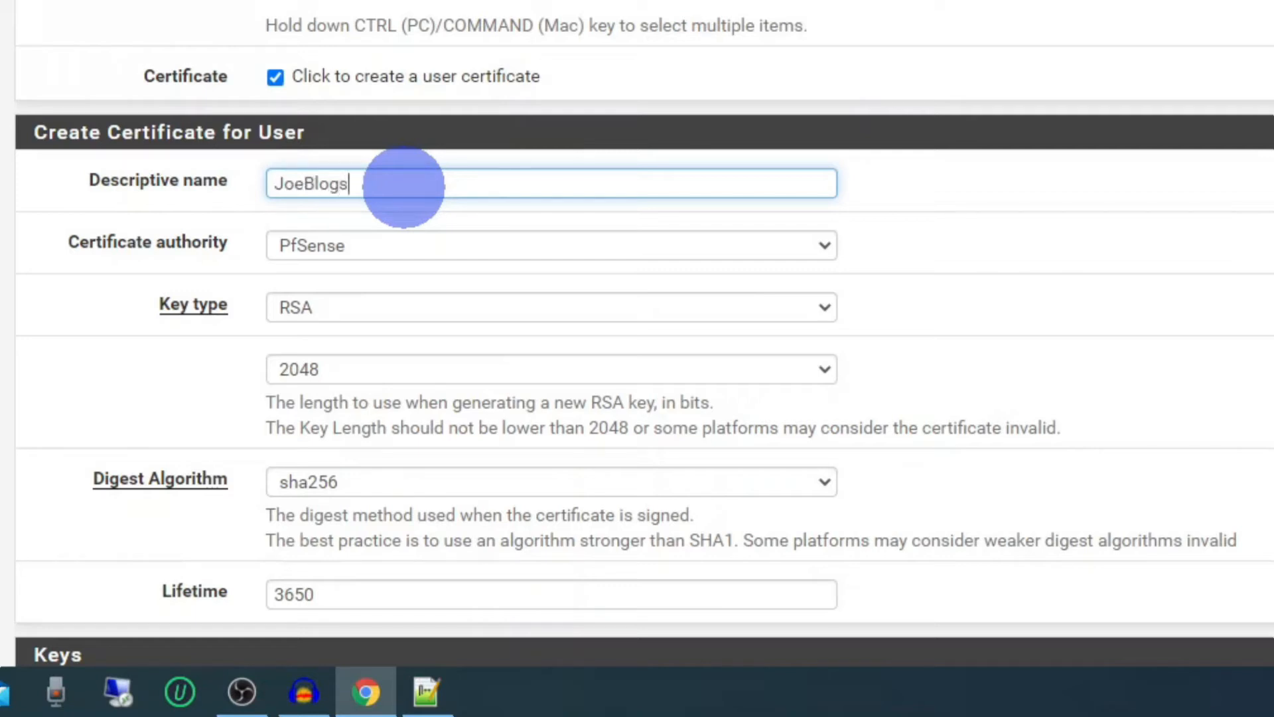
scroll("down", 3)
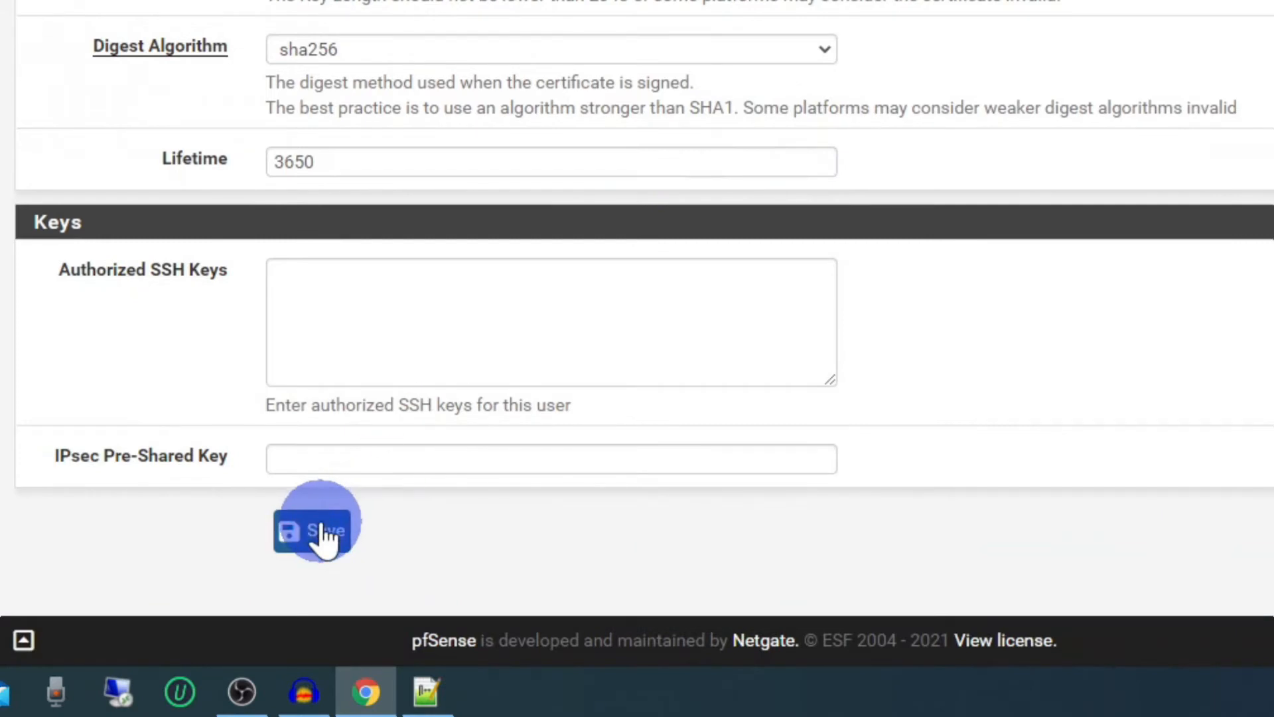
left_click(316, 524)
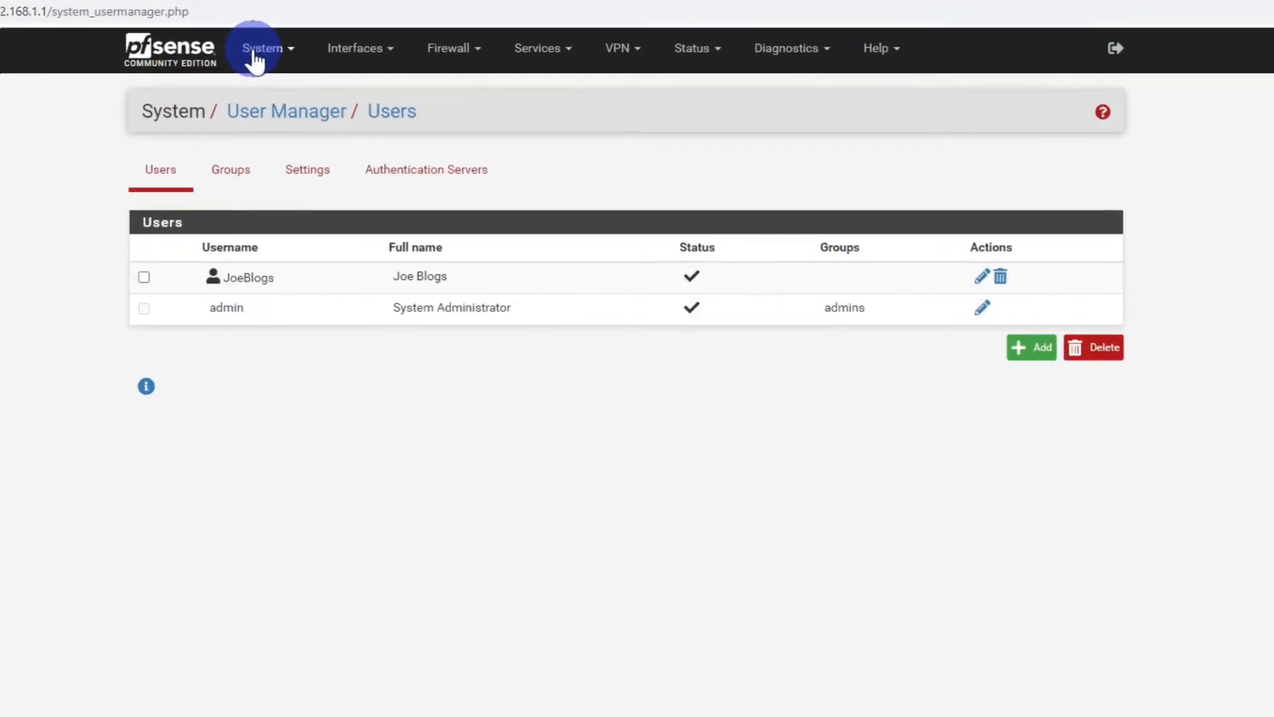
Search the available packages for openvpn in the Package Manager.
left_click(261, 48)
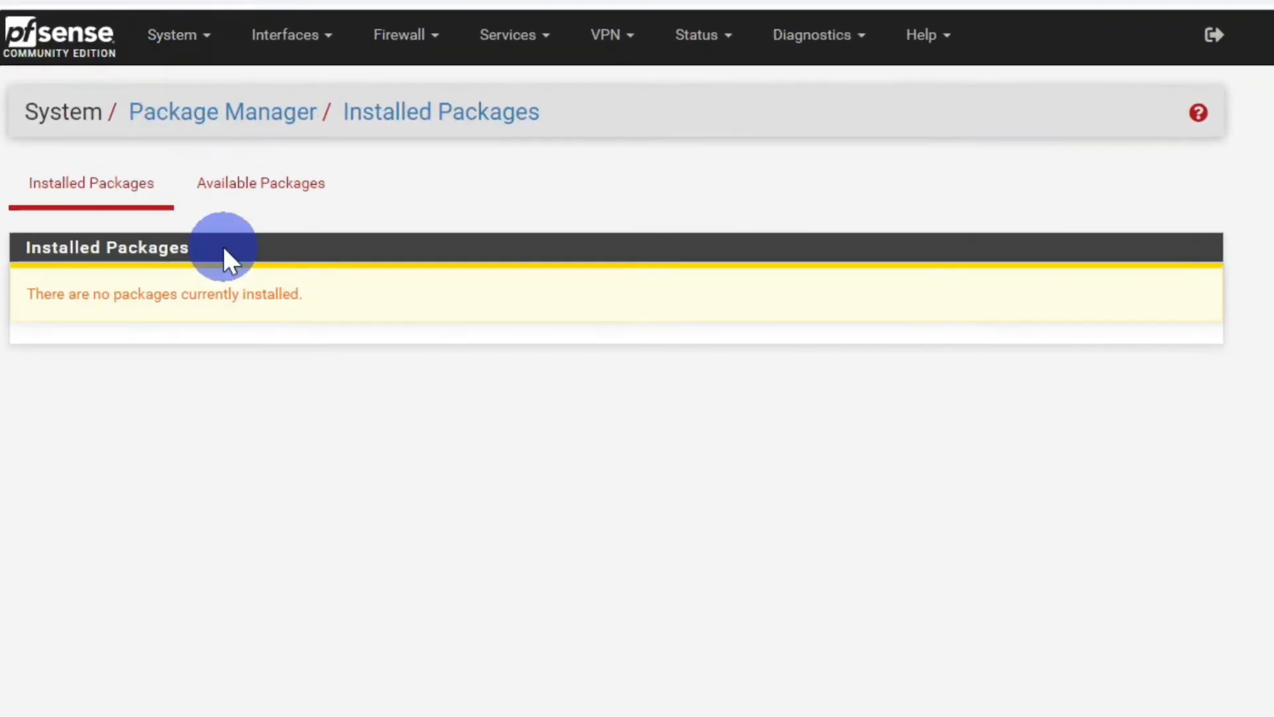
left_click(261, 182)
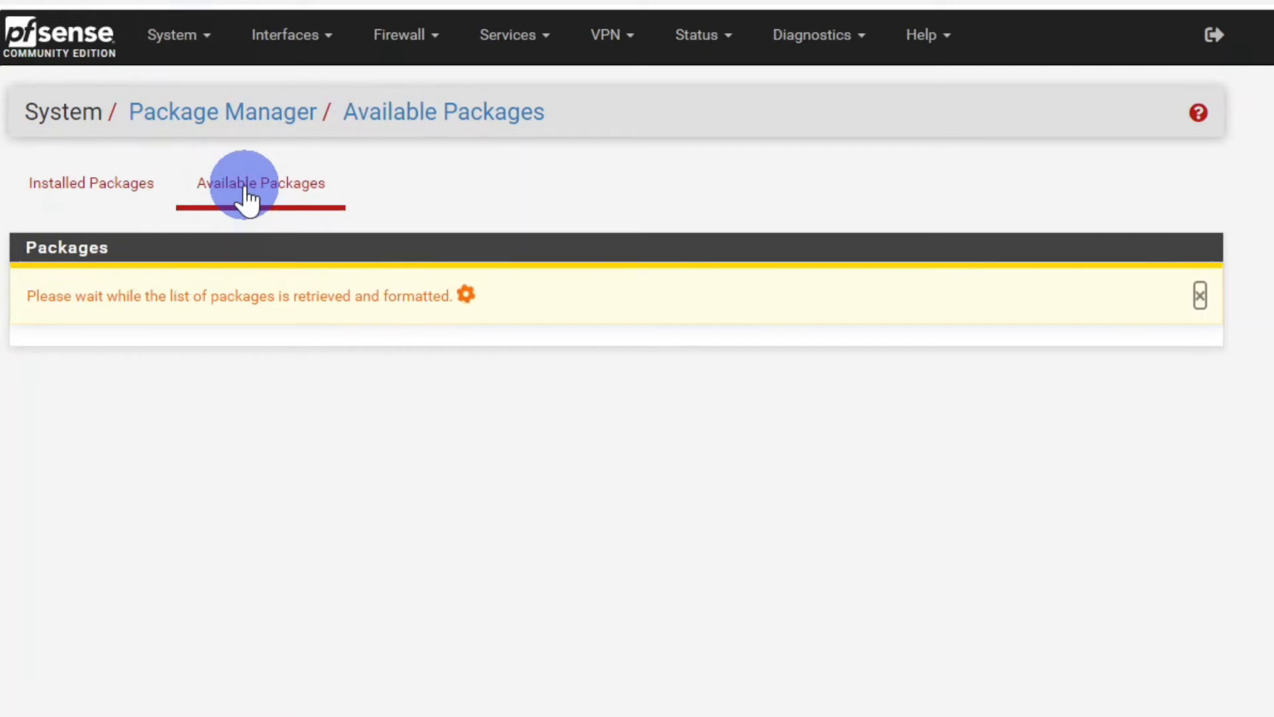
left_click(260, 184)
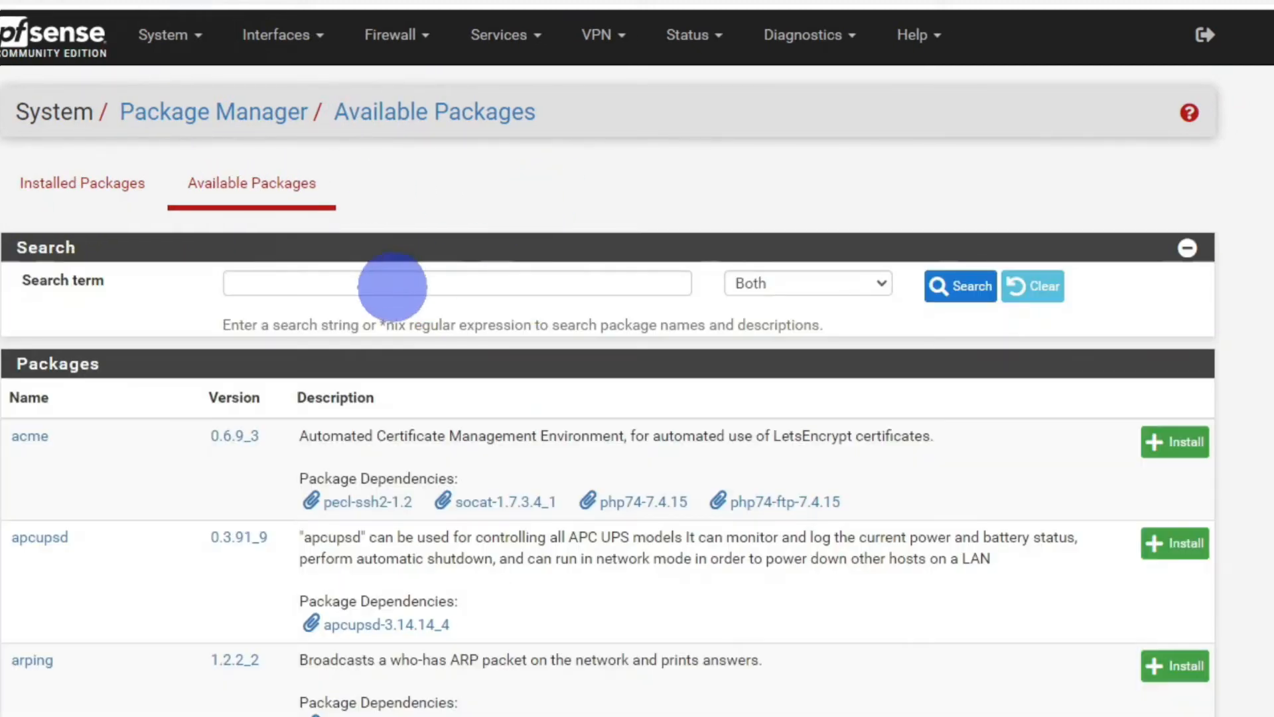
type("o")
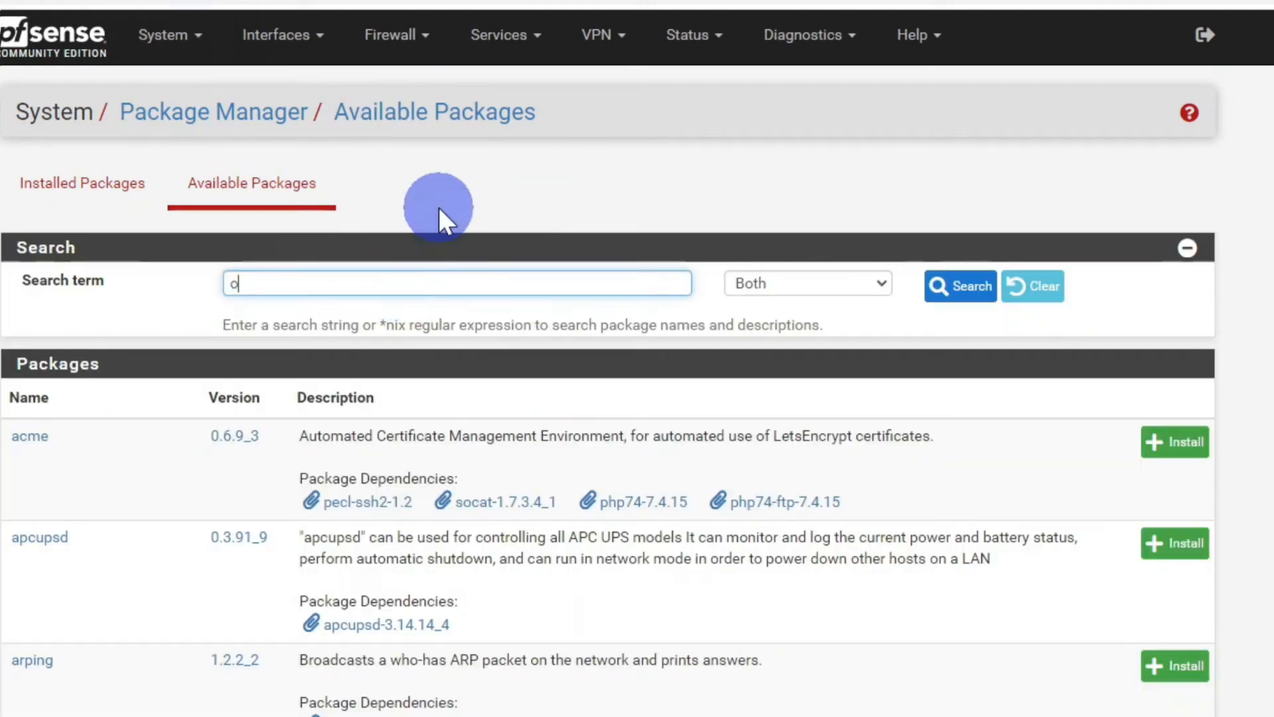
type("penvpn")
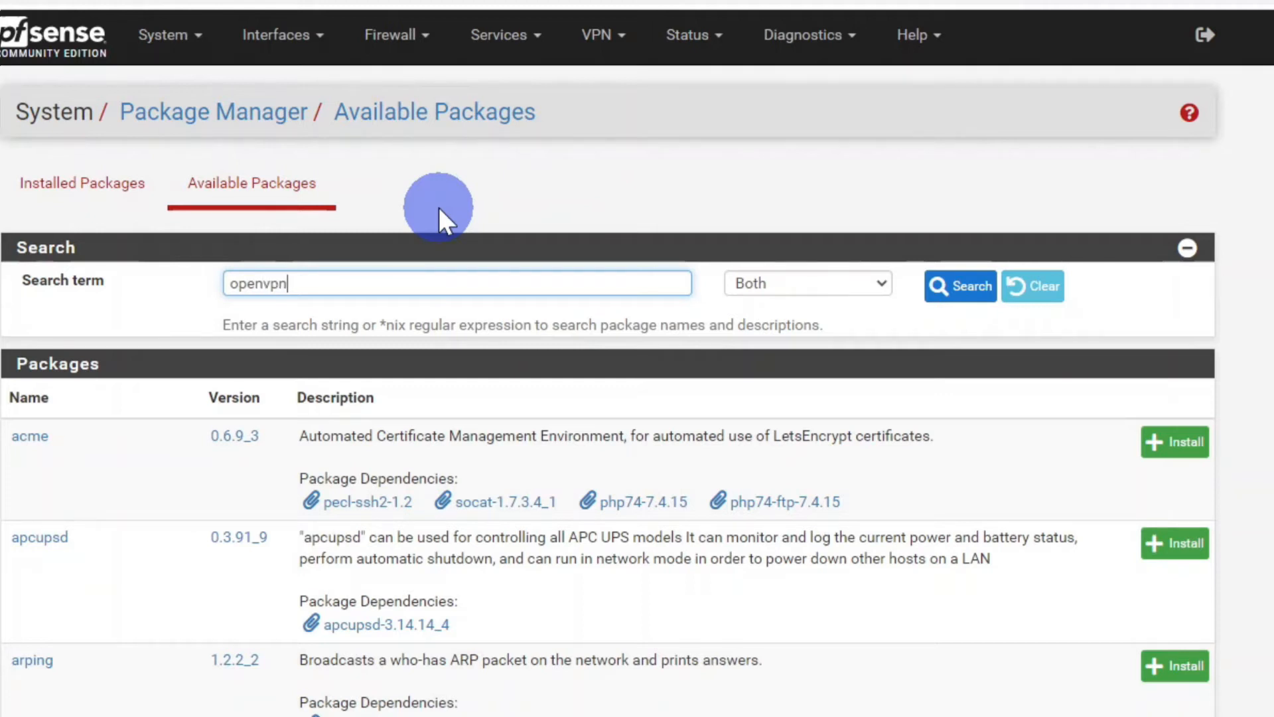
left_click(959, 285)
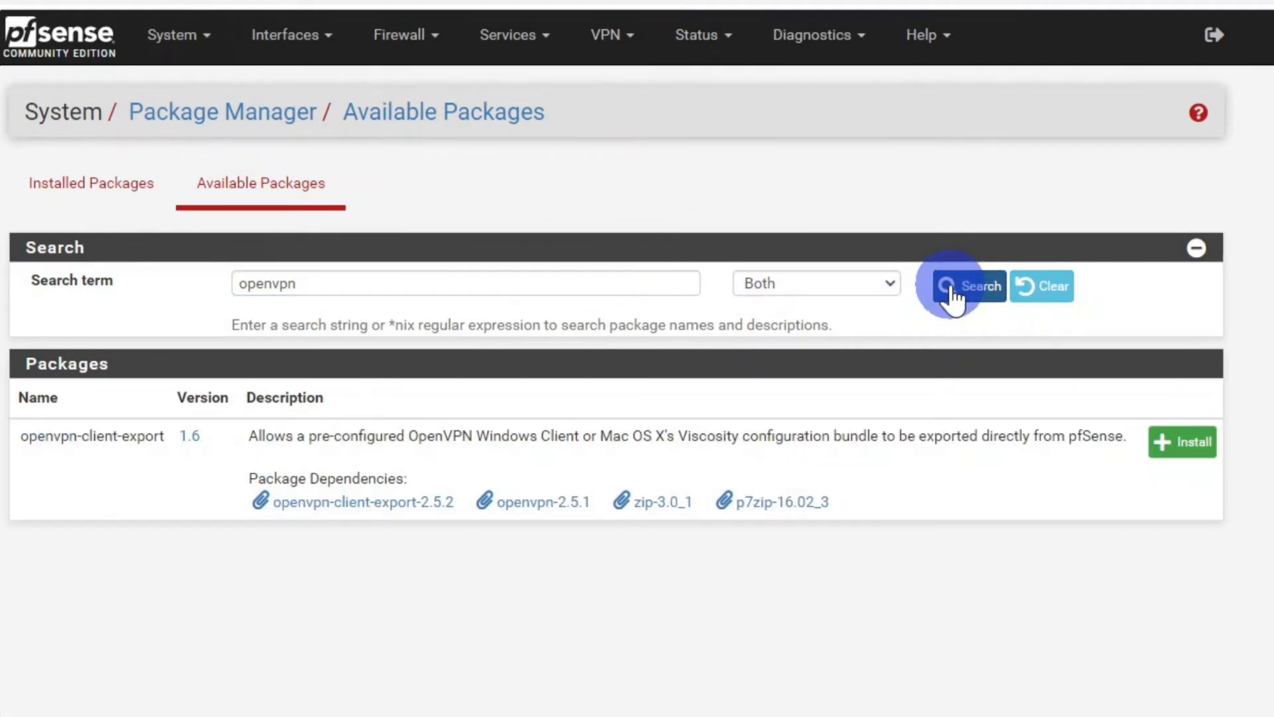
left_click(968, 286)
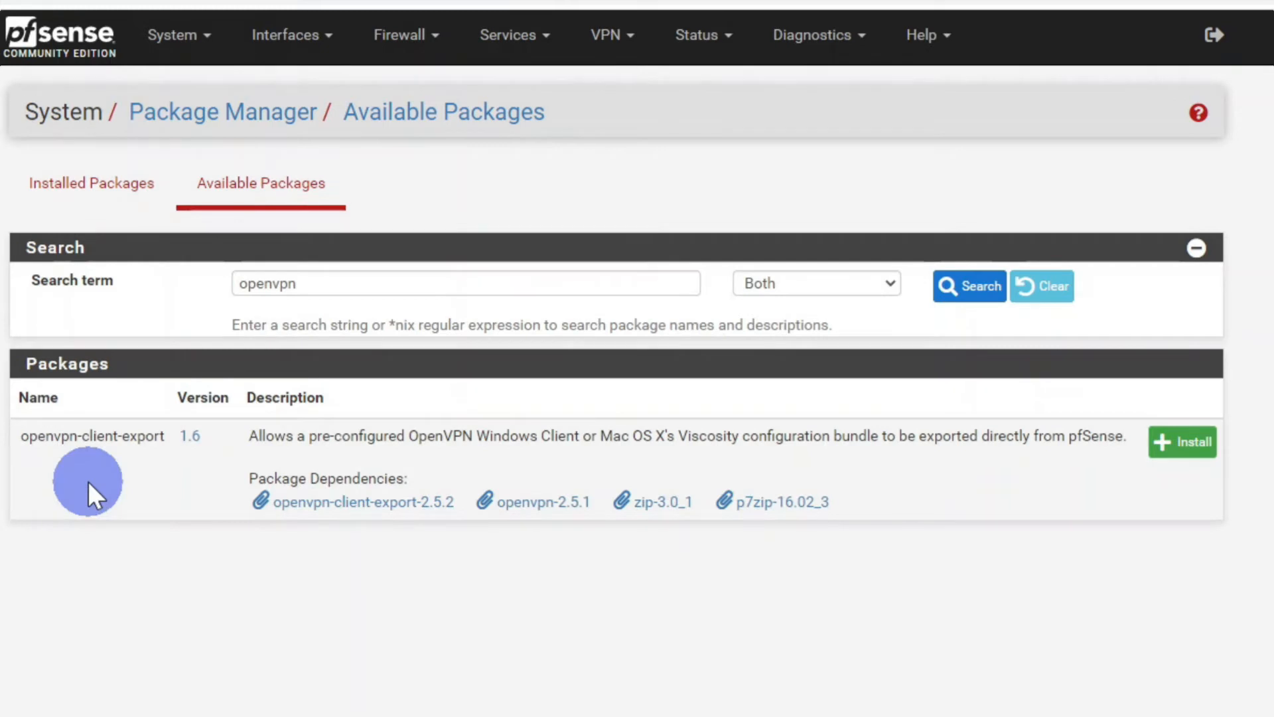
mouse_move(1182, 443)
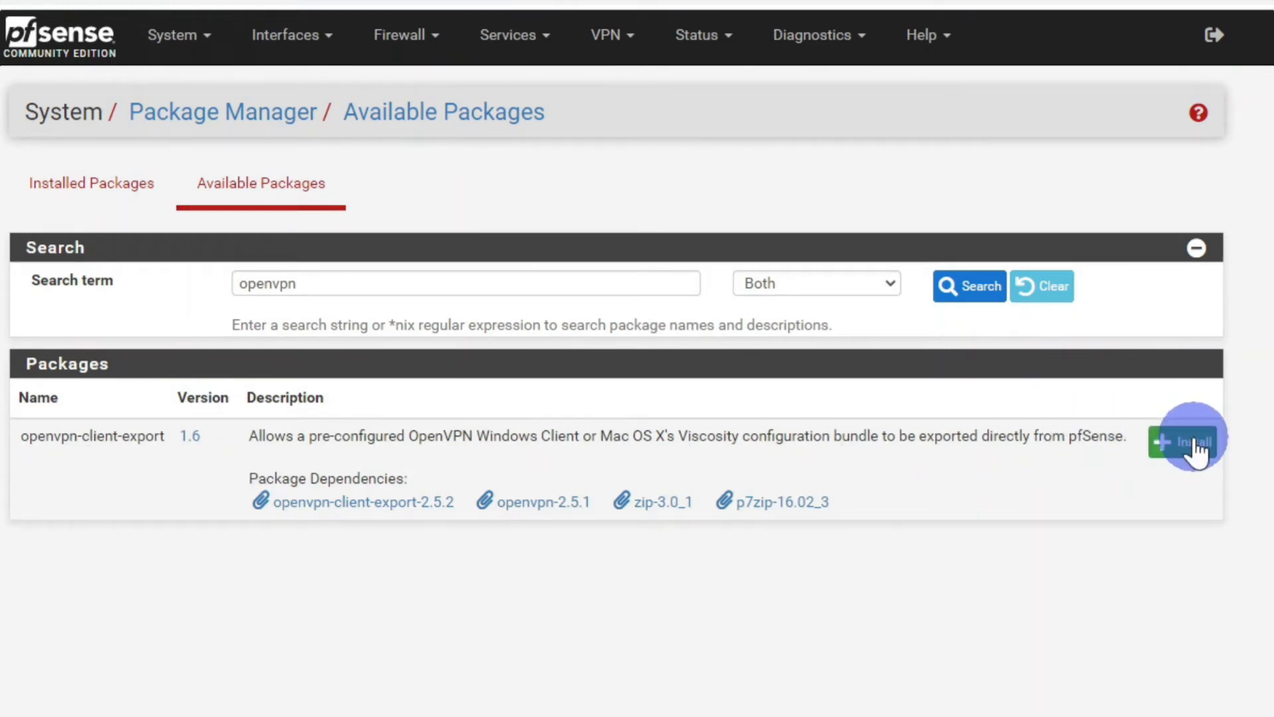
Confirm installing the openvpn-client-export package.
left_click(1186, 439)
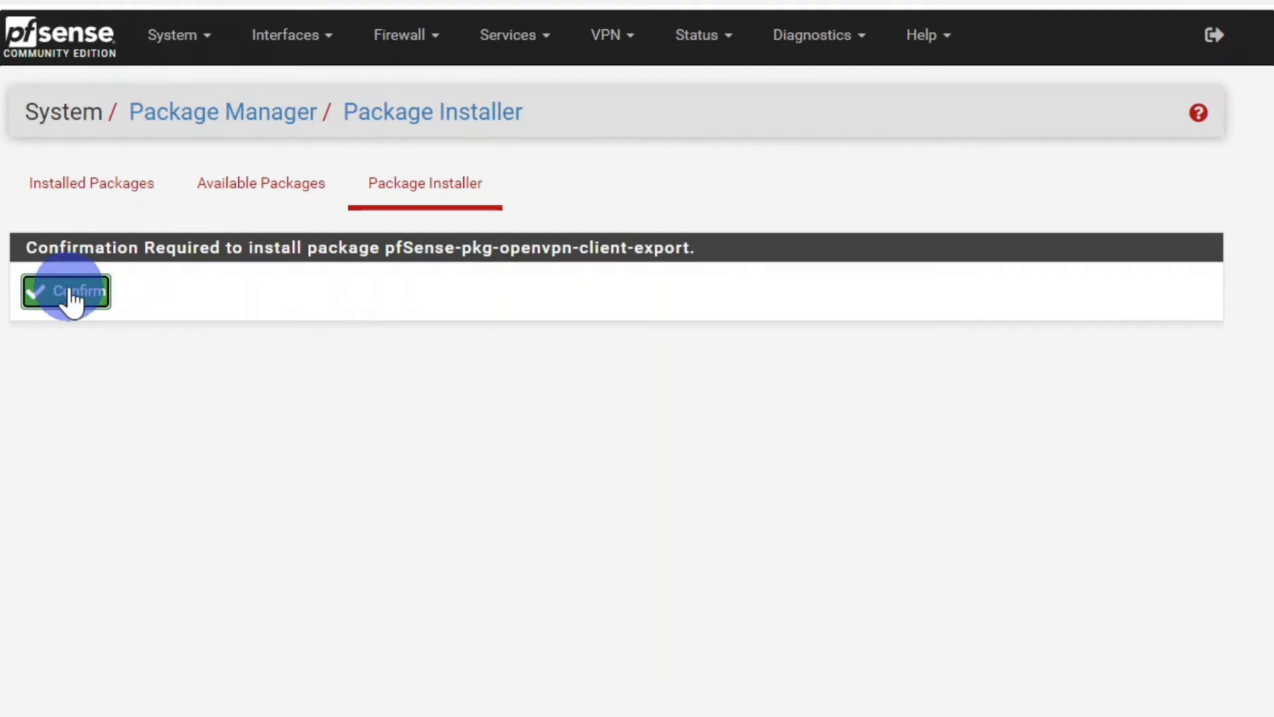
left_click(65, 291)
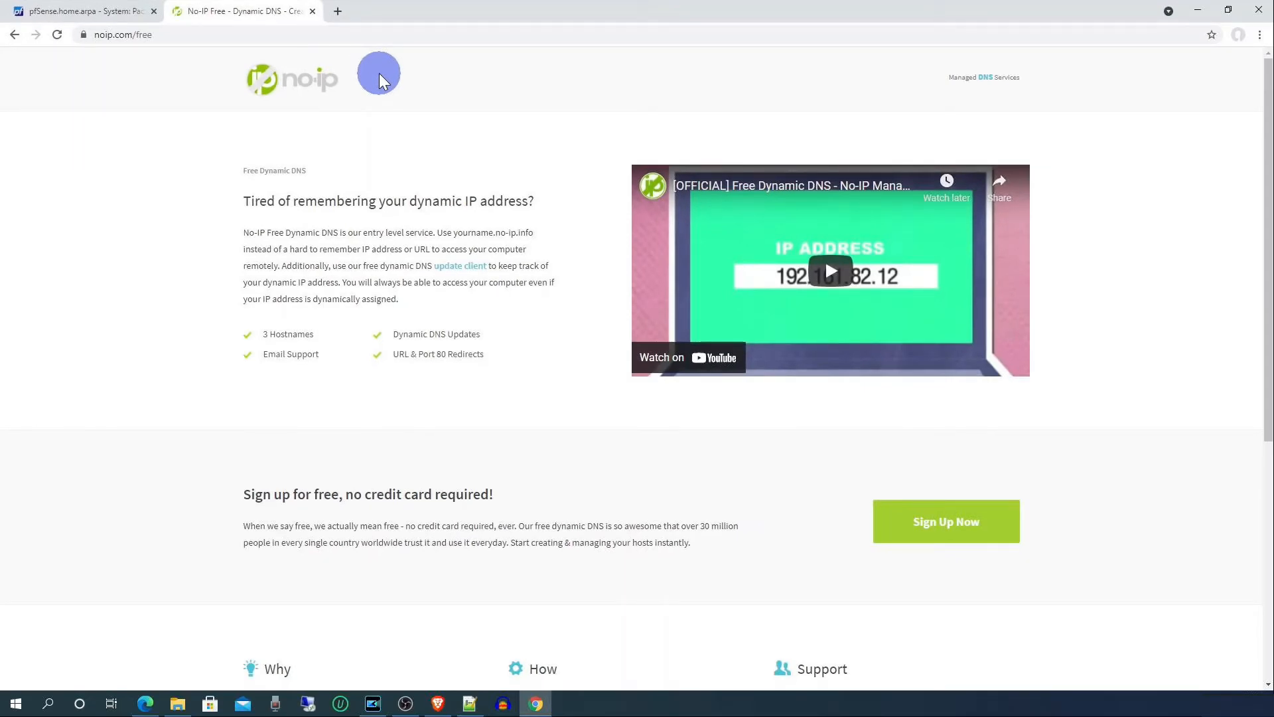
Return from the No-IP free dynamic DNS page to the pfSense tab.
left_click(534, 51)
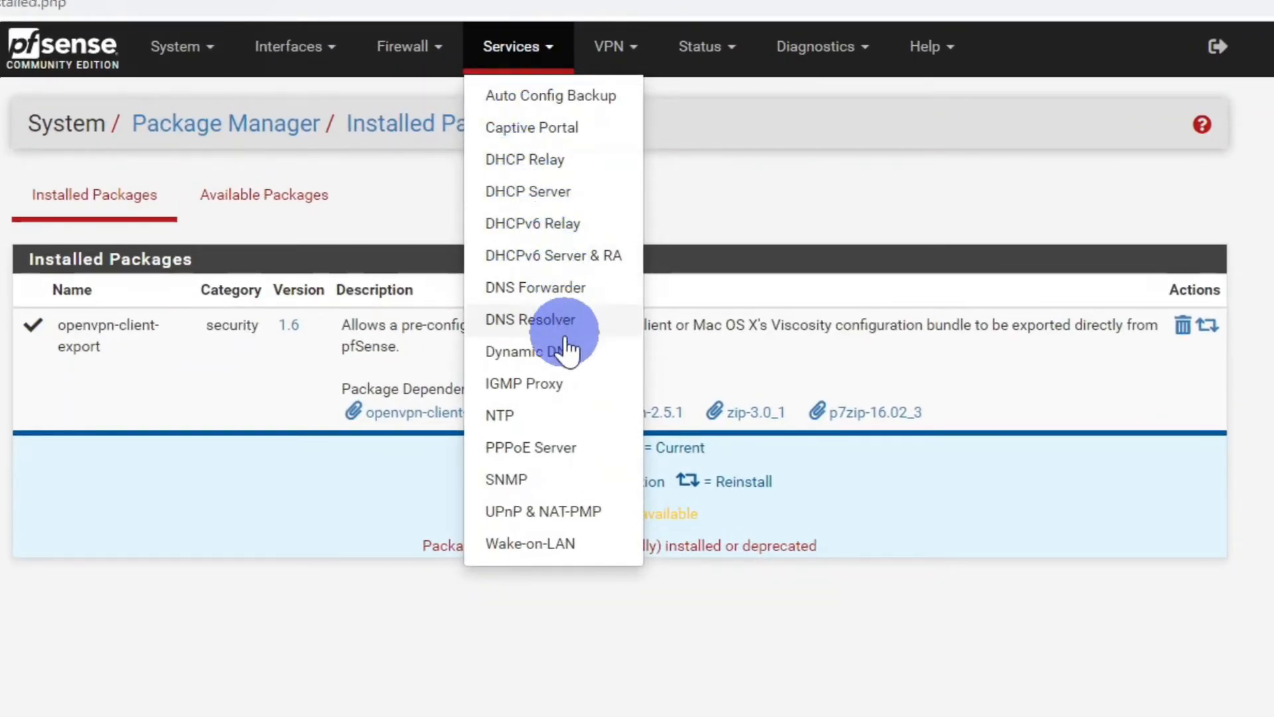
Add a new dynamic DNS client using the No-IP (free) service.
left_click(530, 350)
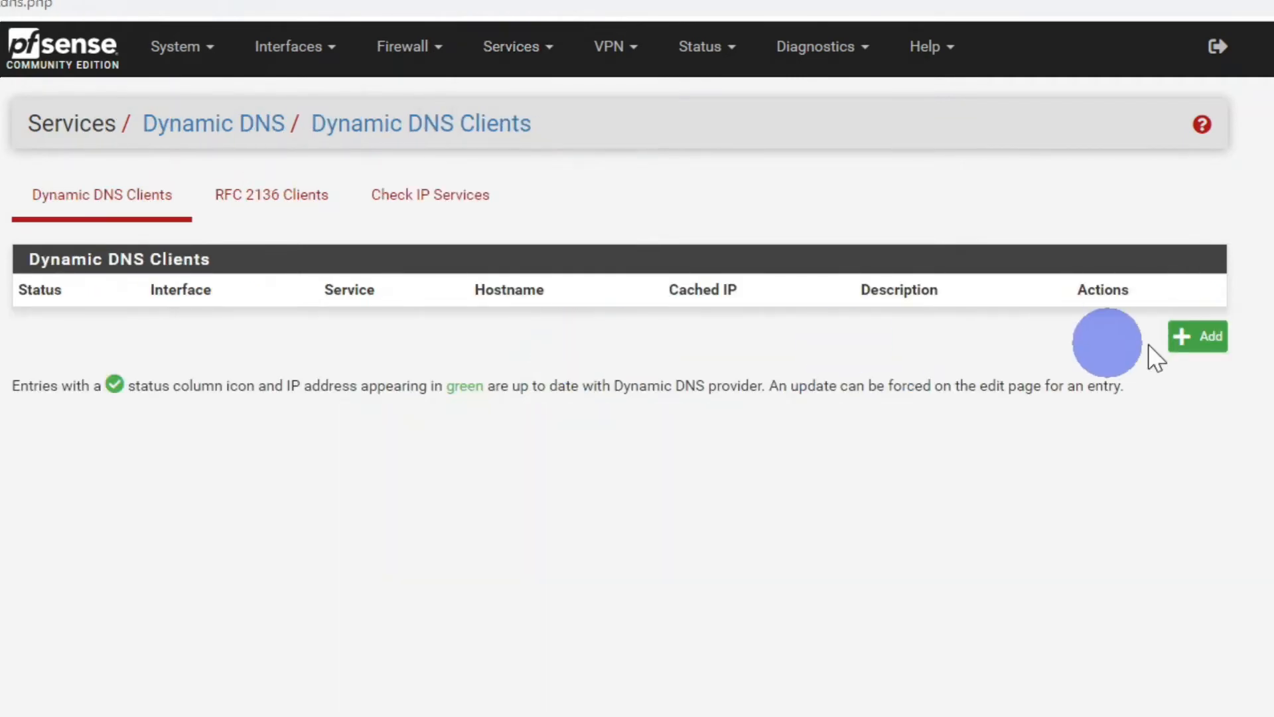
left_click(1197, 336)
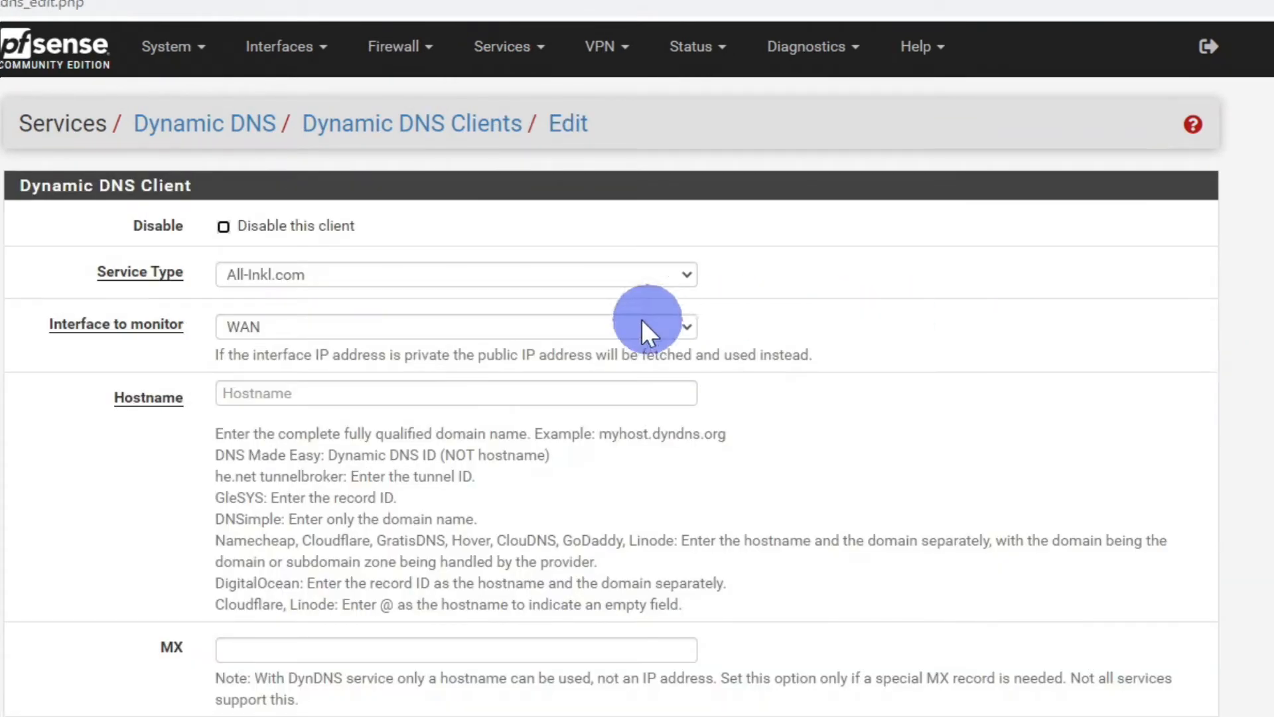
left_click(455, 273)
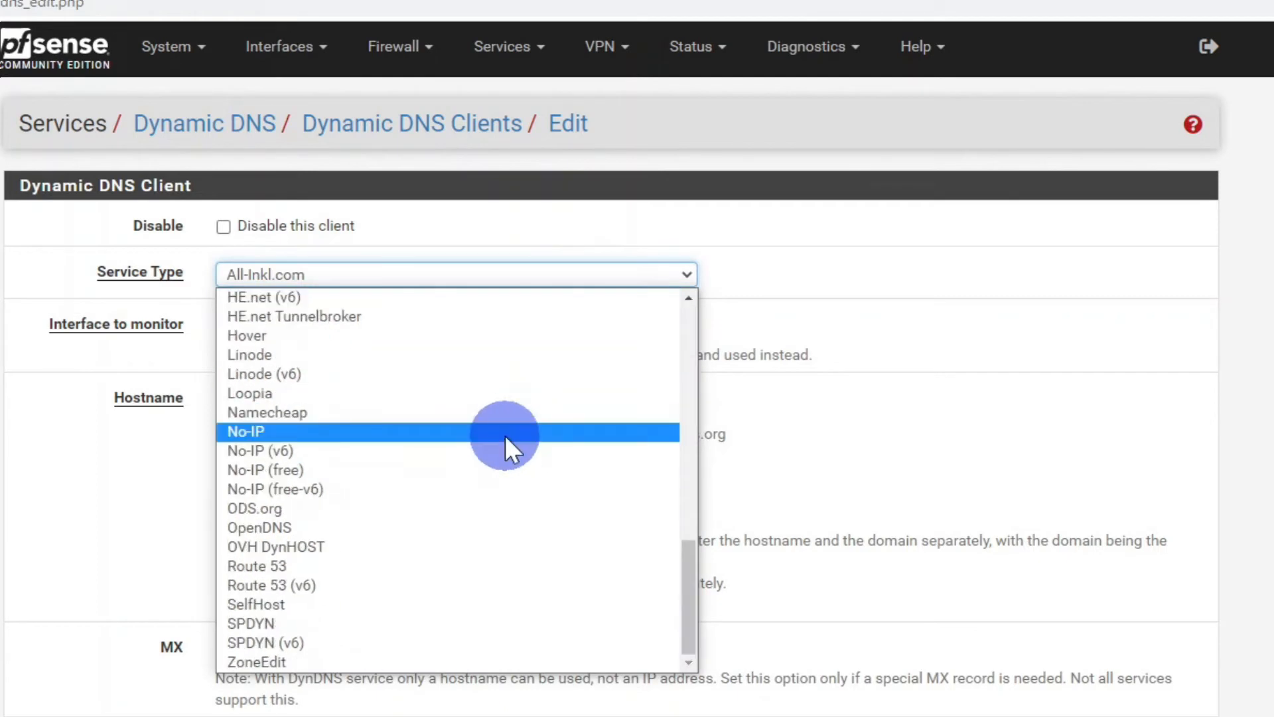
left_click(265, 469)
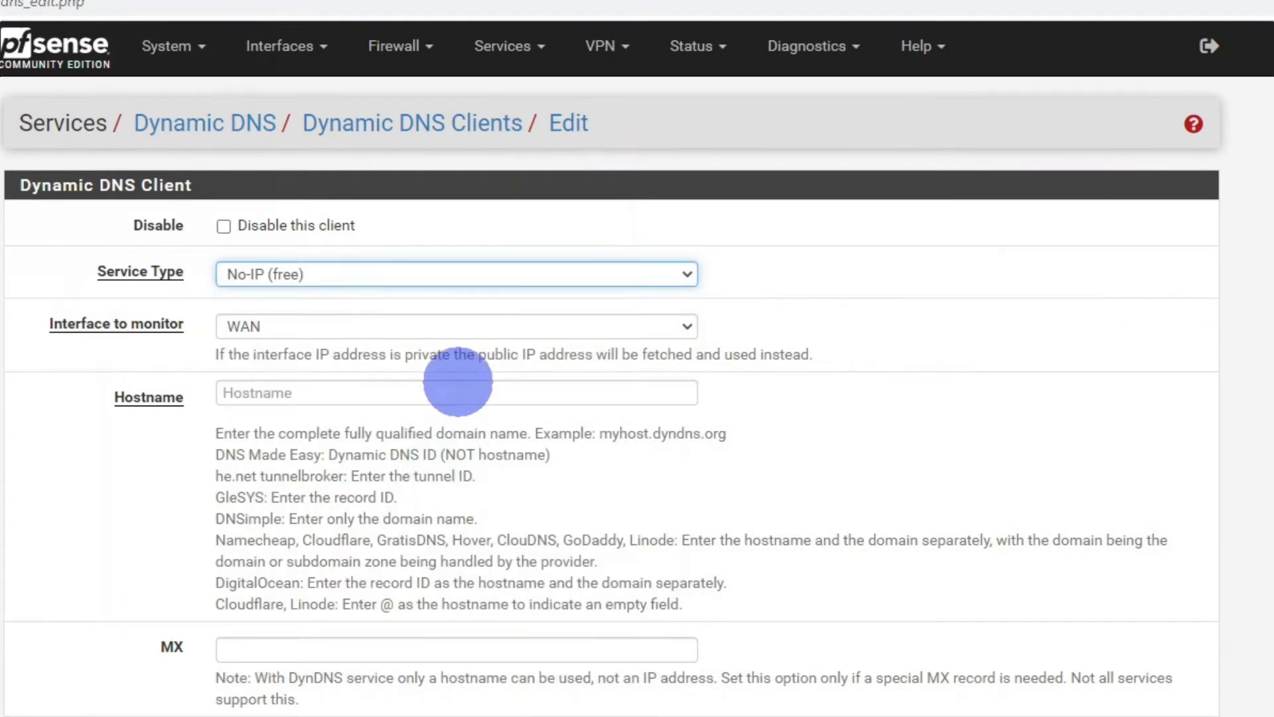
mouse_move(256, 337)
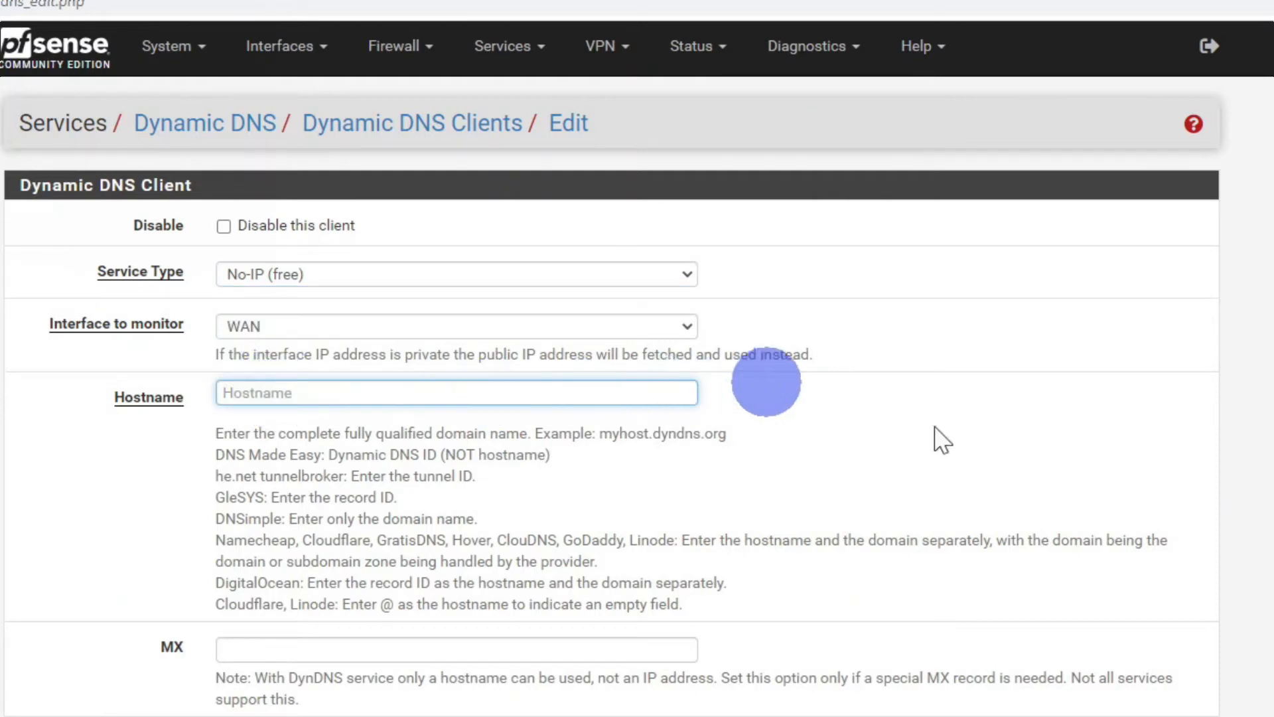
Enter the No-IP hostname, credentials and description No-IP, then save the client.
type("rob")
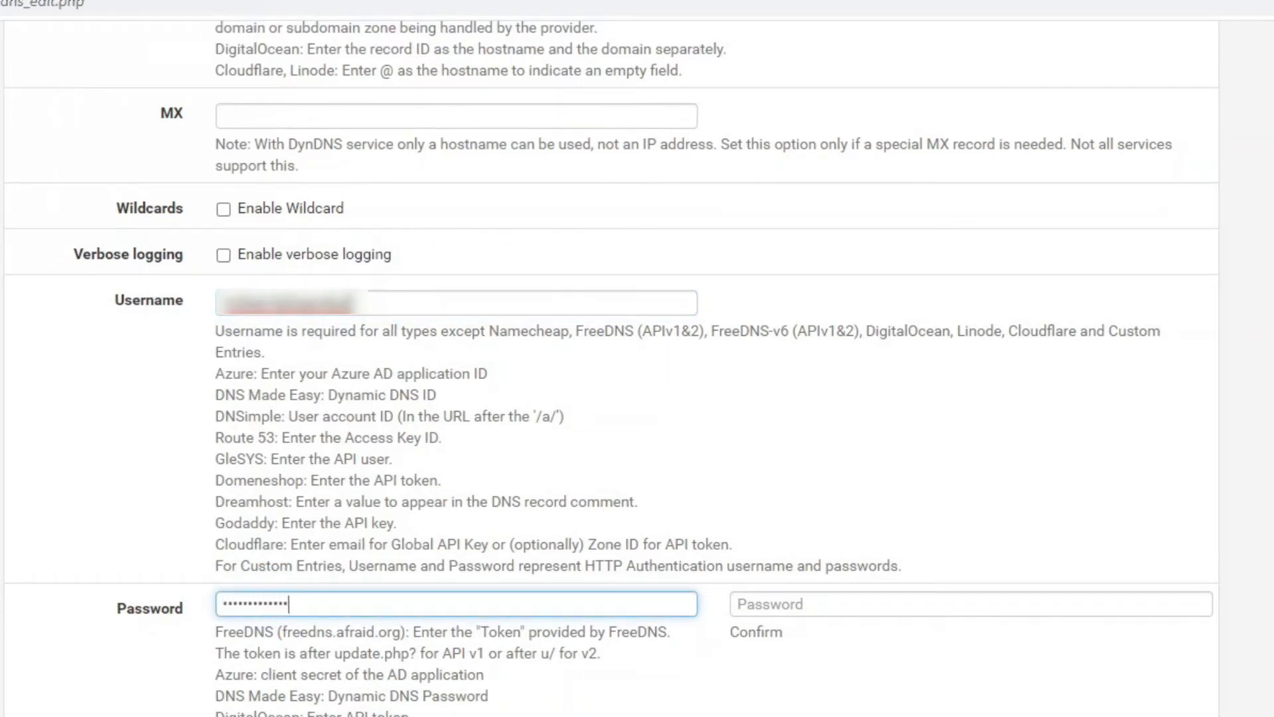
left_click(969, 604)
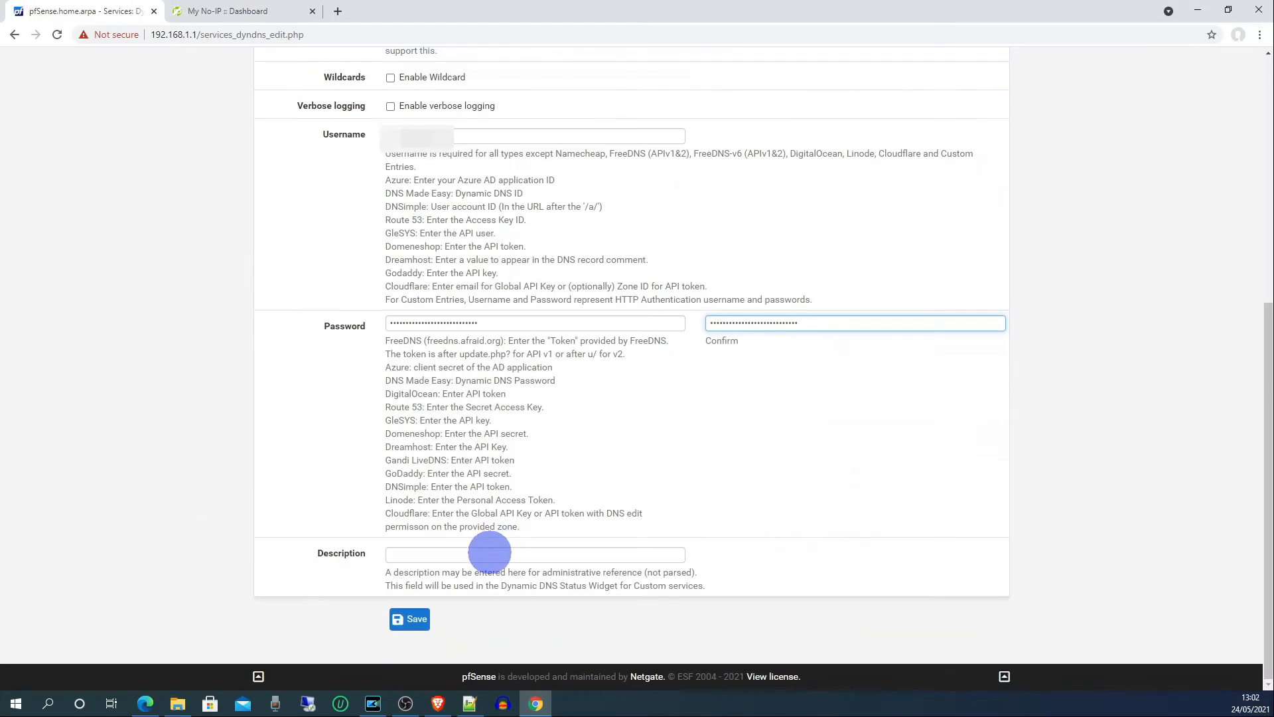
type("N")
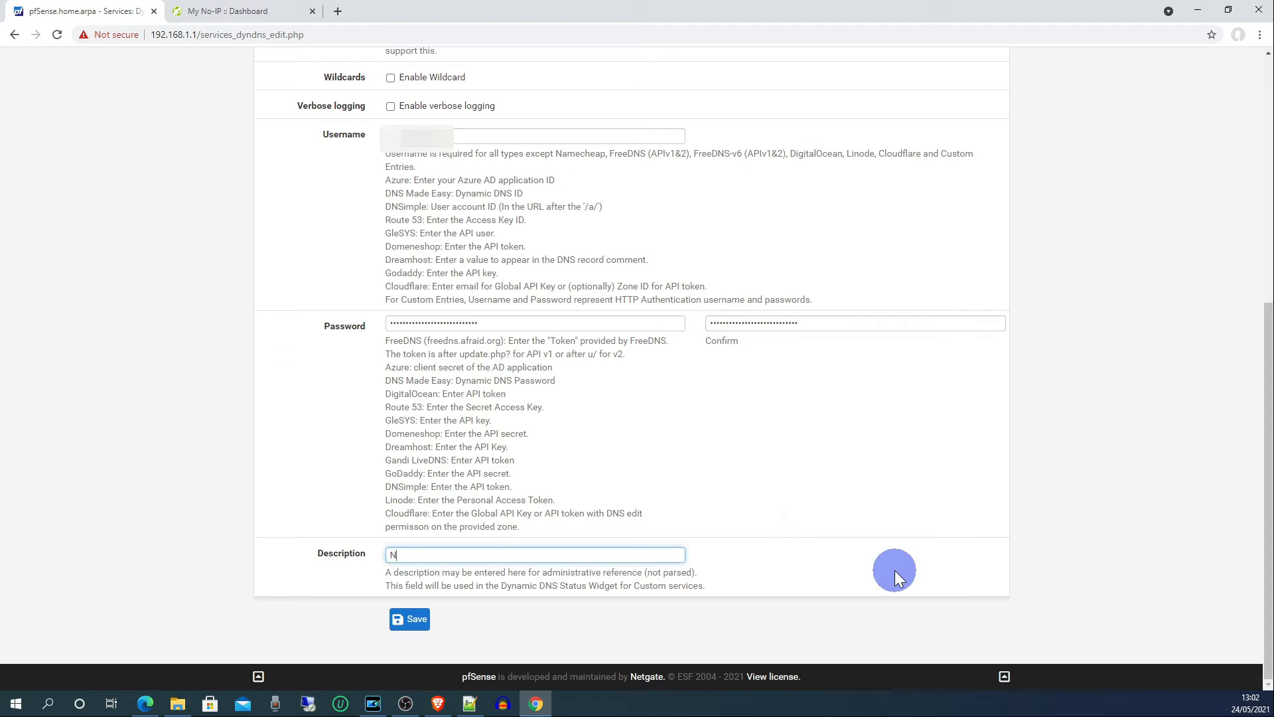
type("o-IP")
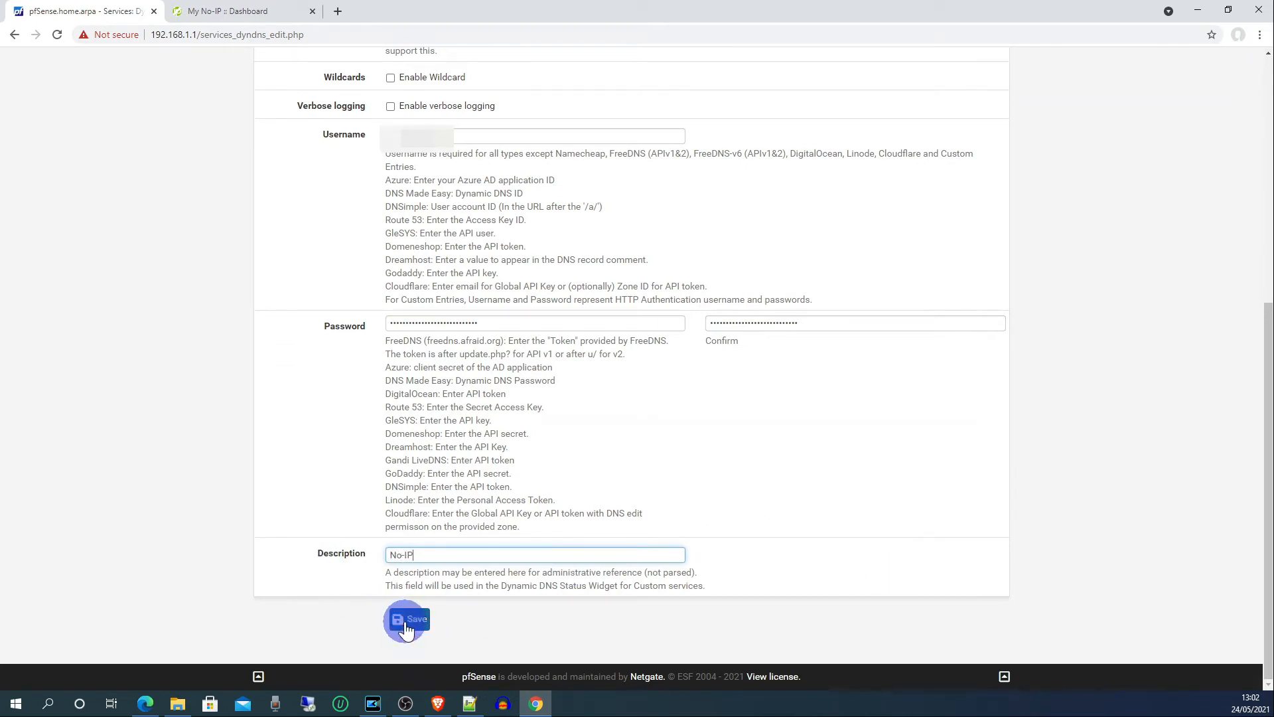
left_click(406, 622)
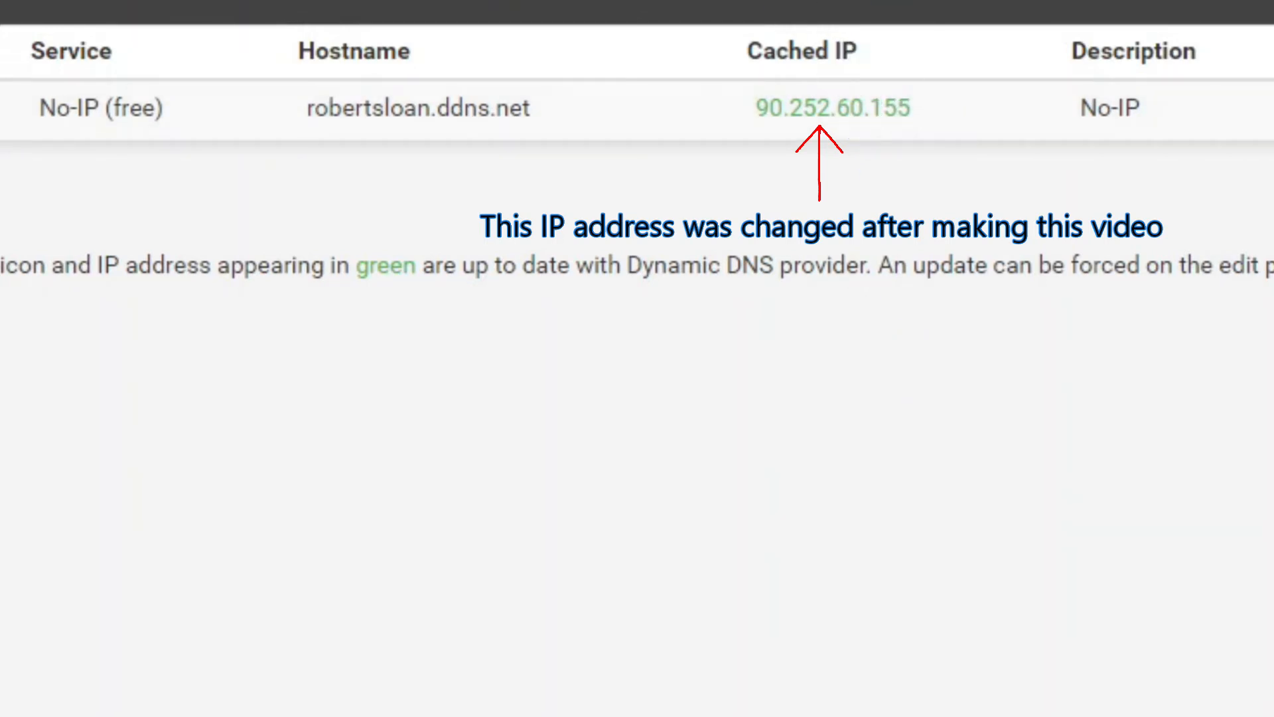
Confirm the No-IP client shows a green cached IP and bring up the VPN menu.
left_click(642, 50)
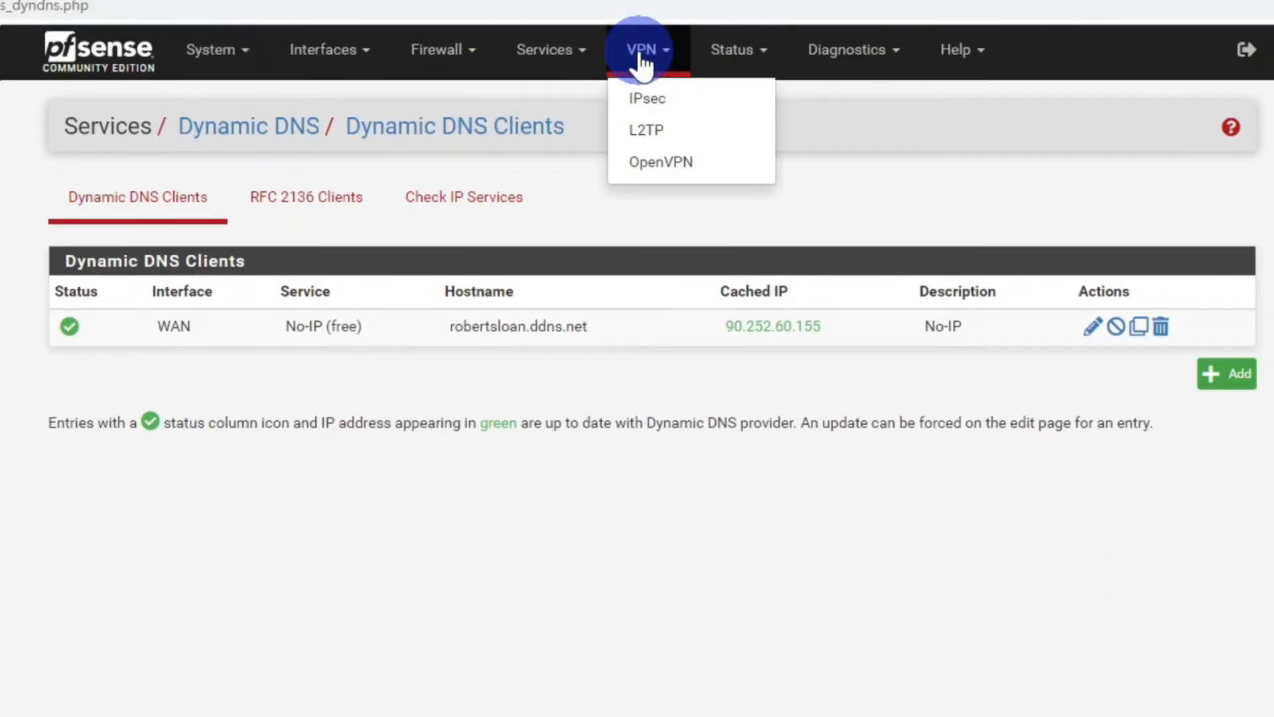
mouse_move(650, 161)
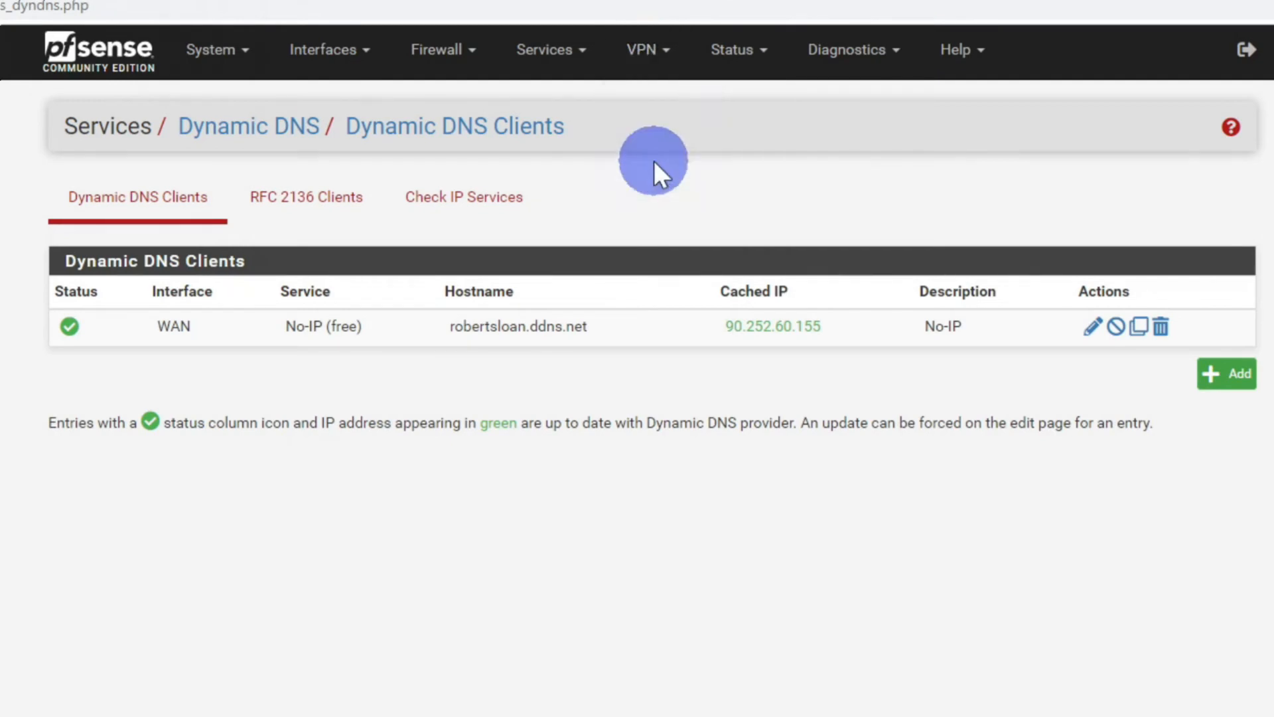
In Client Export, resolve the host name to the DDNS hostname and block outside DNS.
left_click(641, 49)
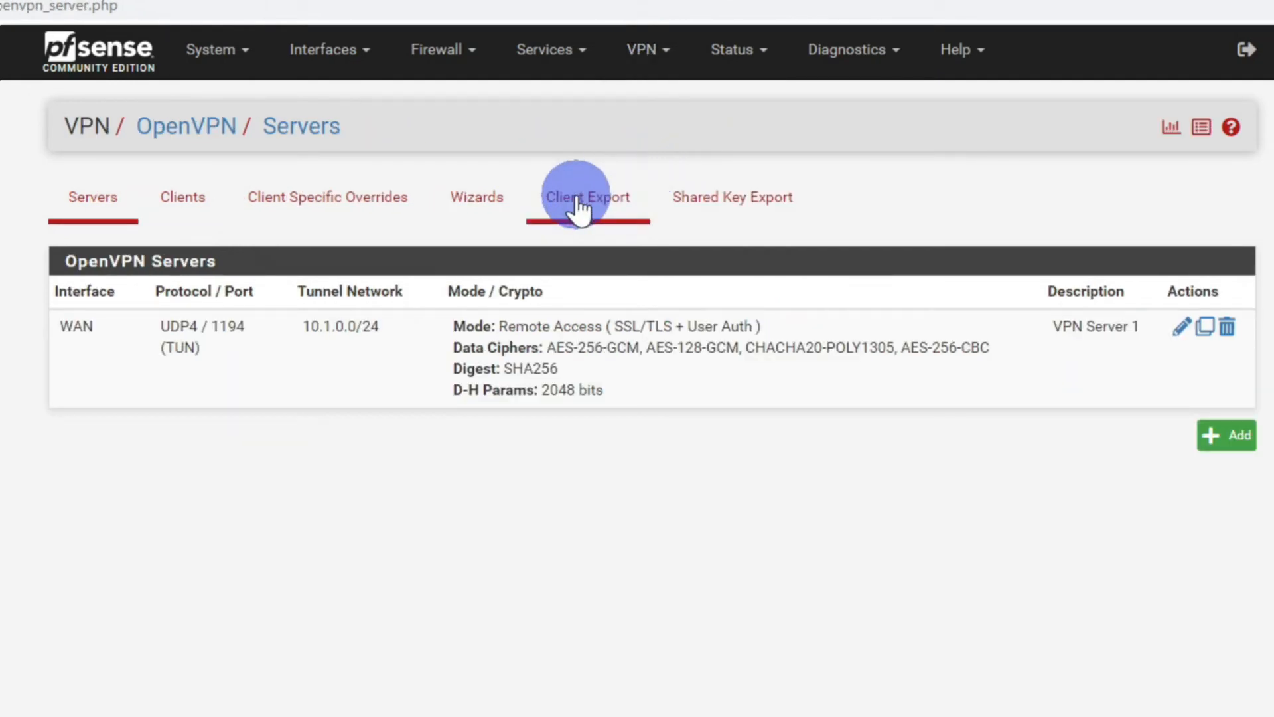
left_click(586, 196)
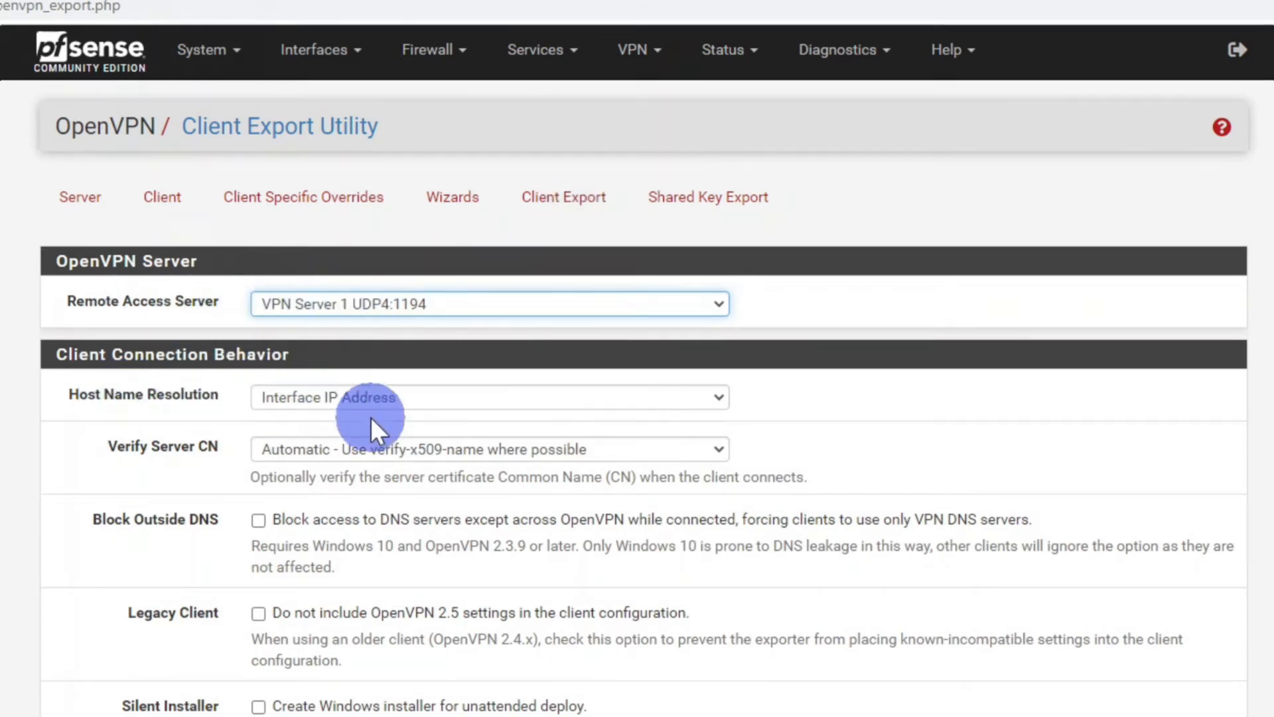
left_click(487, 397)
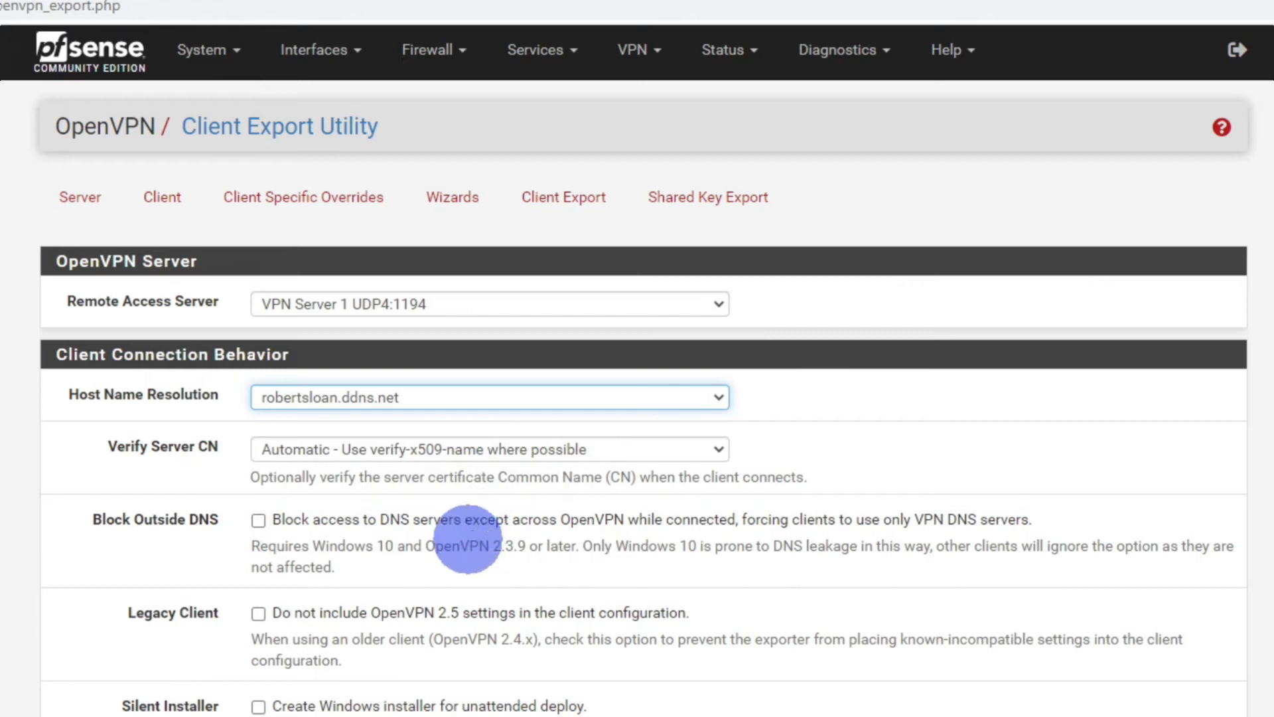
scroll("down", 3)
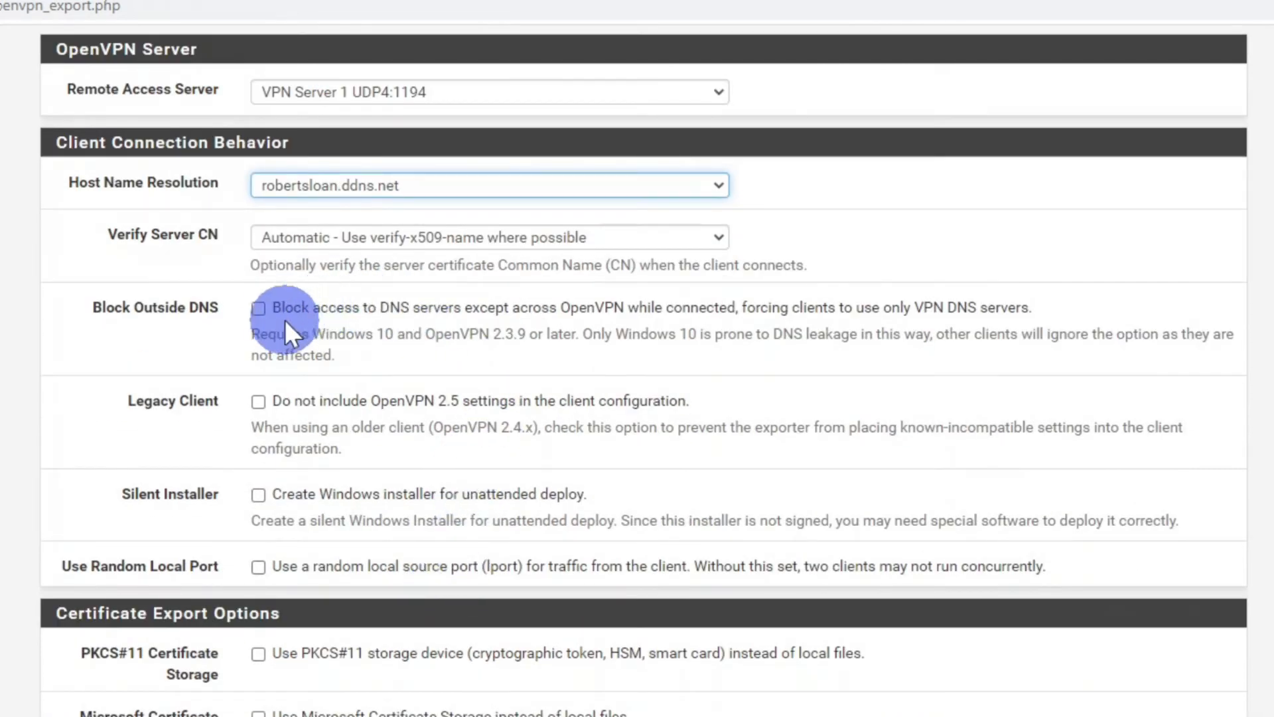
left_click(259, 308)
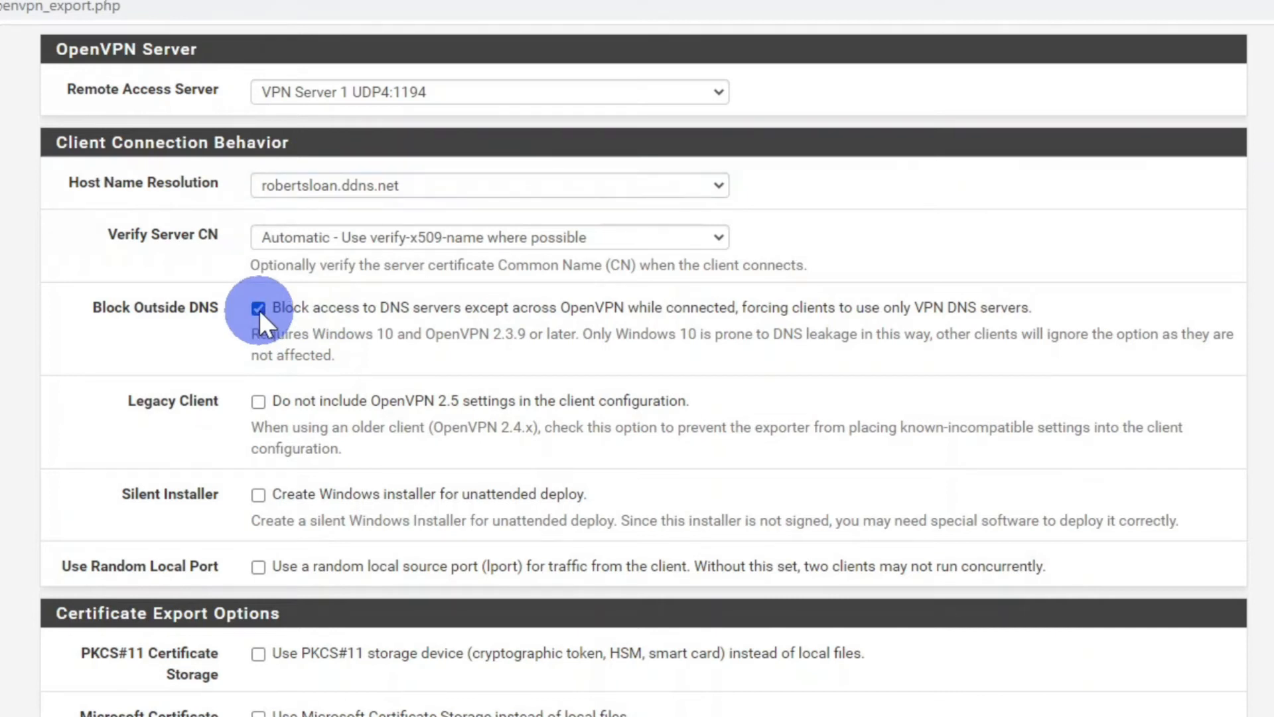
Download the user's OpenVPN Connect (iOS/Android) inline profile.
scroll("down", 3)
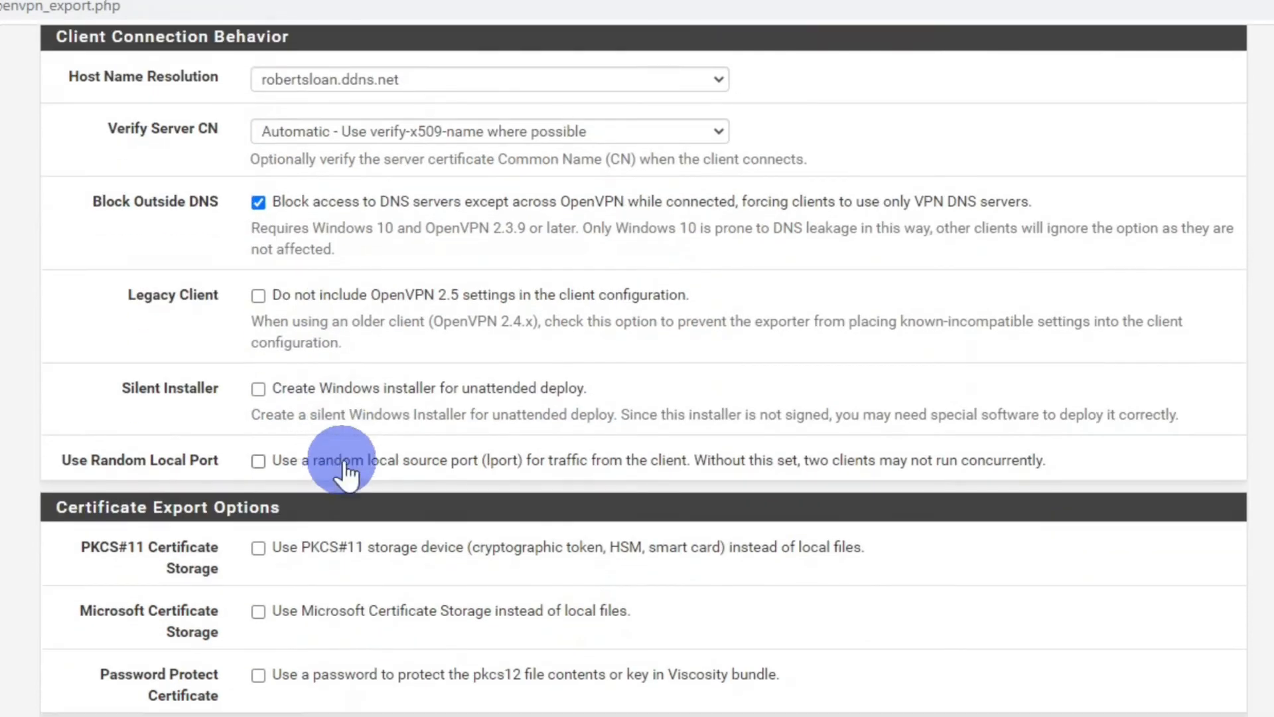
scroll("down", 3)
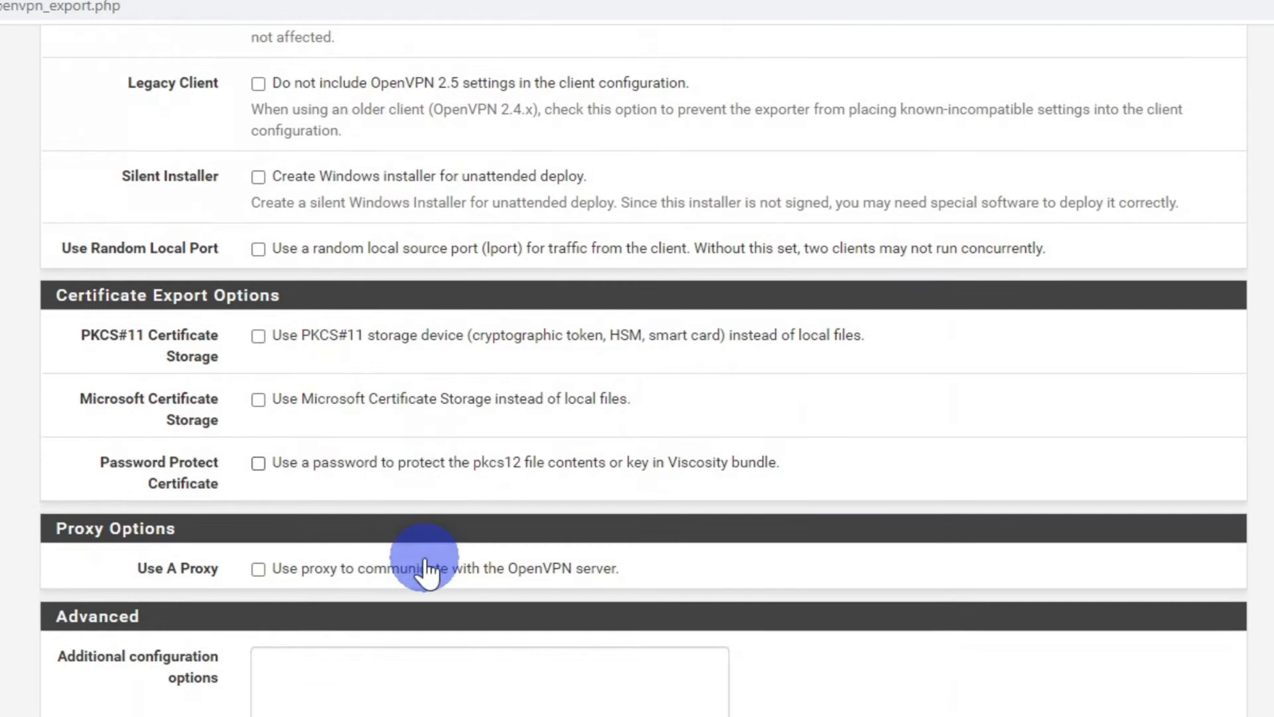
scroll("down", 3)
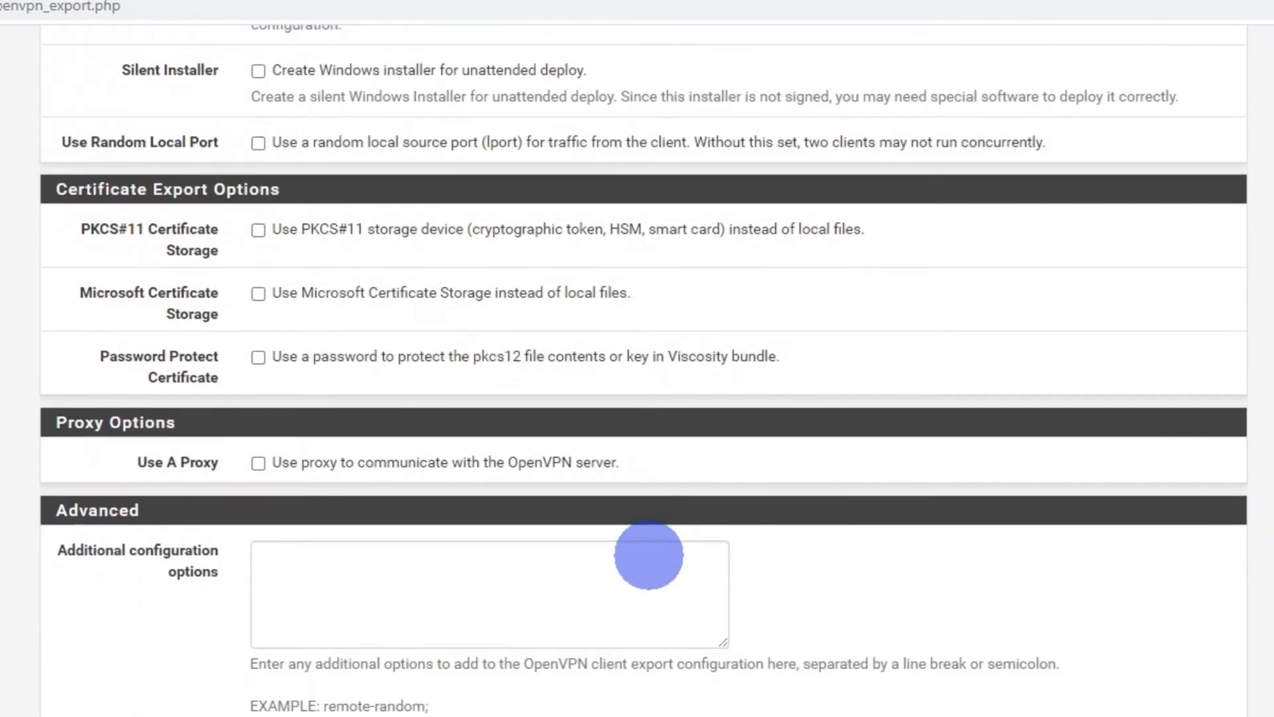
scroll("down", 3)
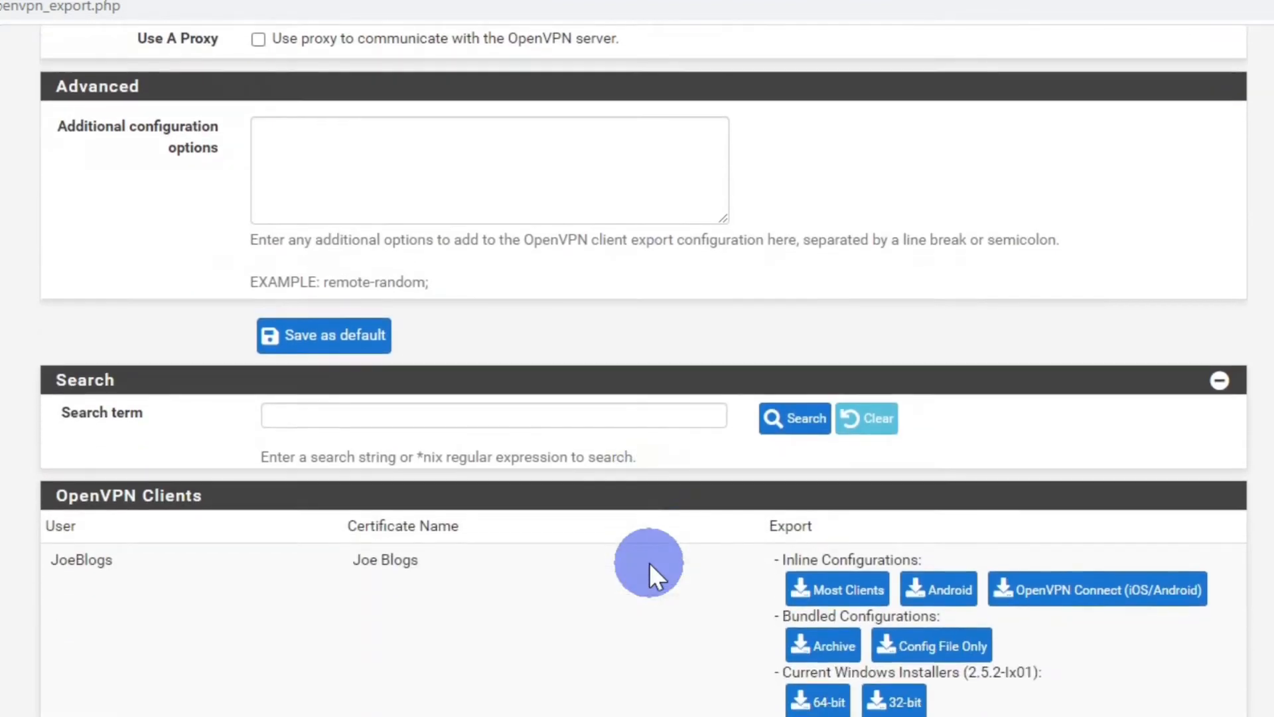
scroll("down", 3)
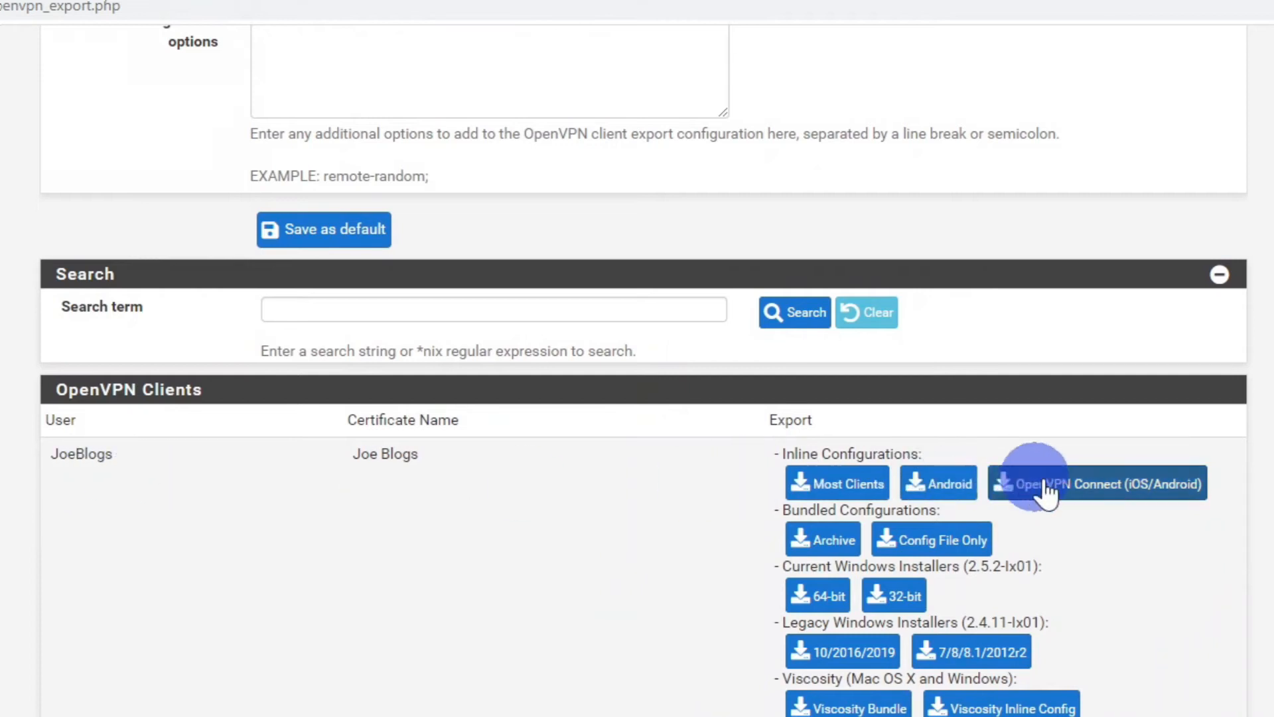
left_click(1096, 483)
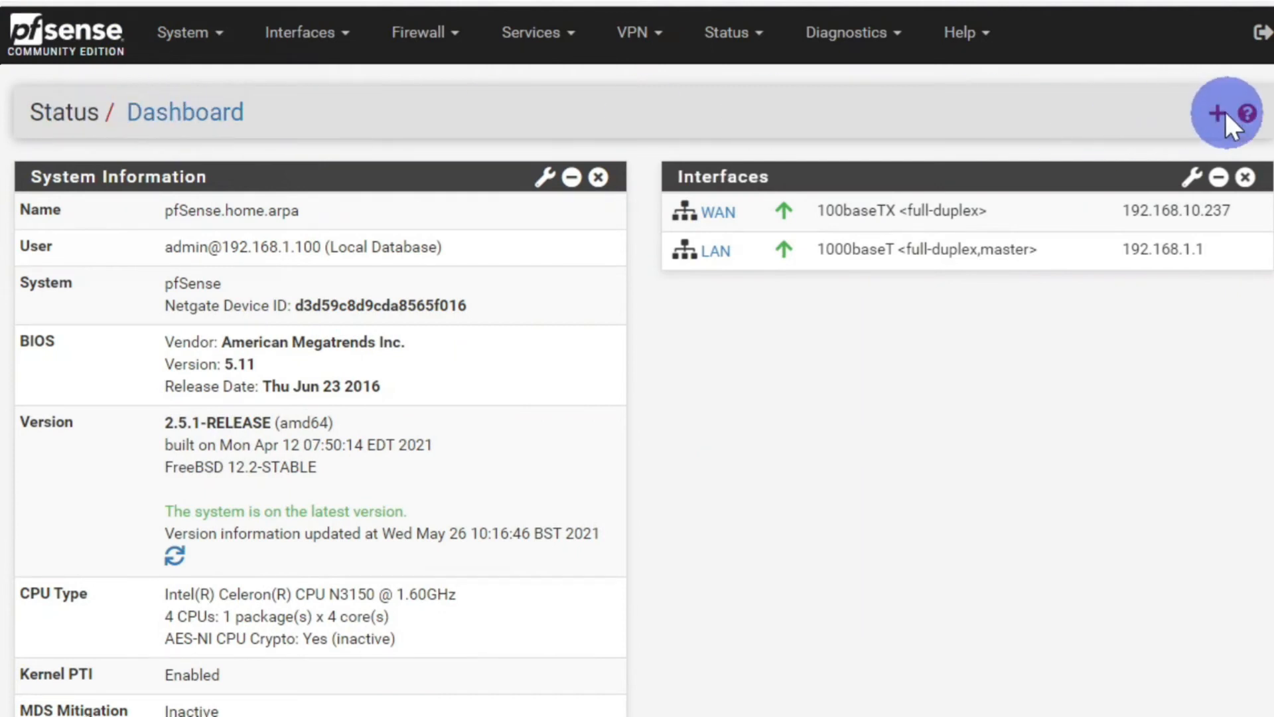
Add the OpenVPN widget to the pfSense dashboard from Available Widgets.
left_click(1218, 111)
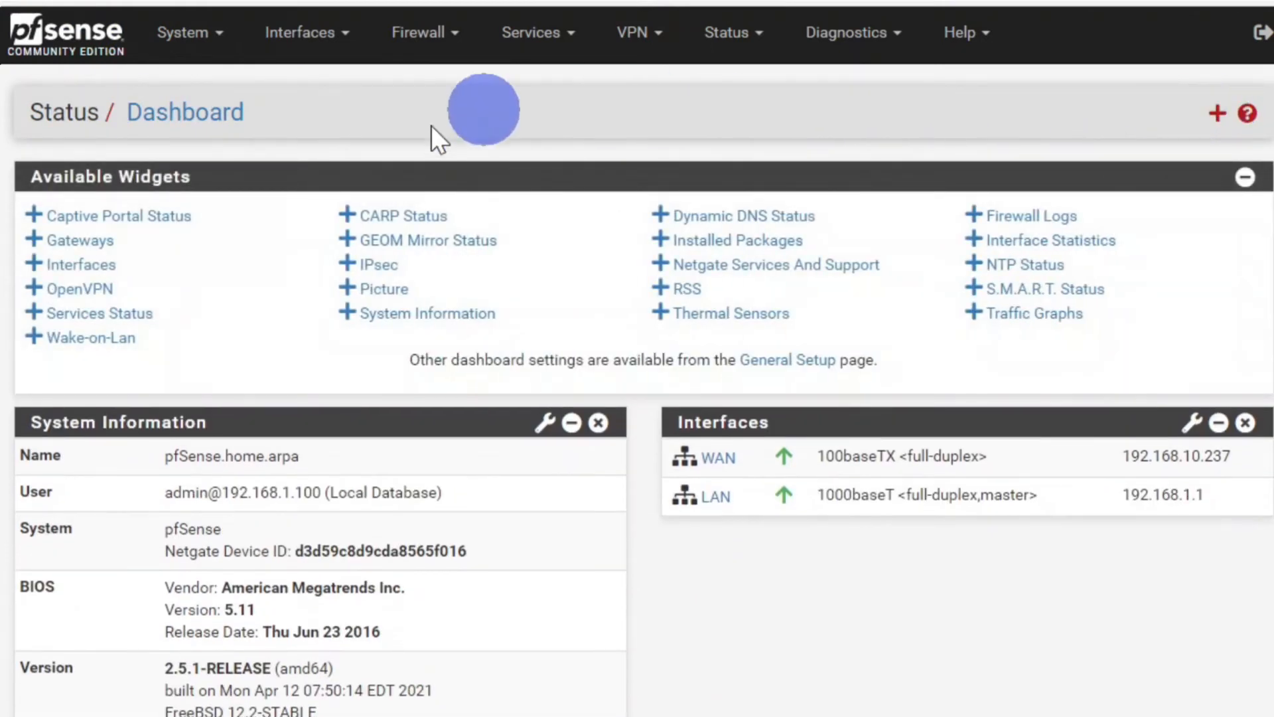
mouse_move(73, 290)
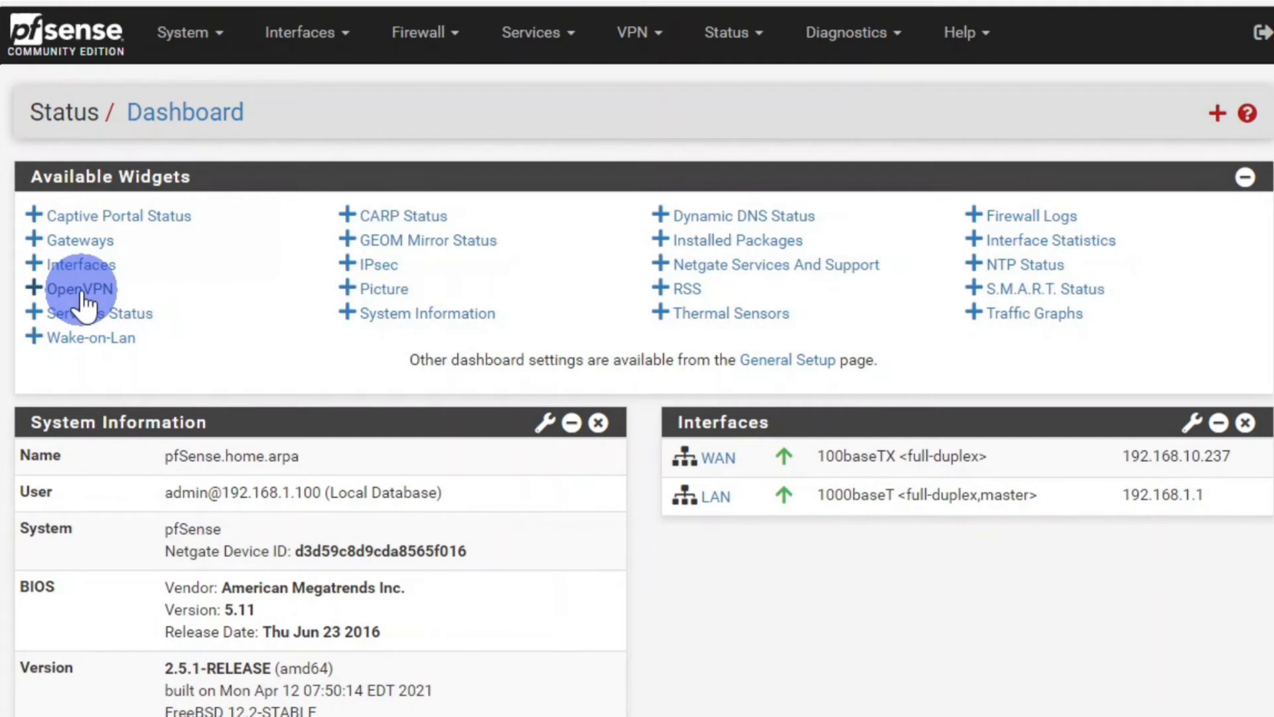
left_click(62, 288)
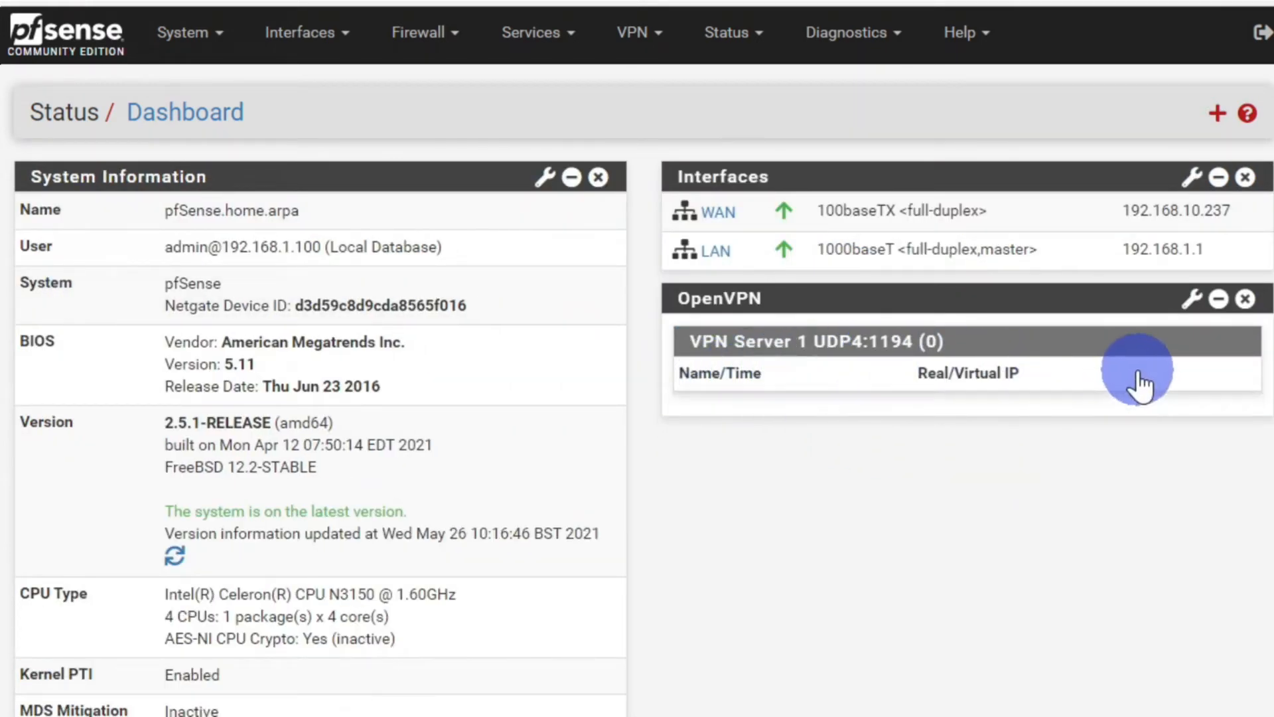
mouse_move(1142, 382)
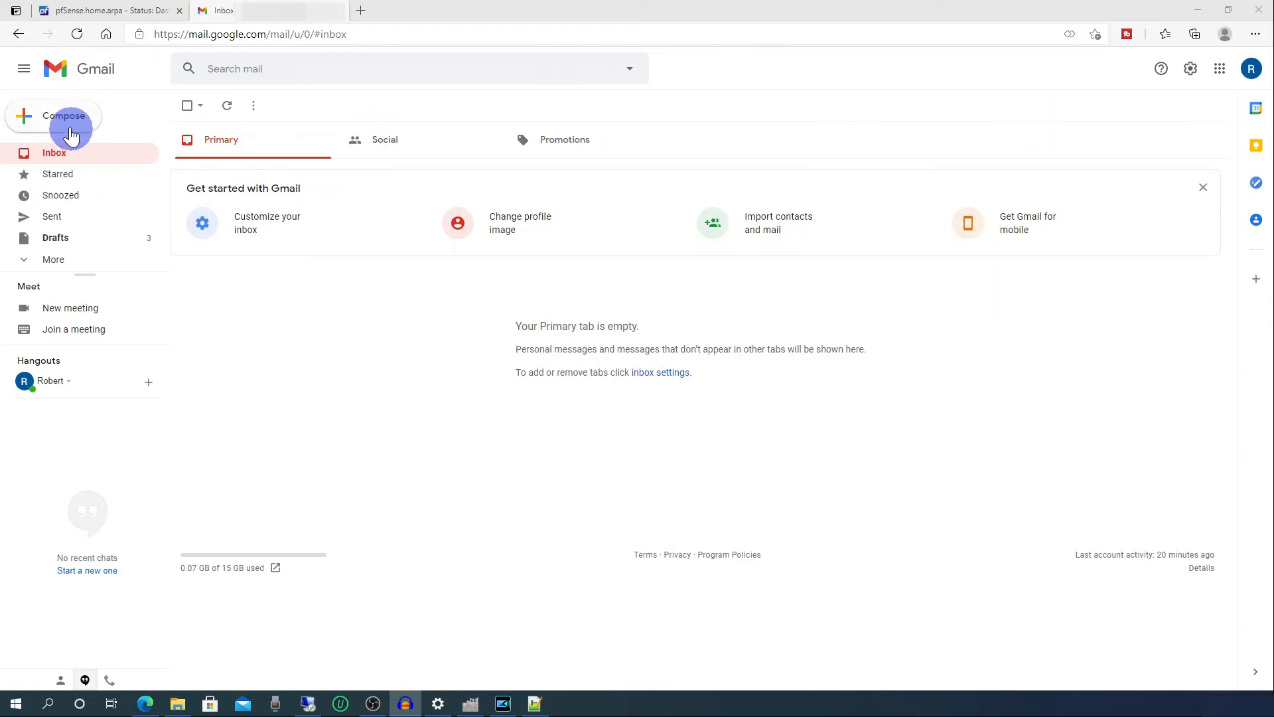
Email yourself a message titled Config with the downloaded .ovpn profile attached.
left_click(64, 115)
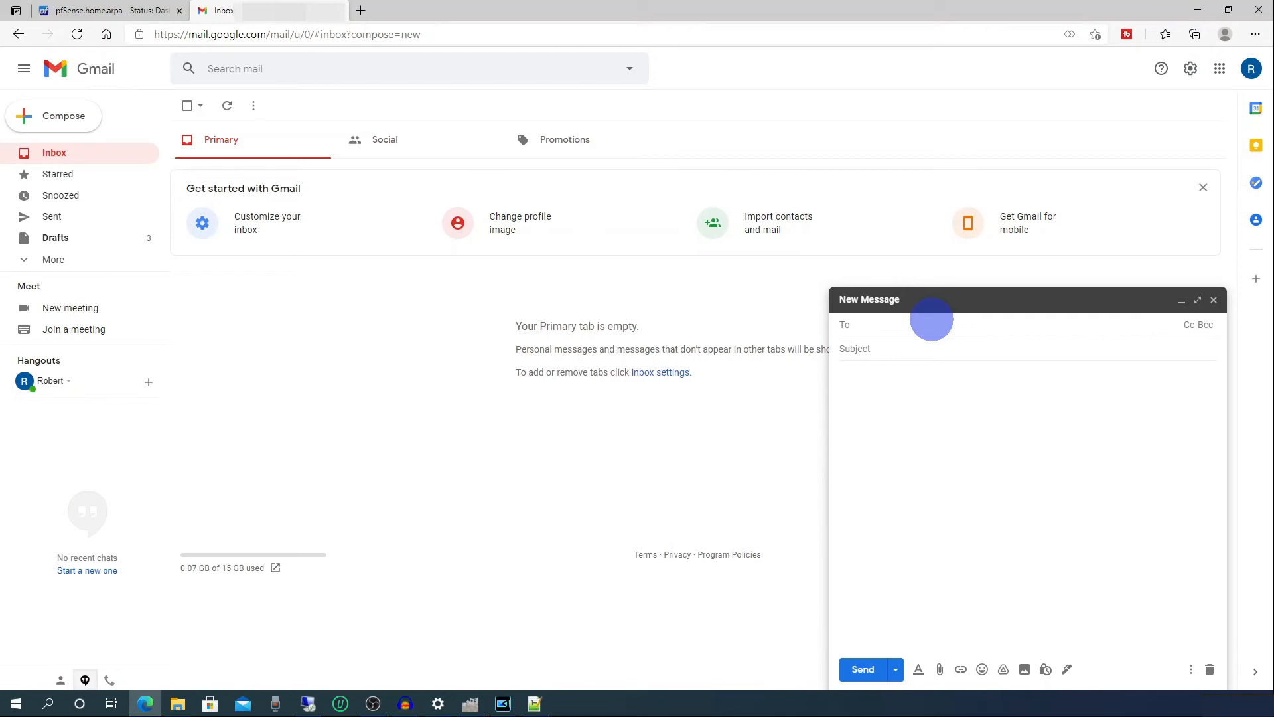
type("robert S")
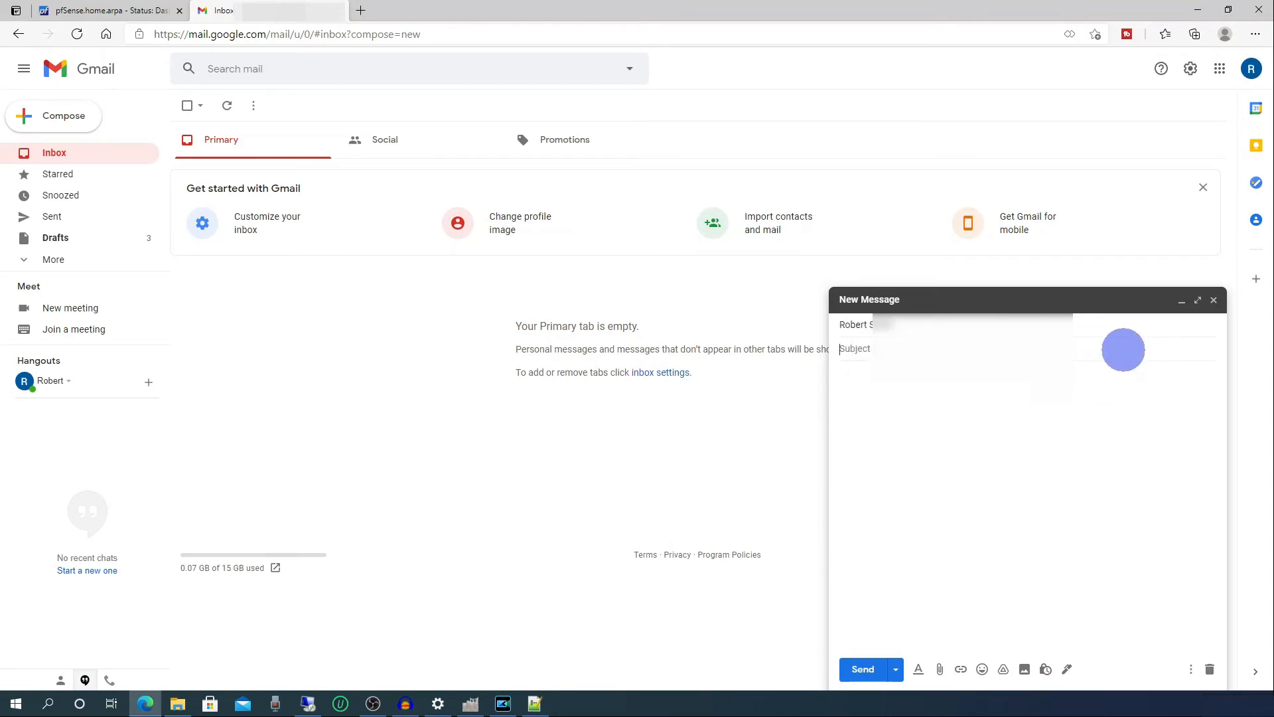
type("Config")
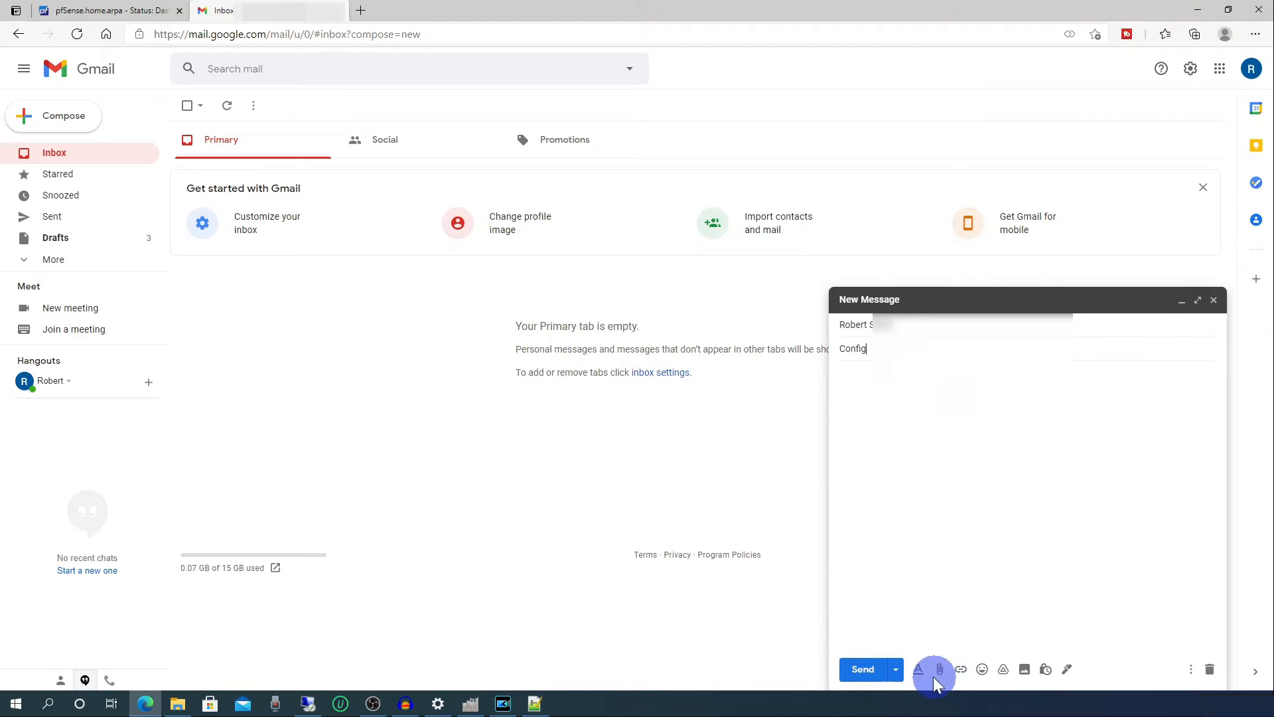
left_click(935, 669)
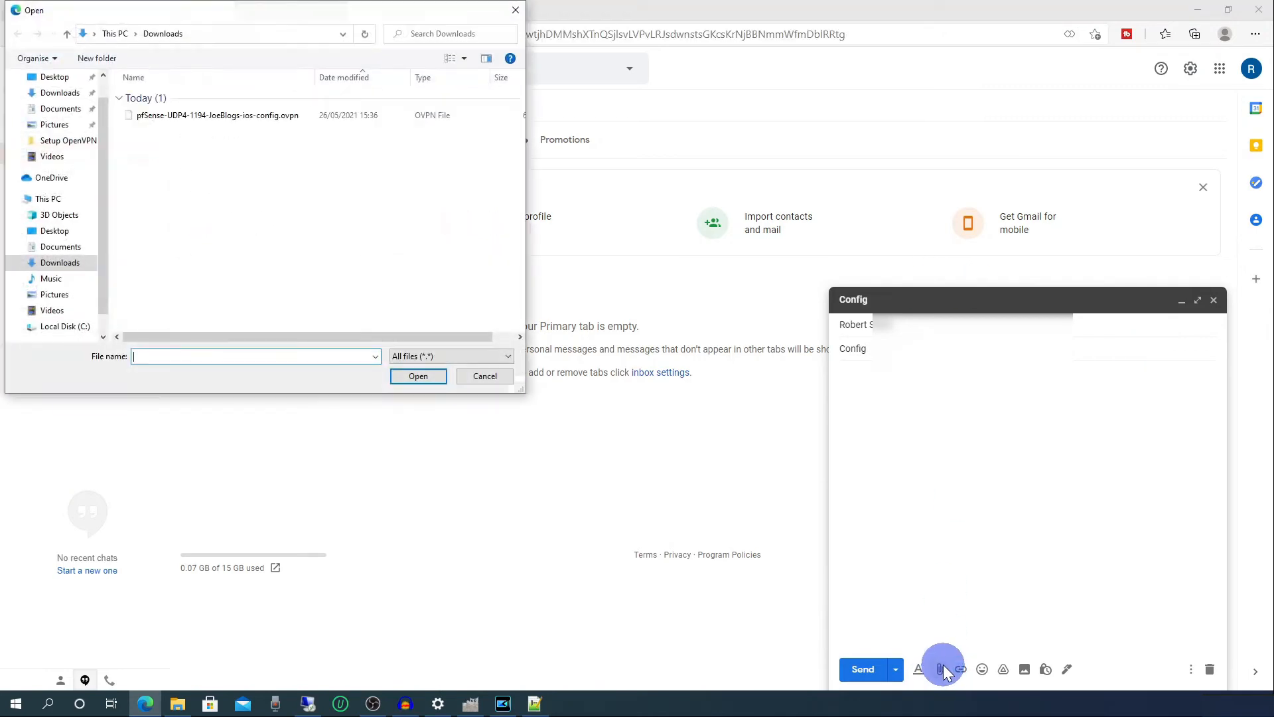
left_click(418, 375)
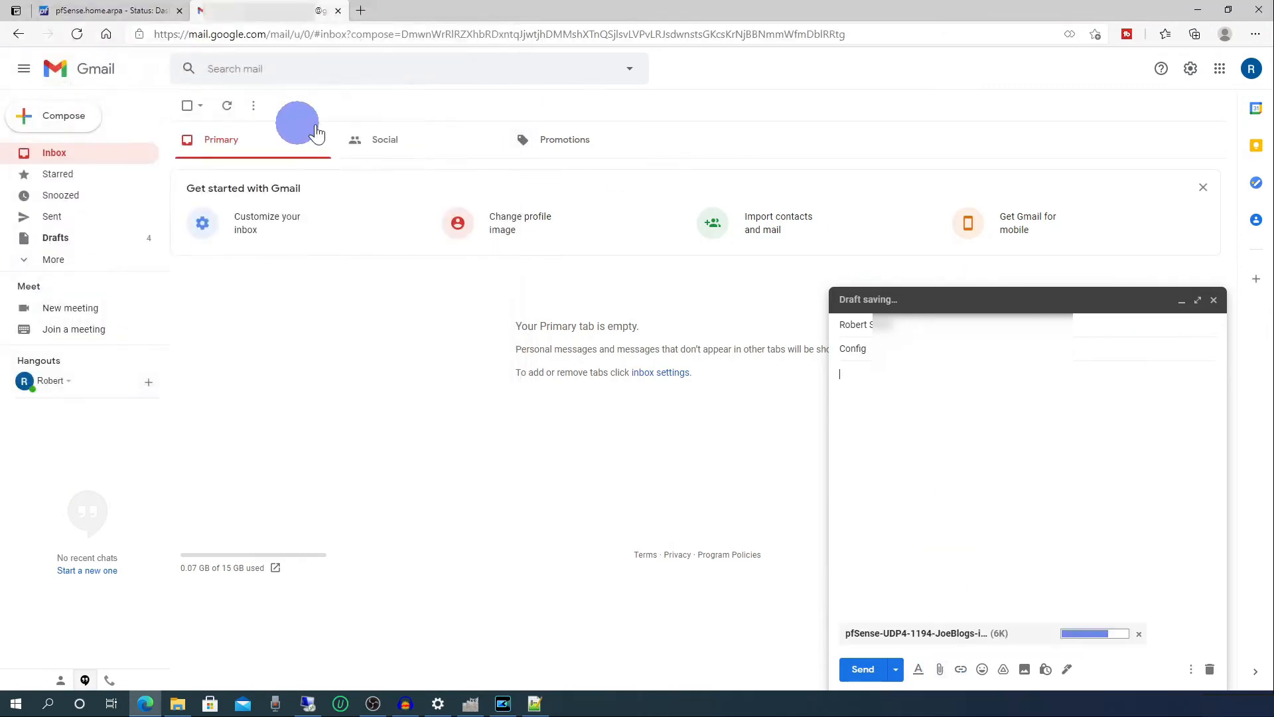
left_click(863, 669)
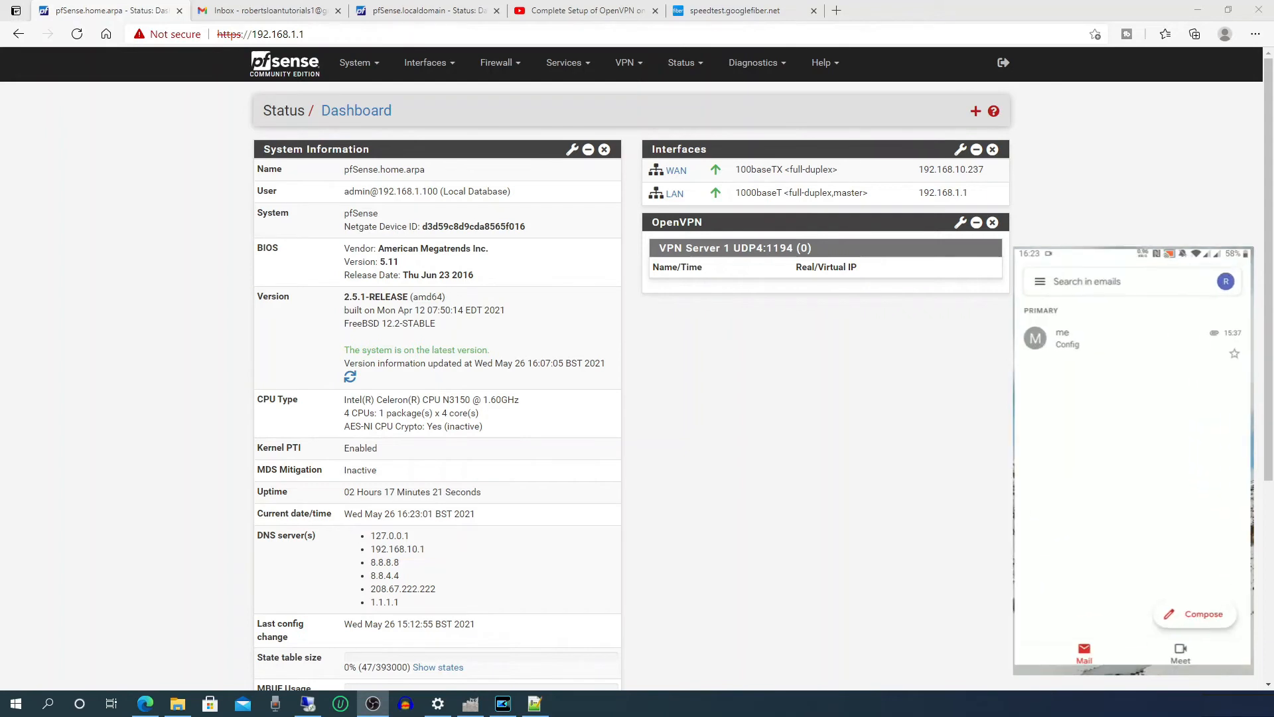
Open the Config email on the phone and save the attached profile.
left_click(1067, 337)
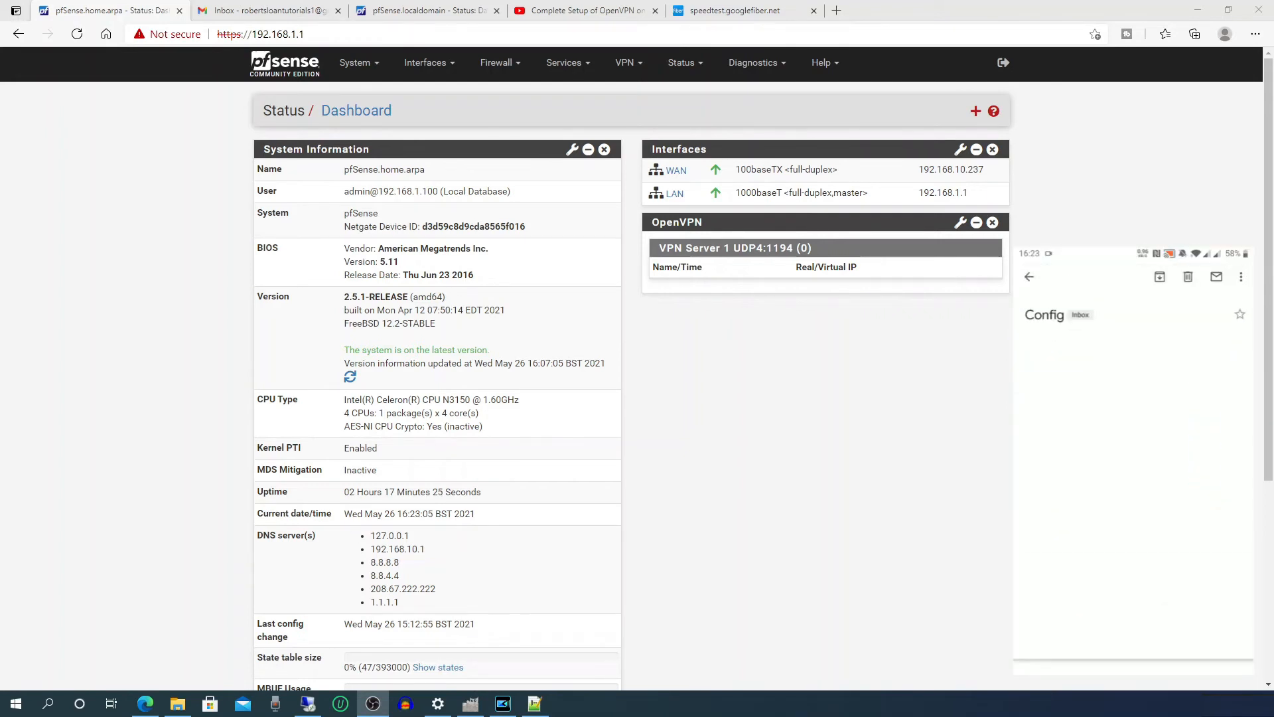
left_click(1056, 314)
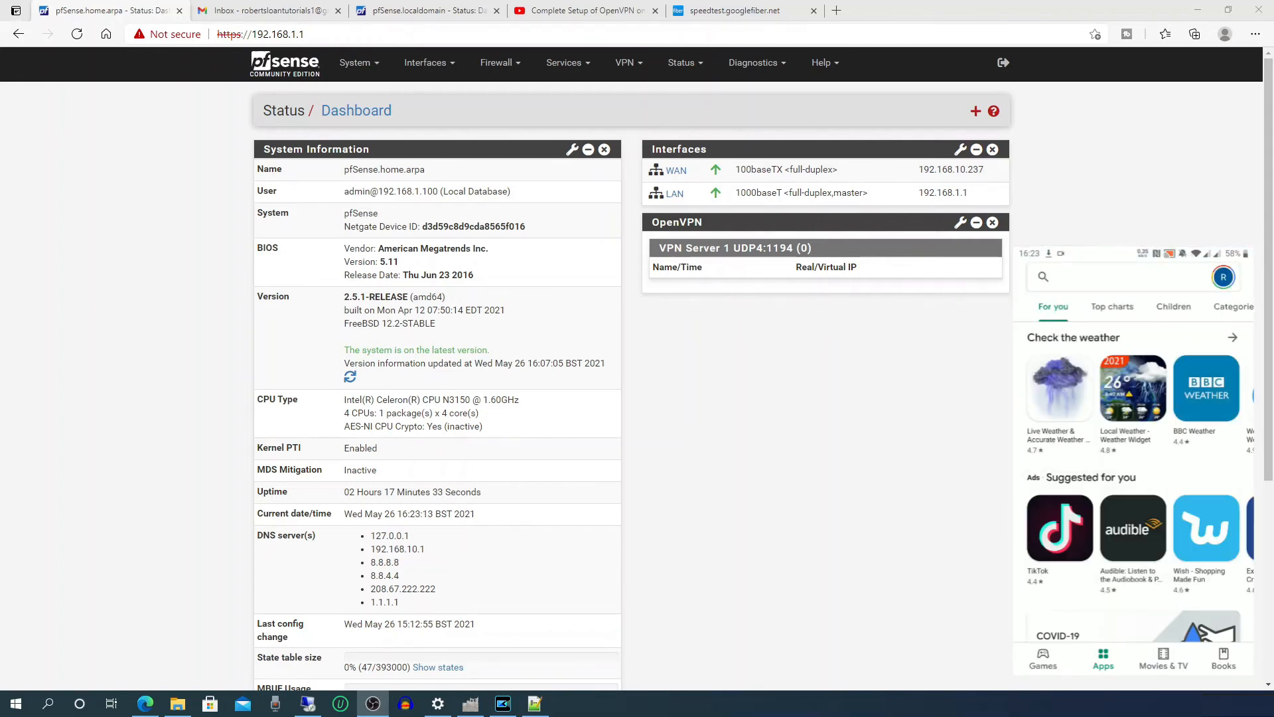
Search the Play Store for openvpn and install OpenVPN Connect.
type("d")
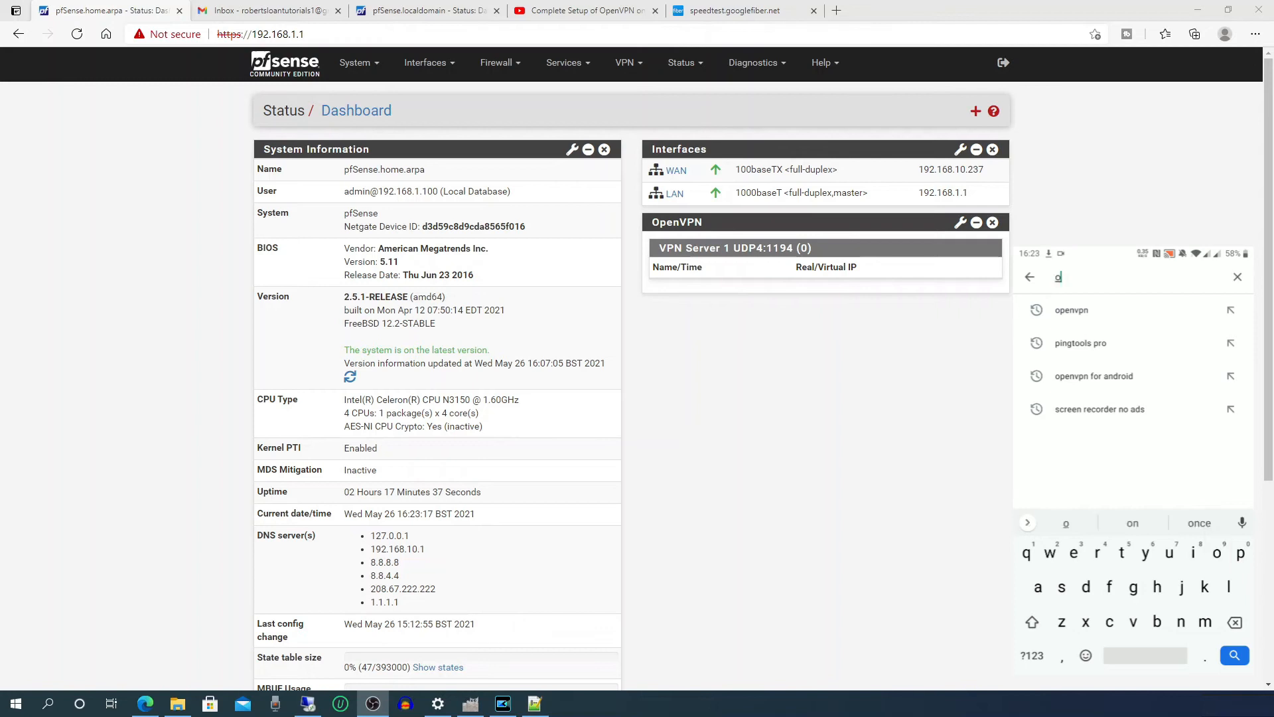
type("pen")
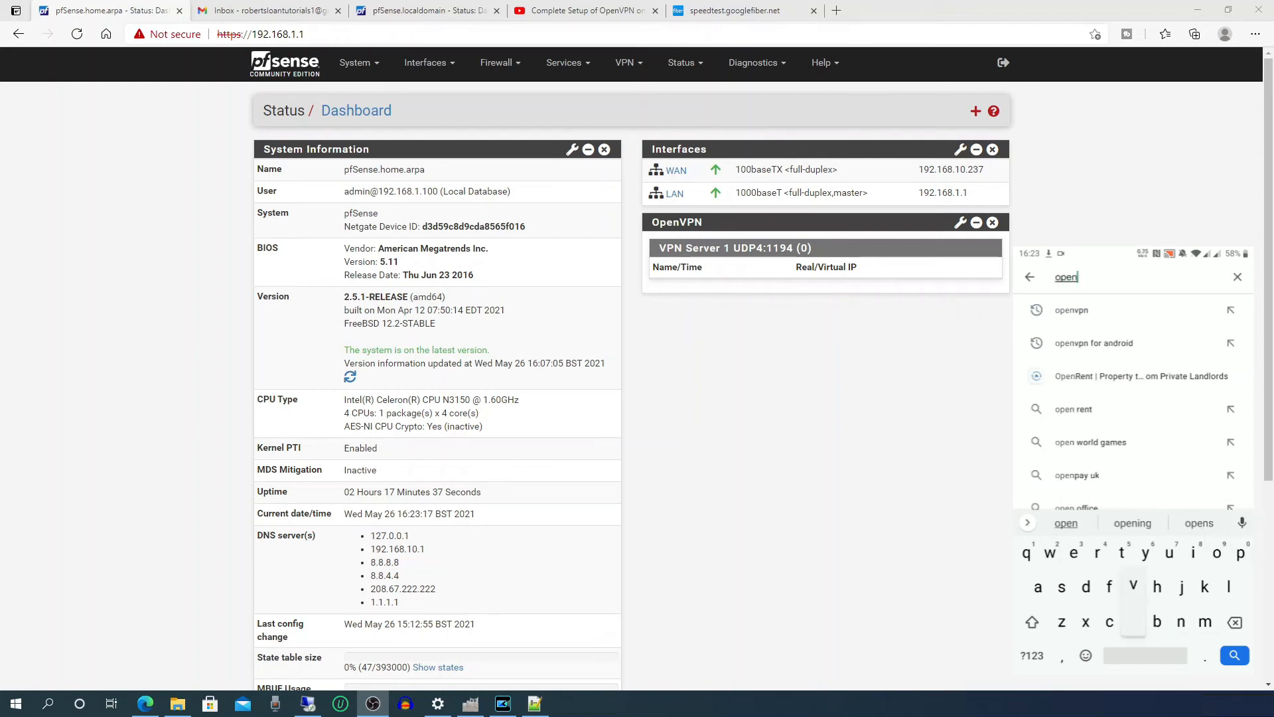
type("vpn")
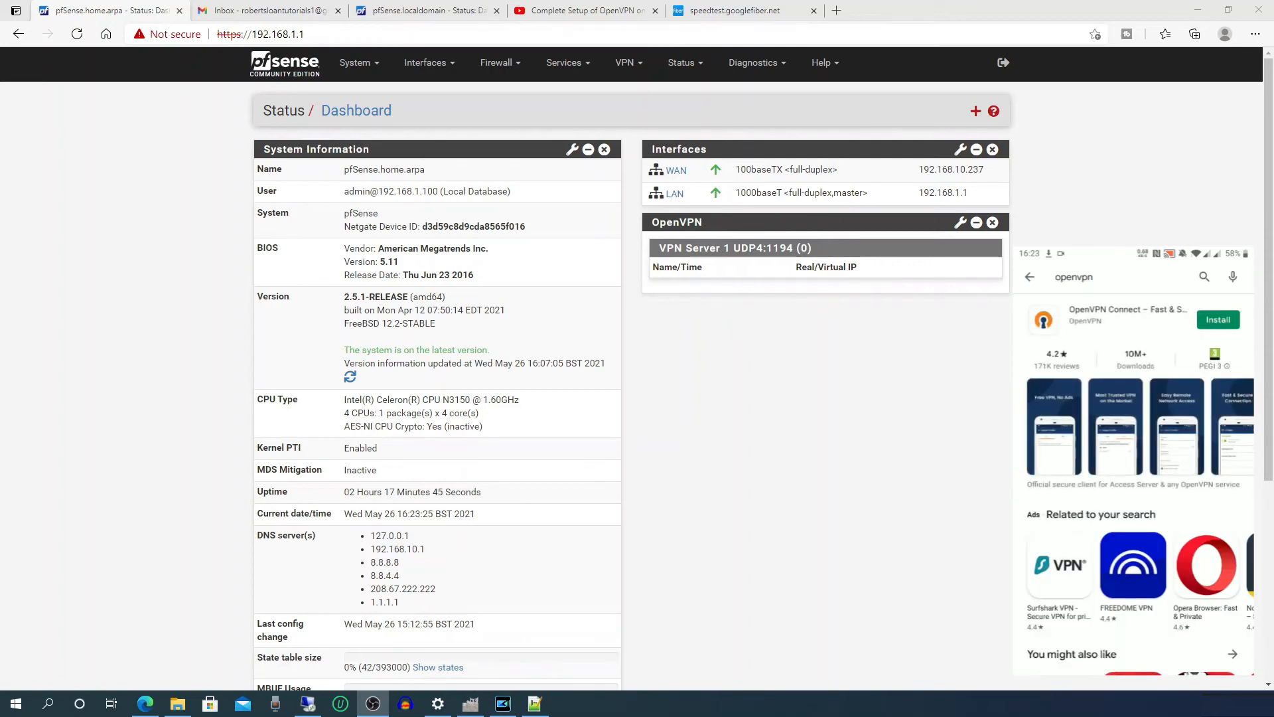
left_click(1217, 320)
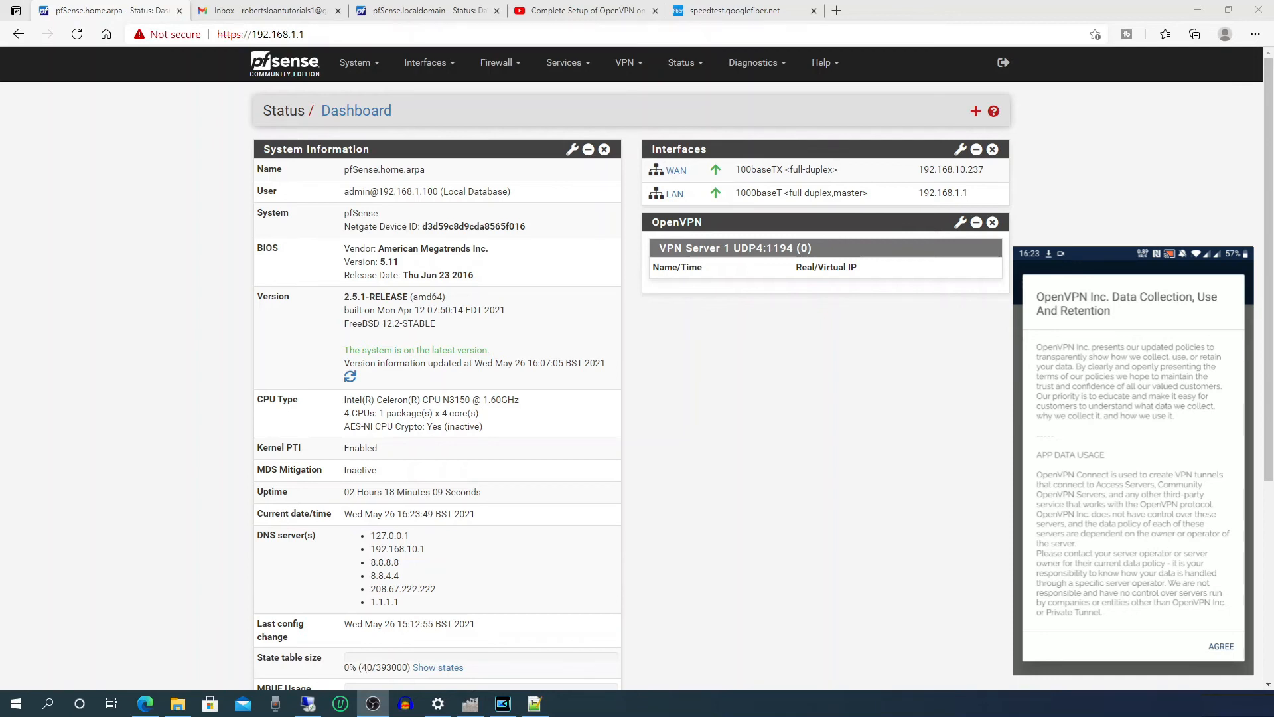
Agree to the policy, allow file access and import the .ovpn profile from file.
left_click(1220, 646)
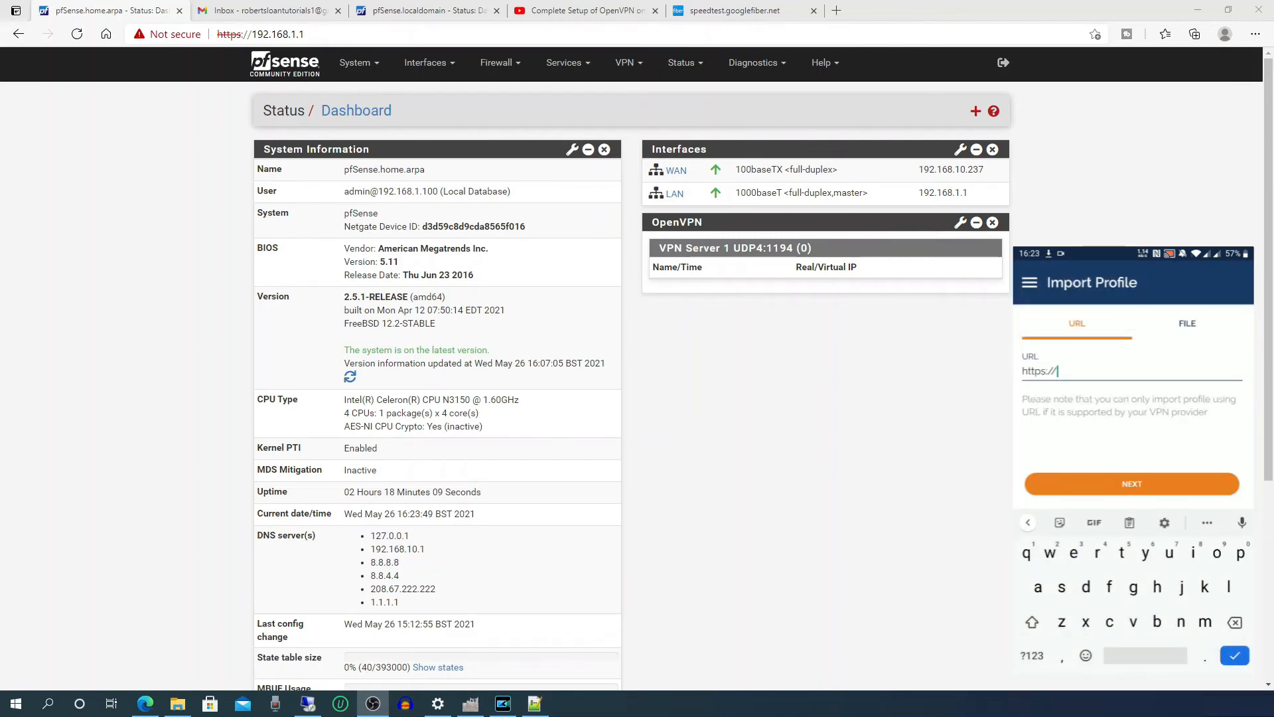
left_click(1185, 323)
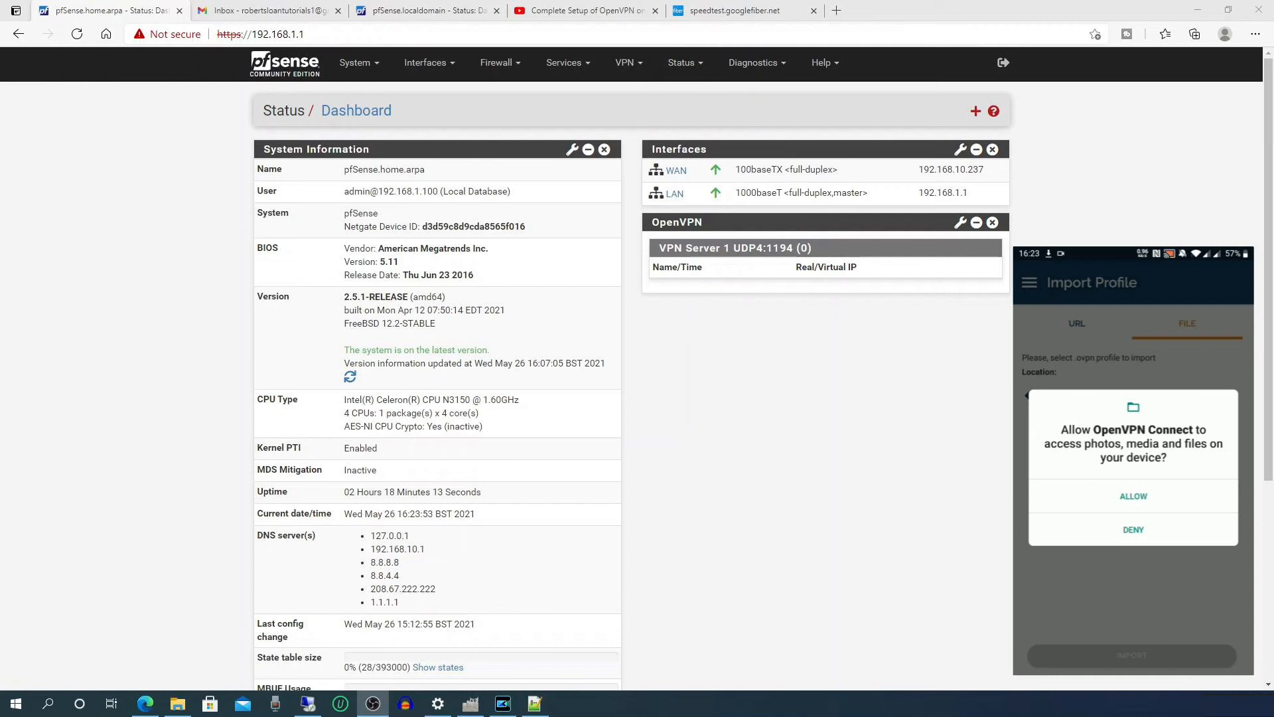
left_click(1132, 495)
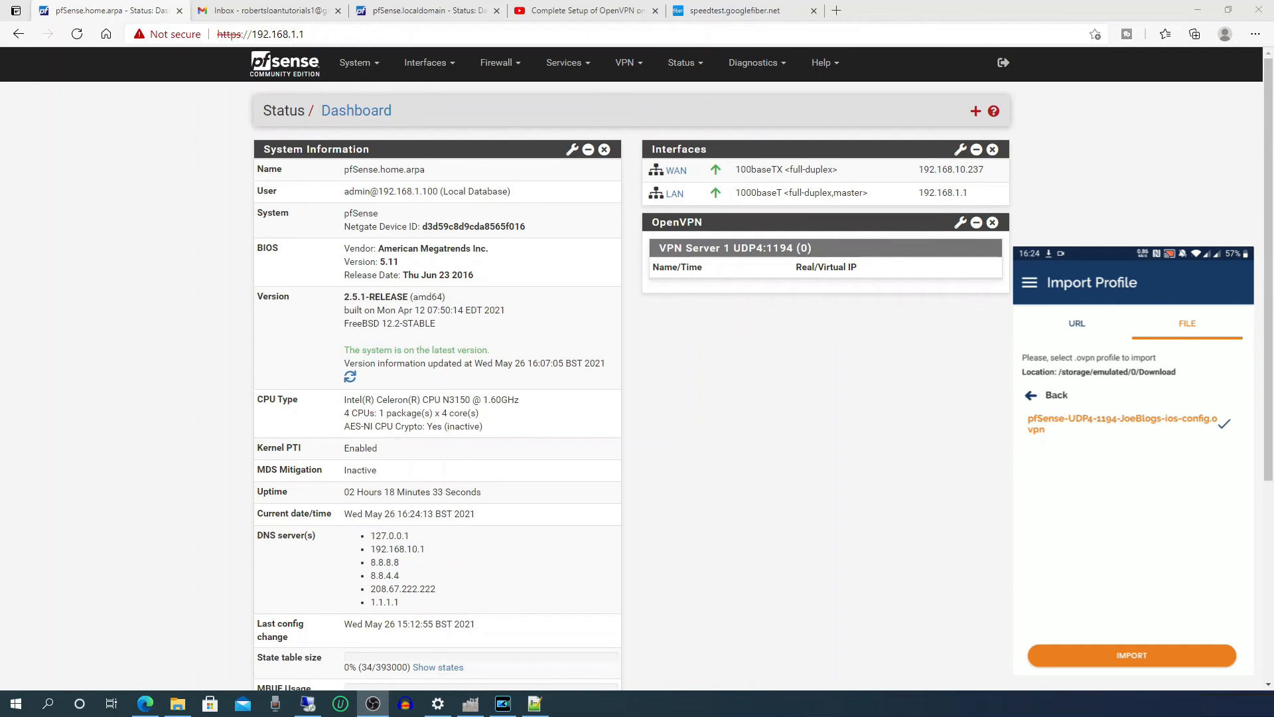
left_click(1131, 654)
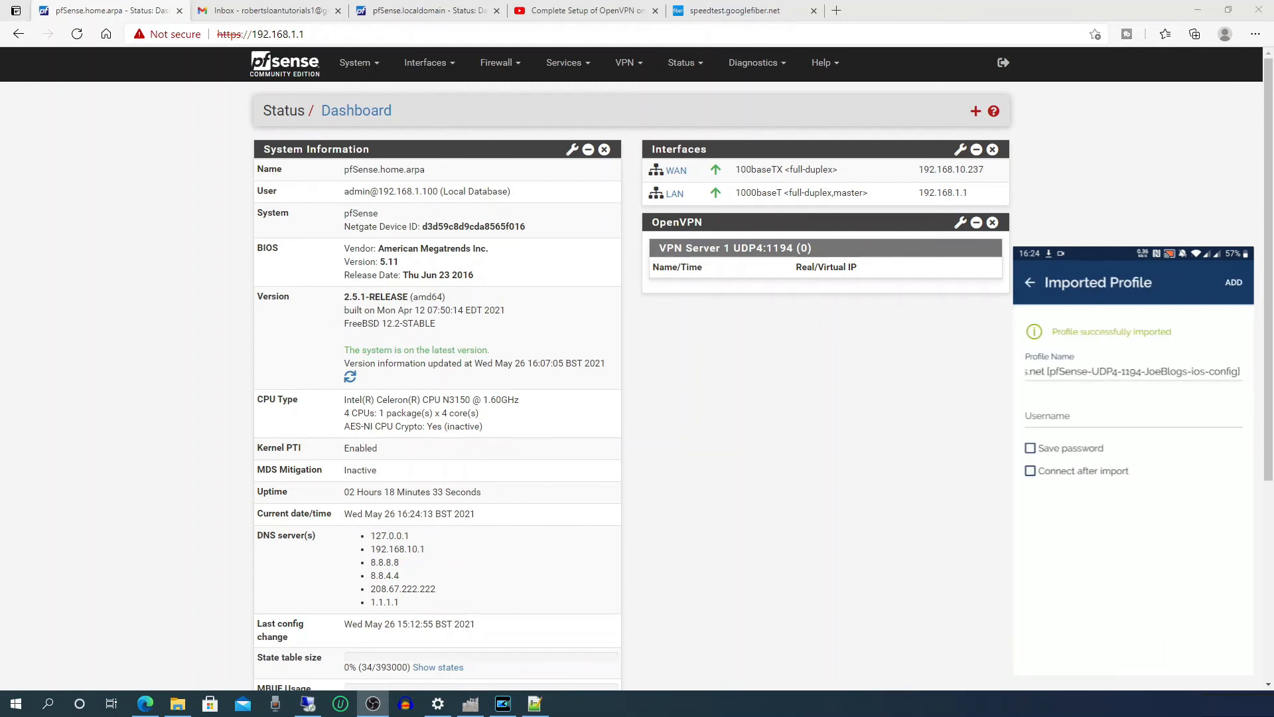
Enter username JoeBlogs and add the imported profile.
left_click(1129, 415)
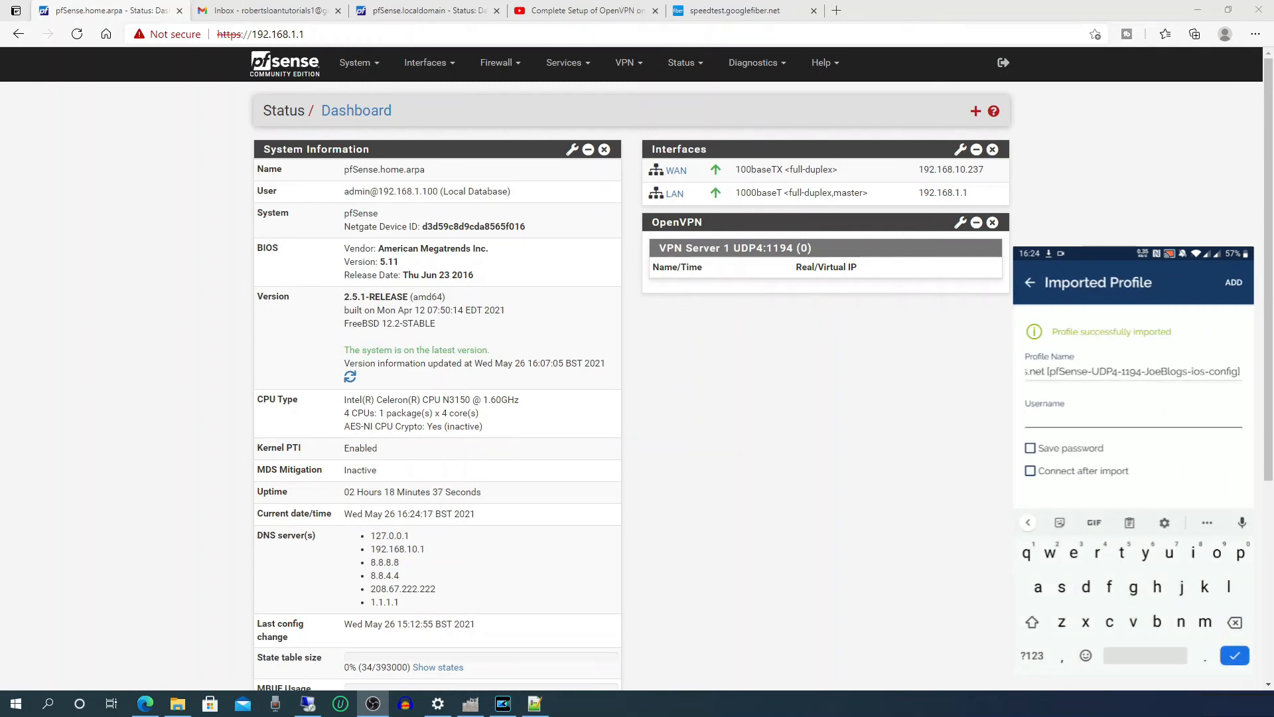
type("J")
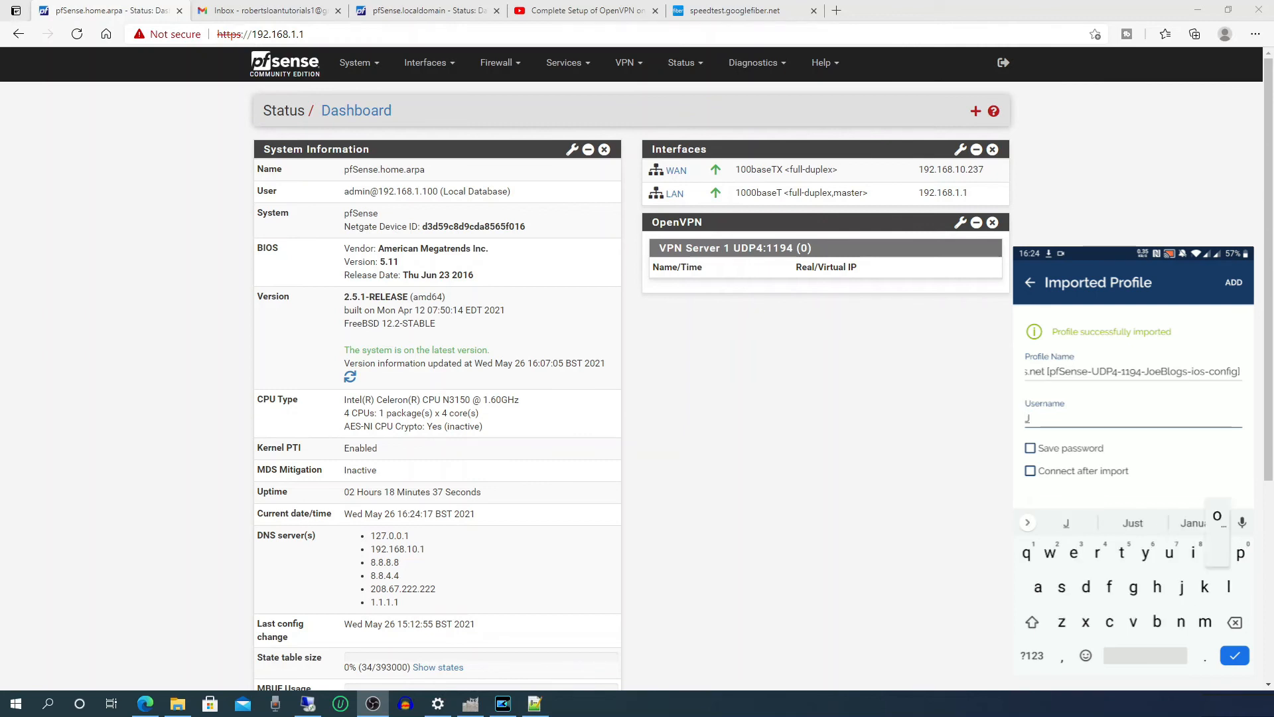
type("JoeBlog")
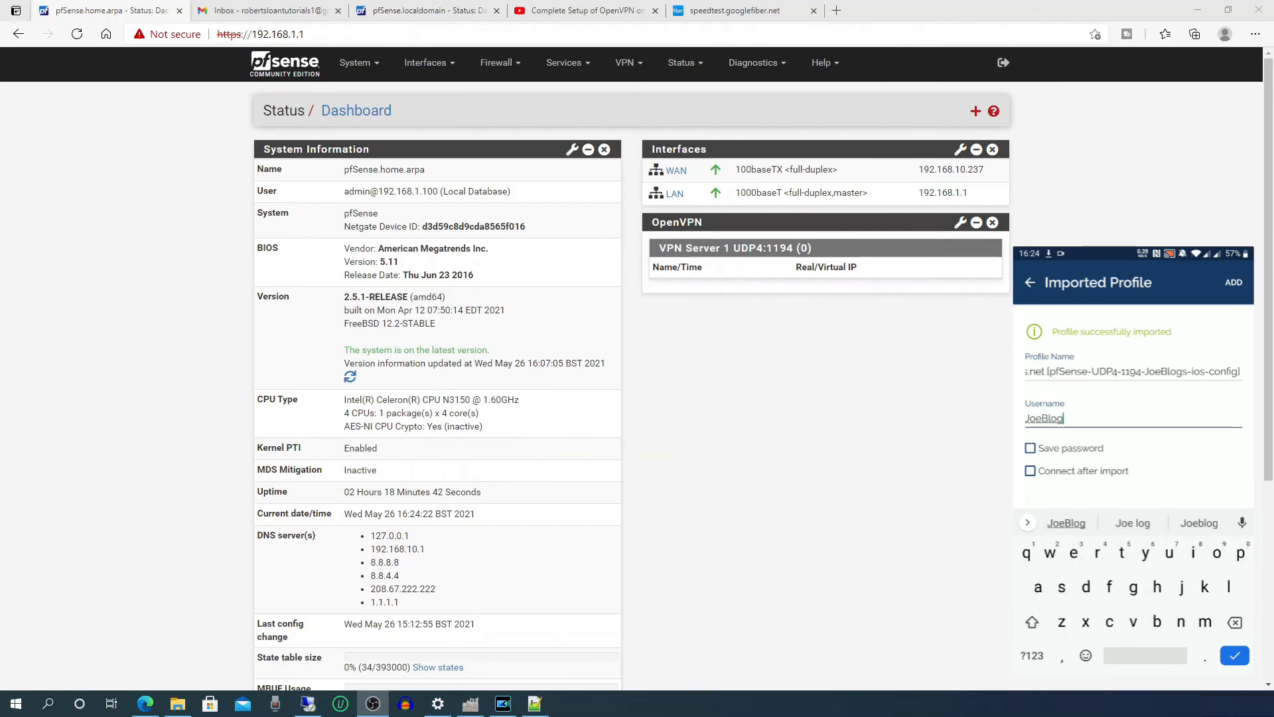
type("s")
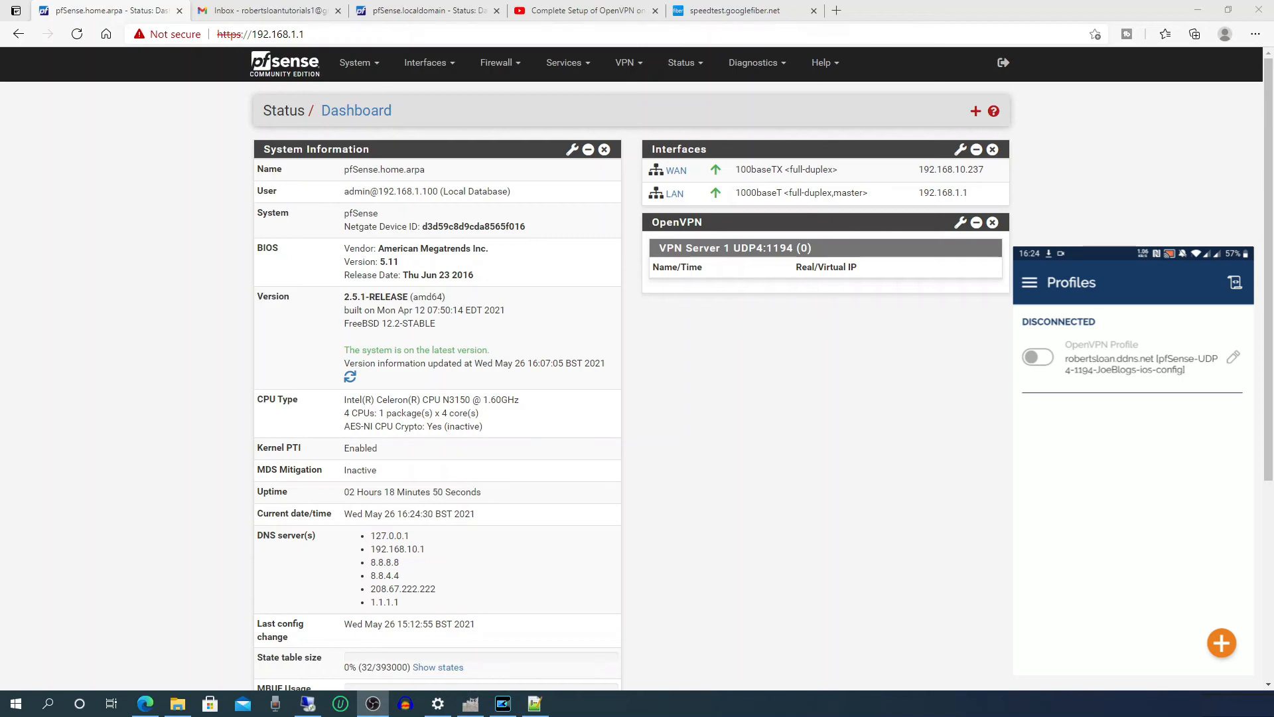
Connect the JoeBlogs profile, supplying its password and allowing the VPN connection request.
left_click(1038, 357)
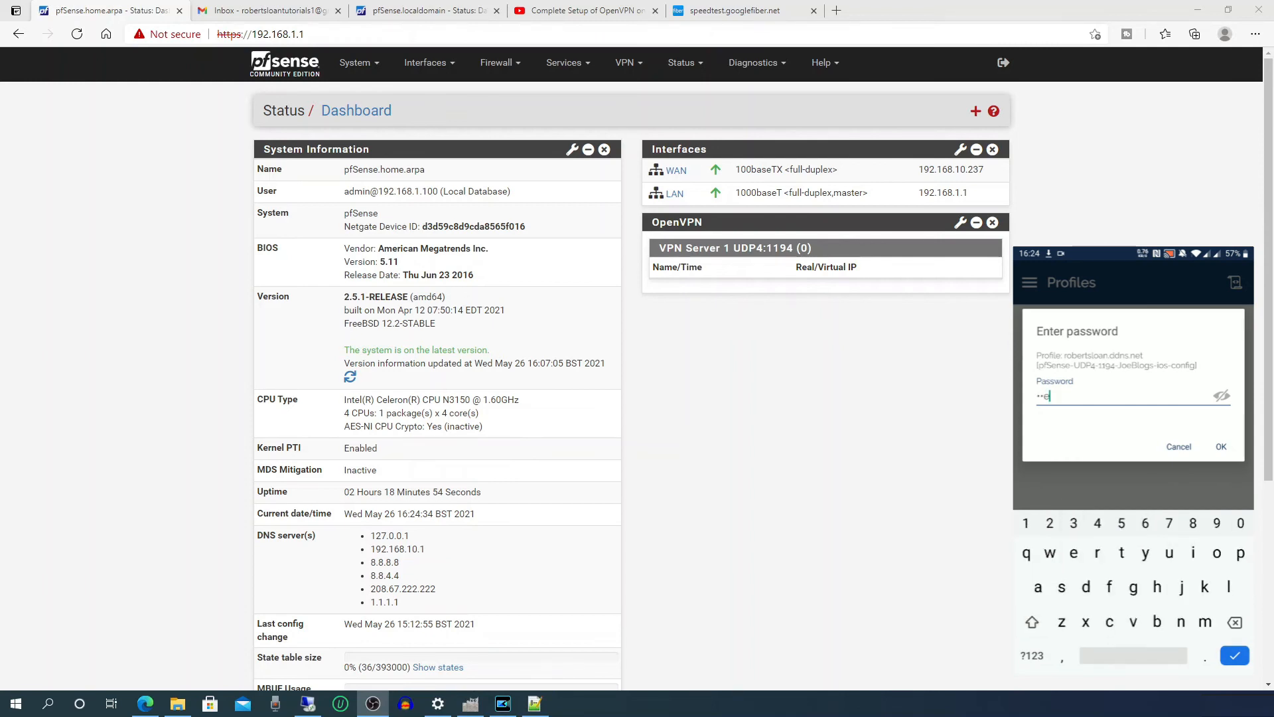
type("e")
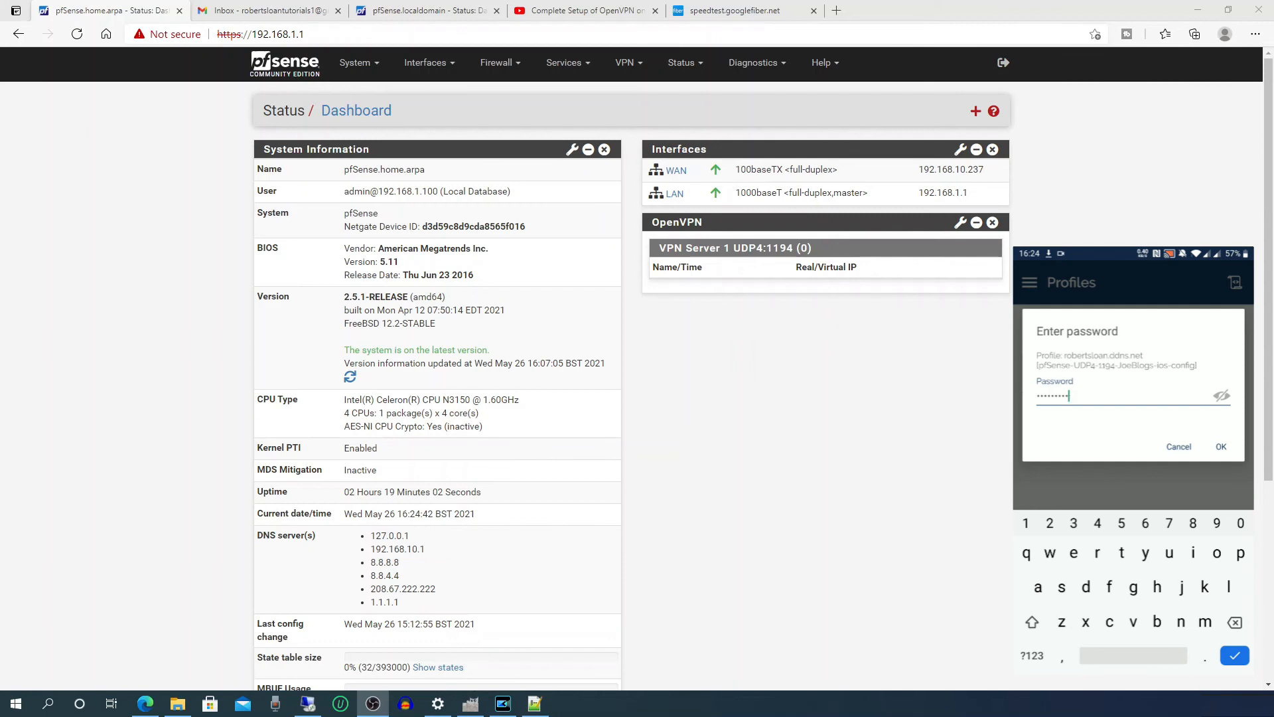
left_click(1220, 446)
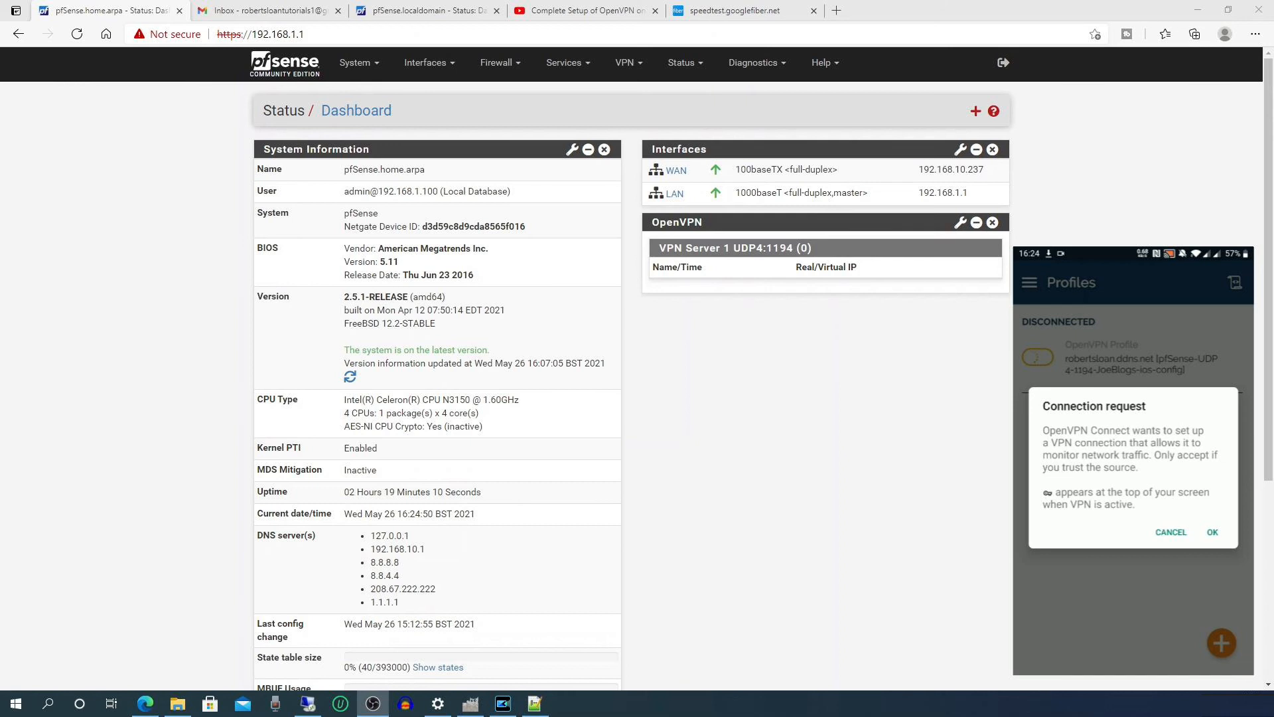
left_click(1211, 532)
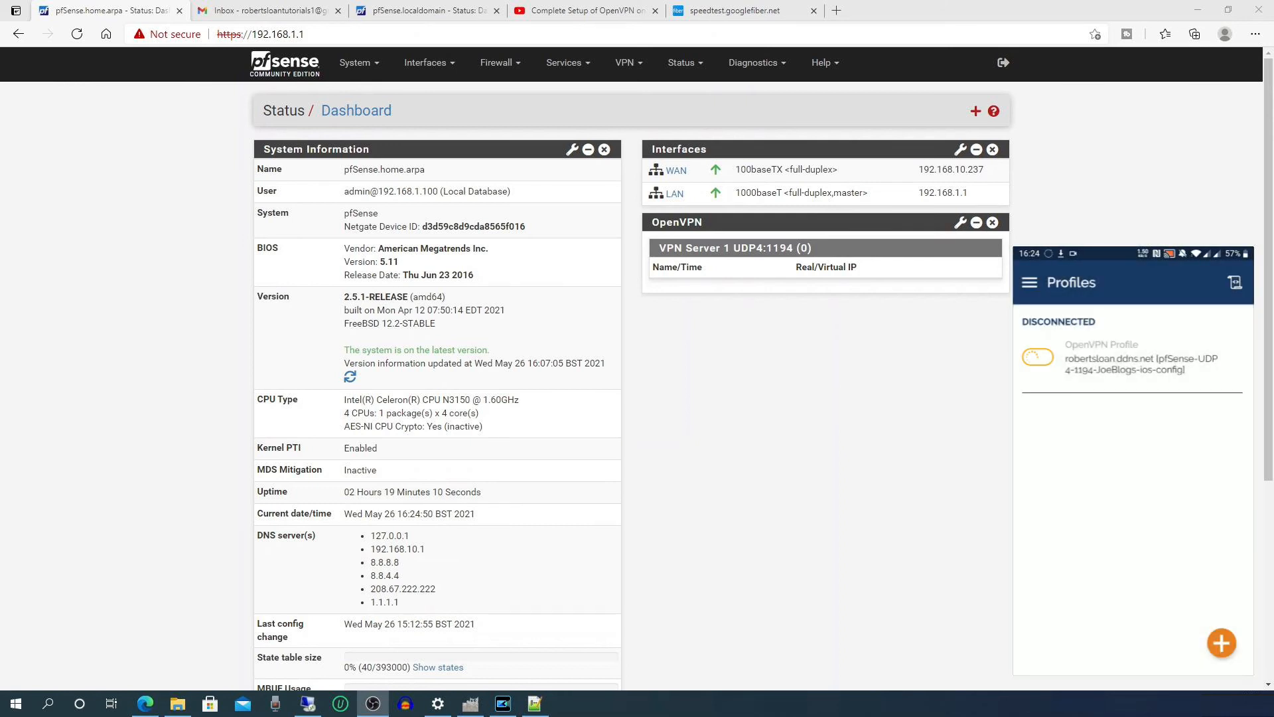
left_click(1037, 357)
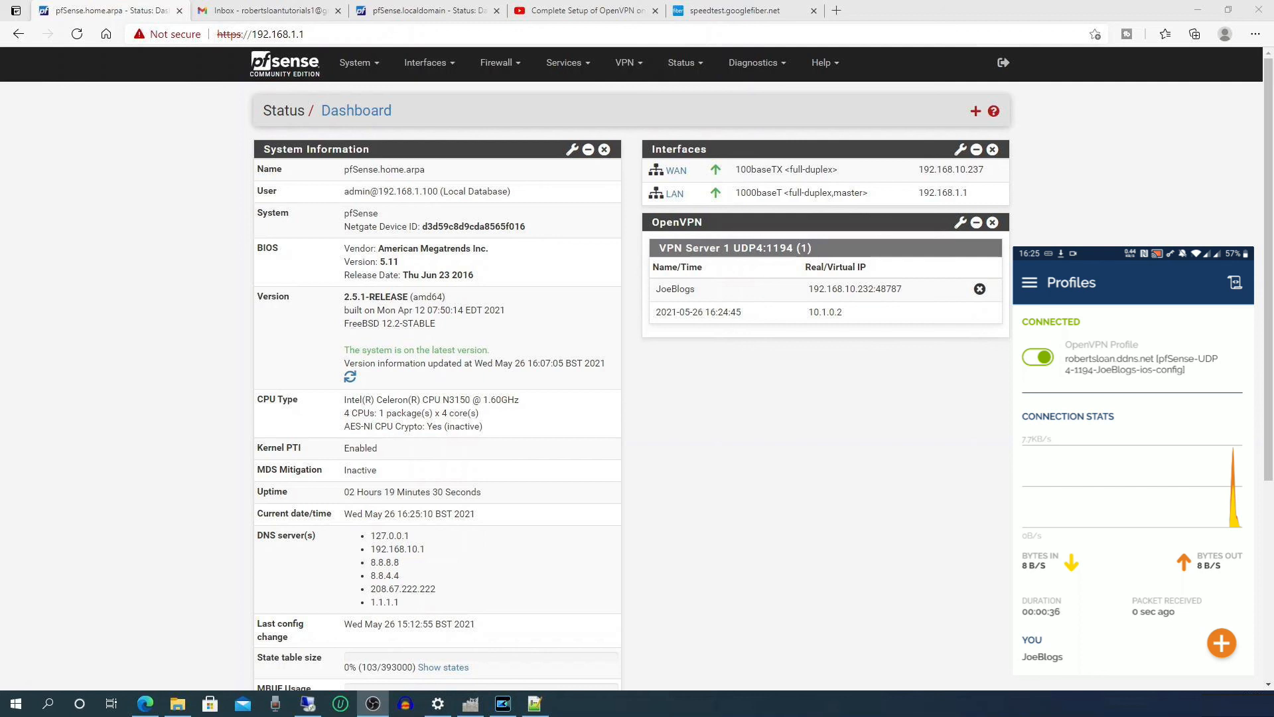
Disconnect the JoeBlogs VPN profile and confirm in the Disconnect VPN dialog.
left_click(1038, 356)
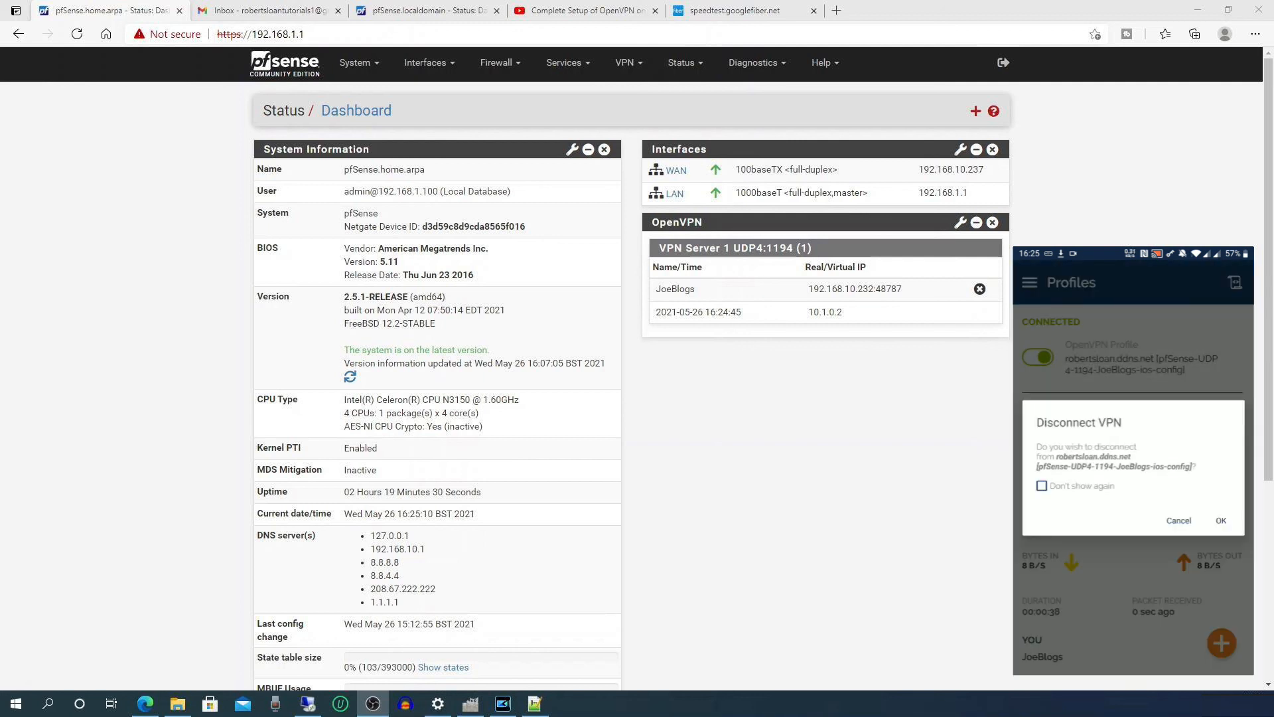
left_click(1037, 357)
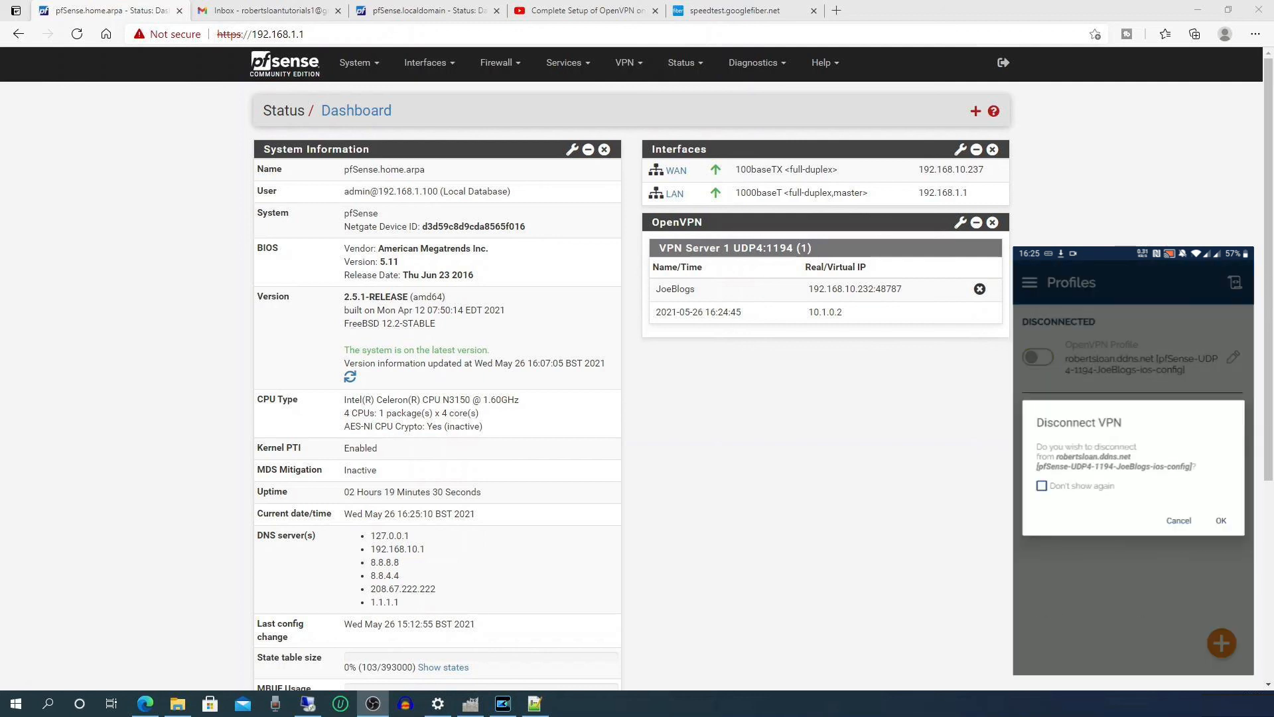
left_click(1220, 520)
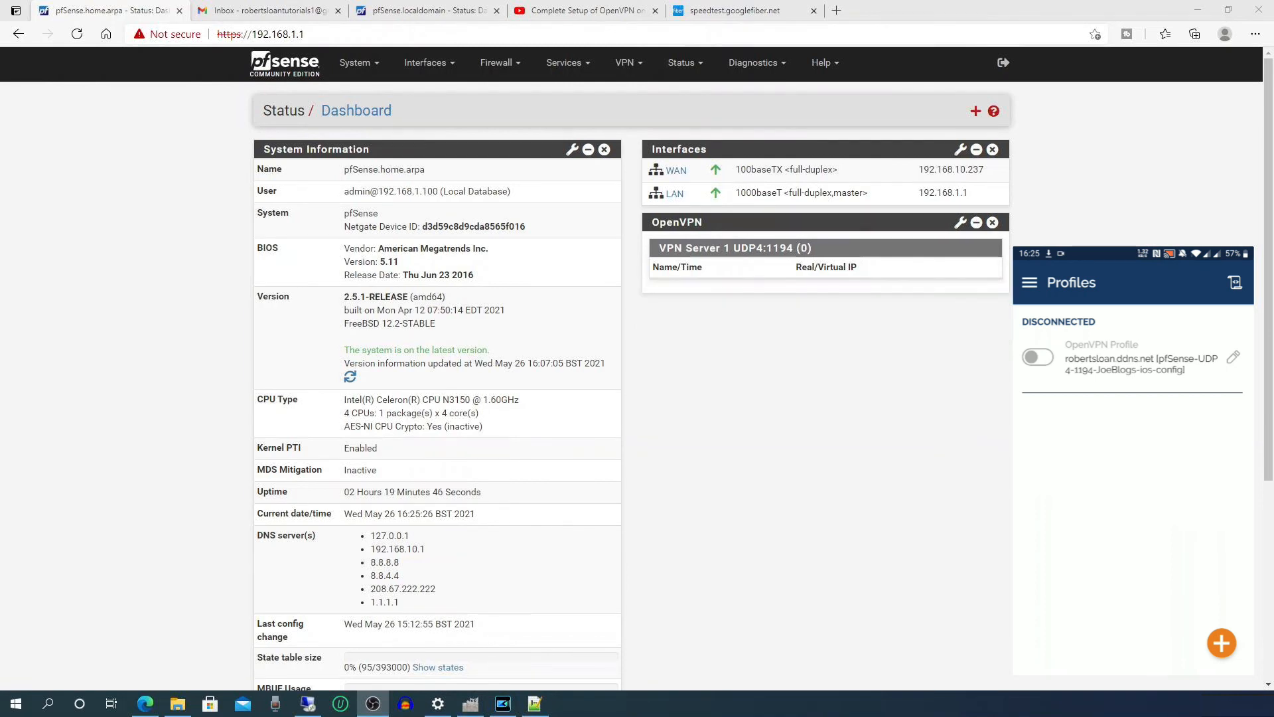